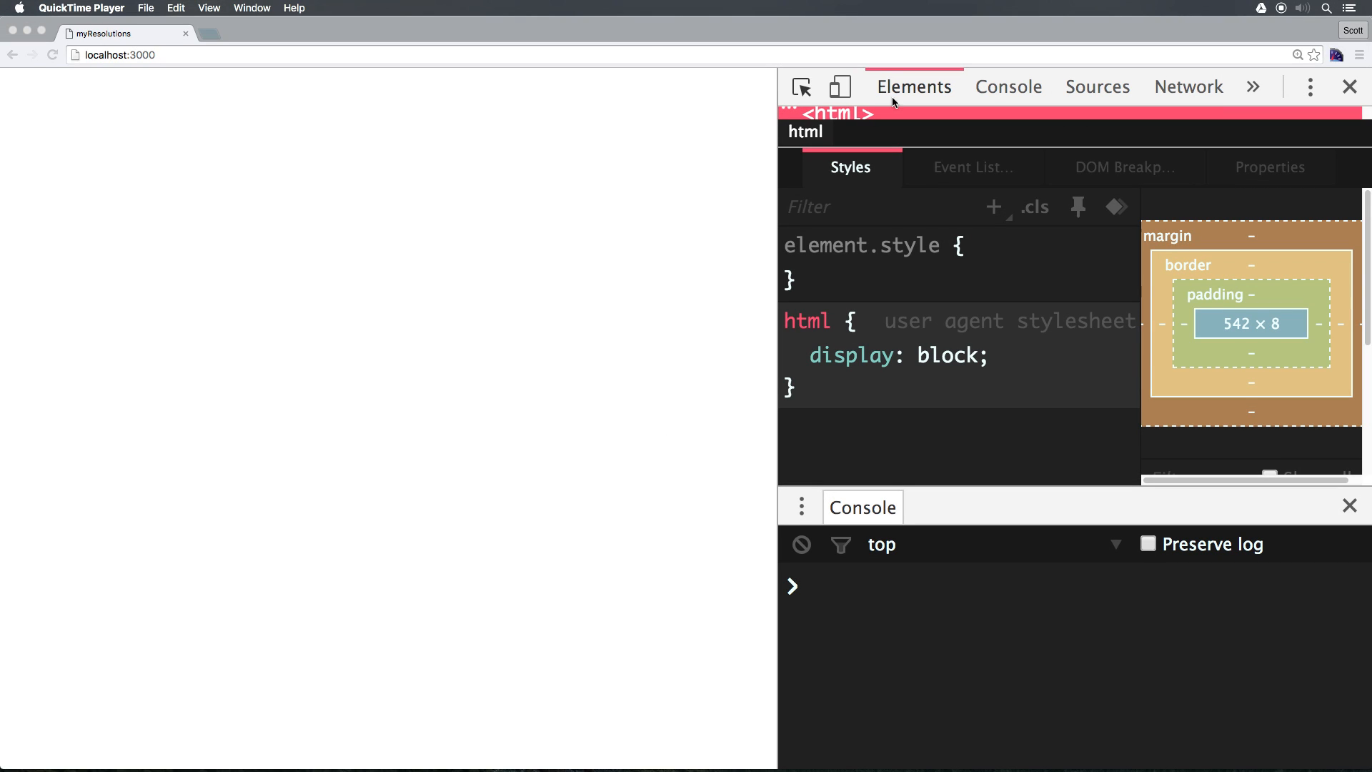
pyautogui.moveTo(430, 287)
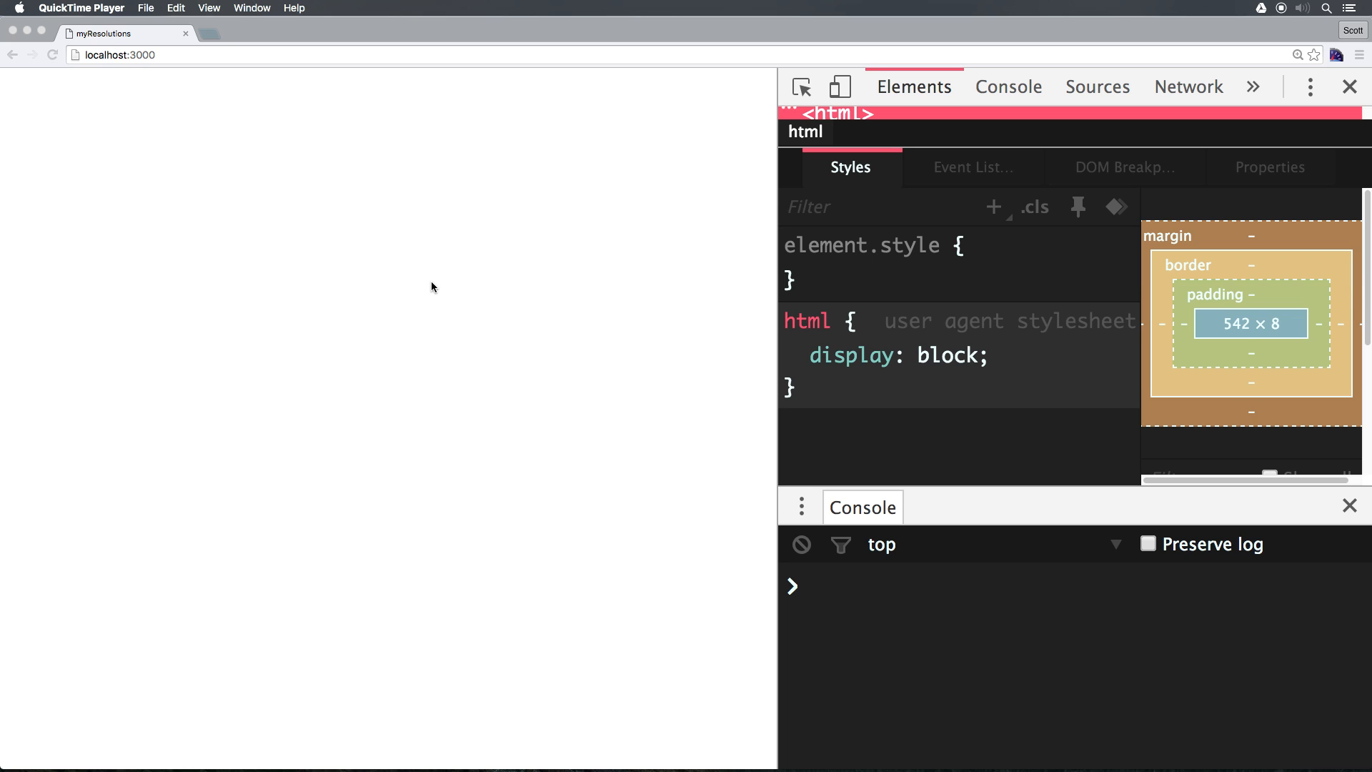
pyautogui.moveTo(945, 496)
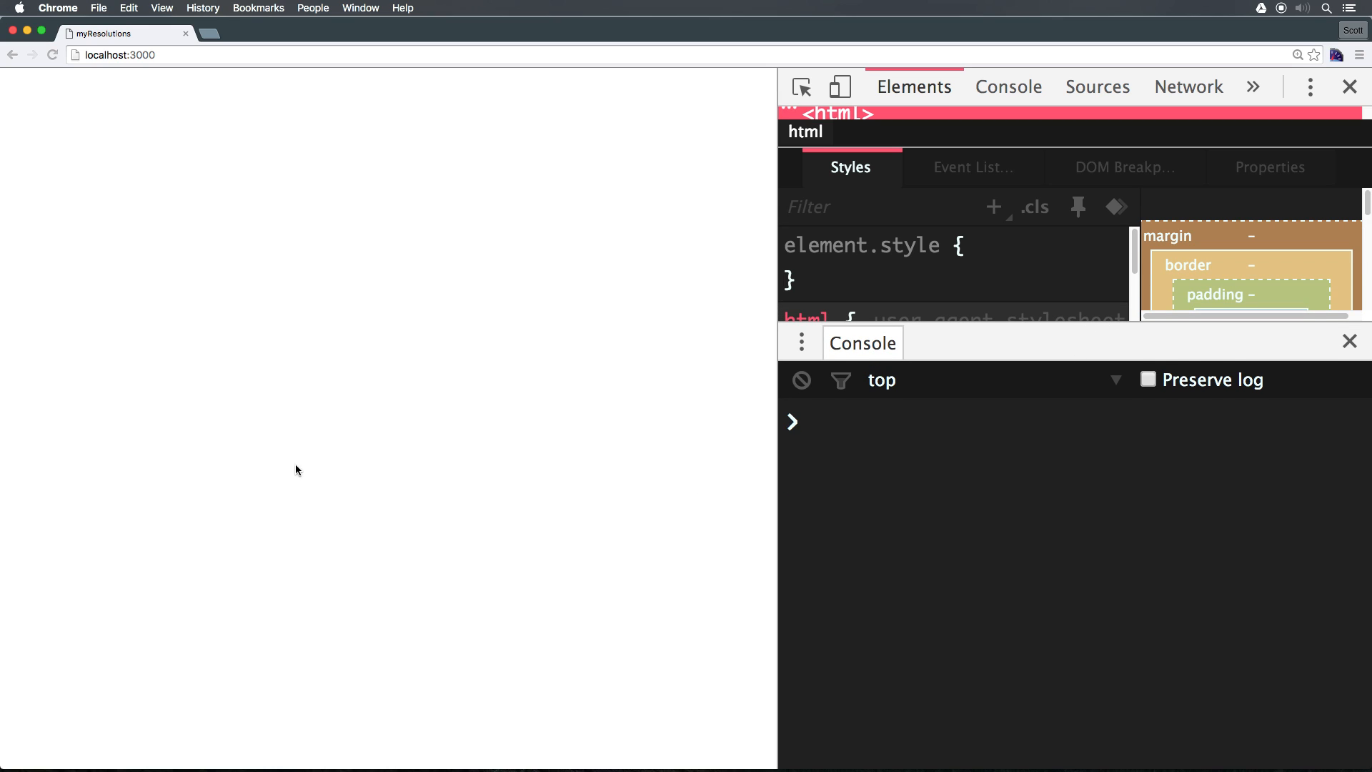
pyautogui.moveTo(521, 501)
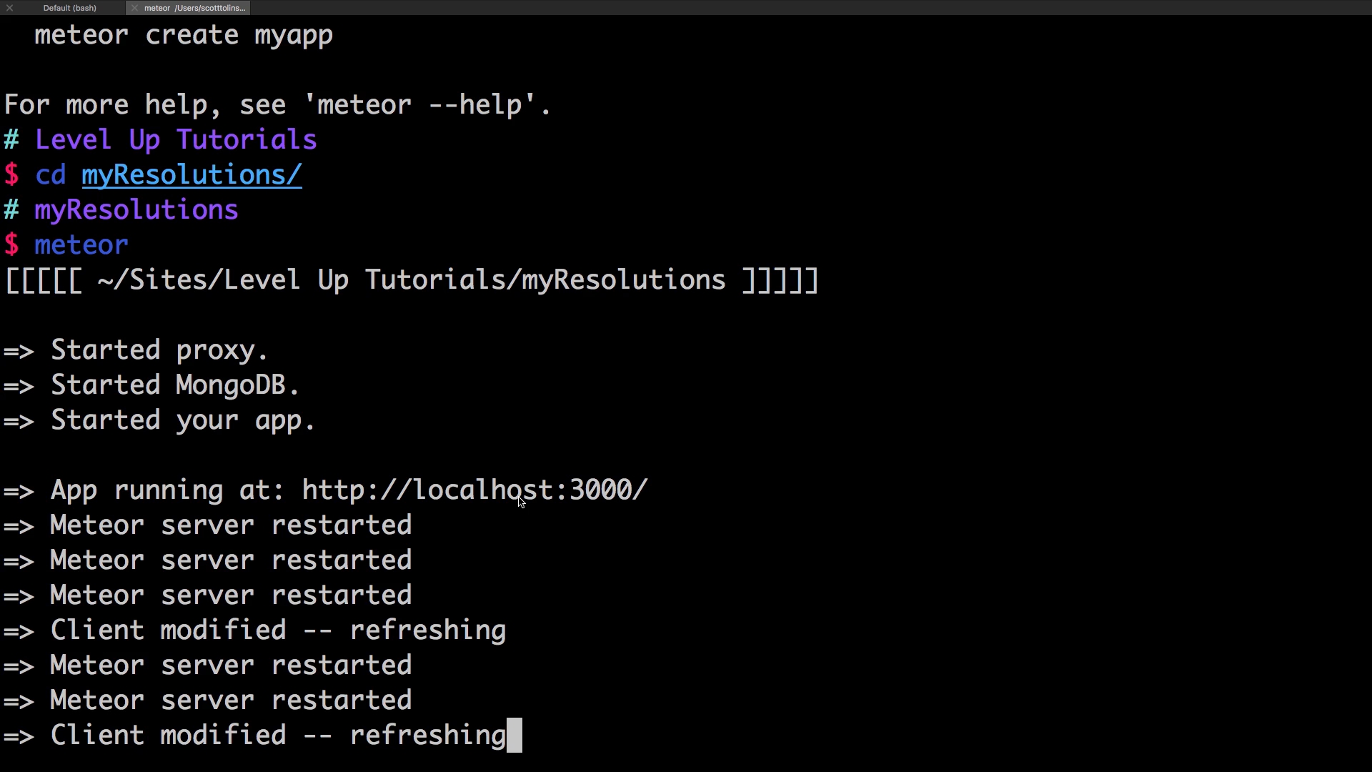
# - In a fresh Terminal tab, change into the ~/Sites/Level Up Tutorials/myResolutions folder
pyautogui.click(313, 8)
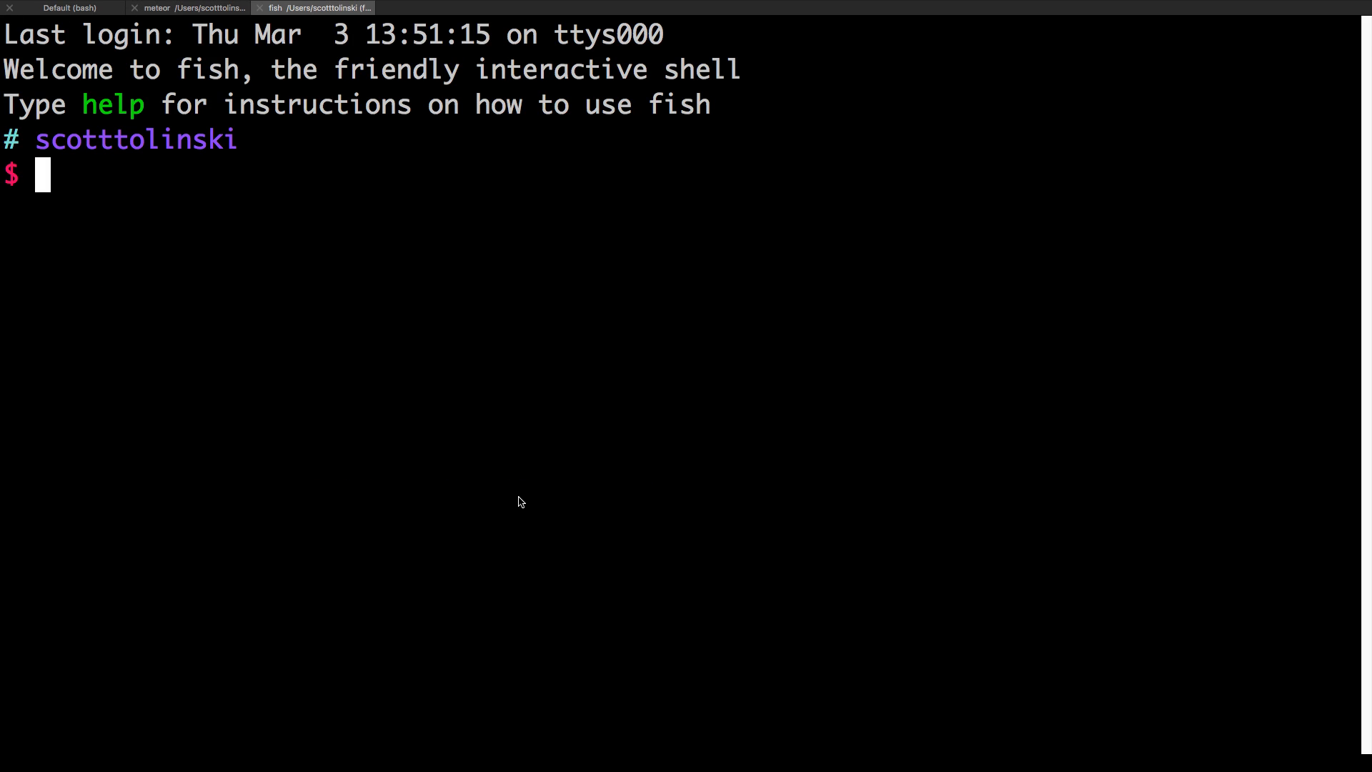
pyautogui.write('cd ~/Sites/Level\\ Up\\ Tutorials/myResolutions/')
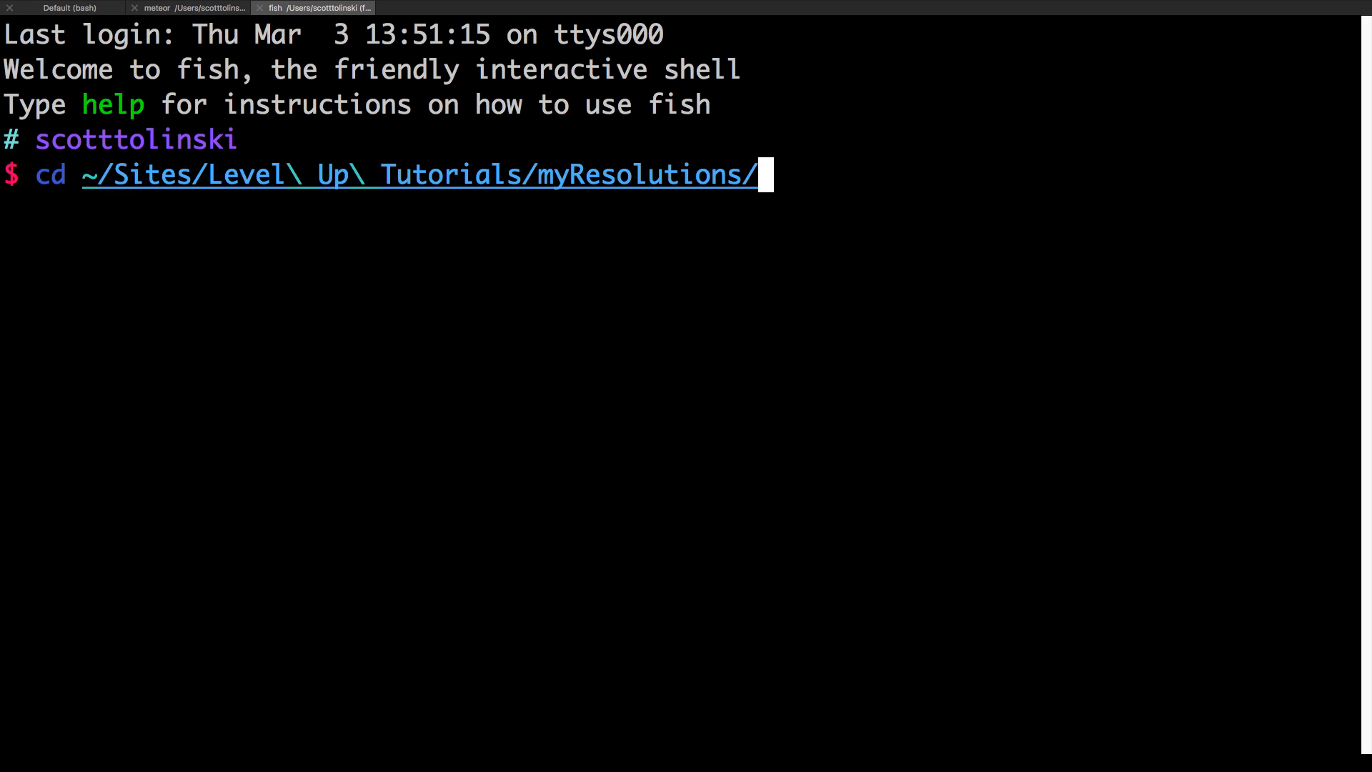
pyautogui.press('Return')
pyautogui.write('npm init')
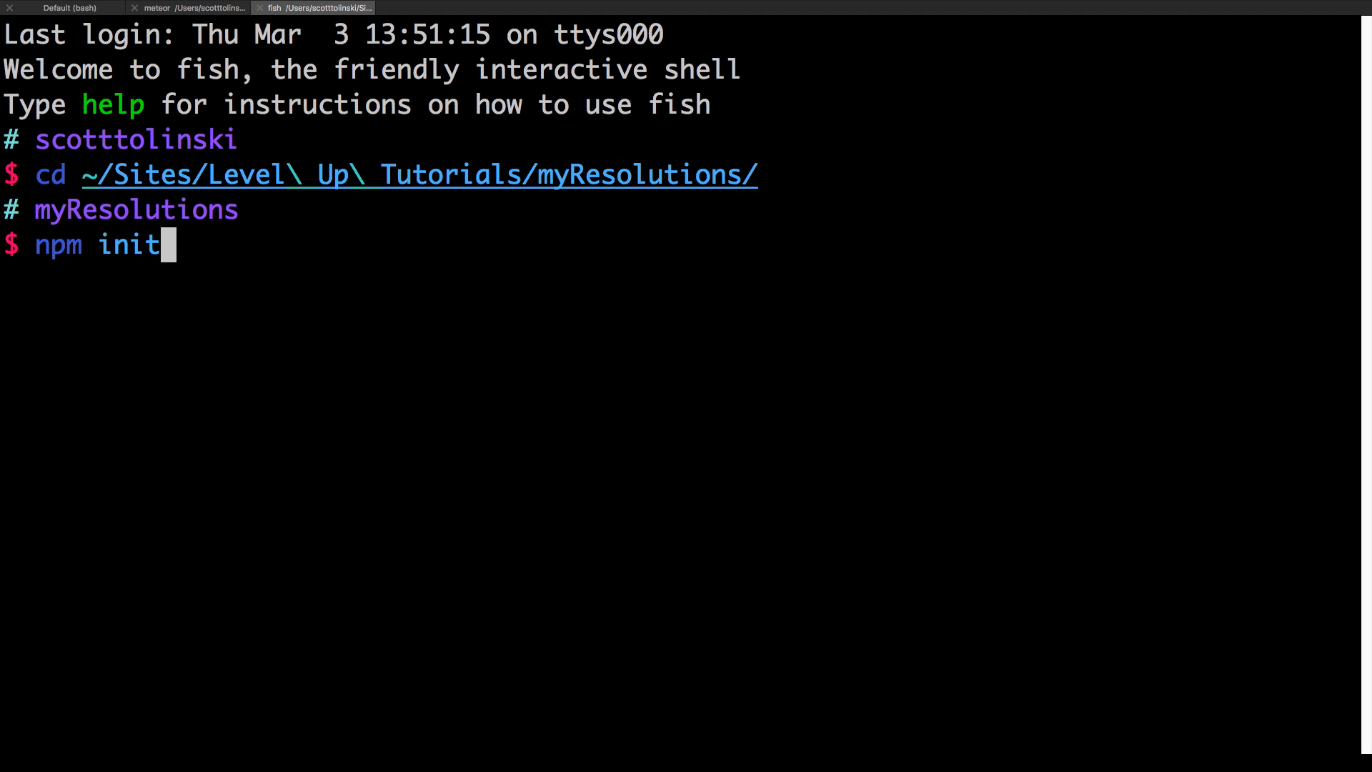
# - Run npm init, naming the package myresolutions and accepting the remaining defaults
pyautogui.press('Return')
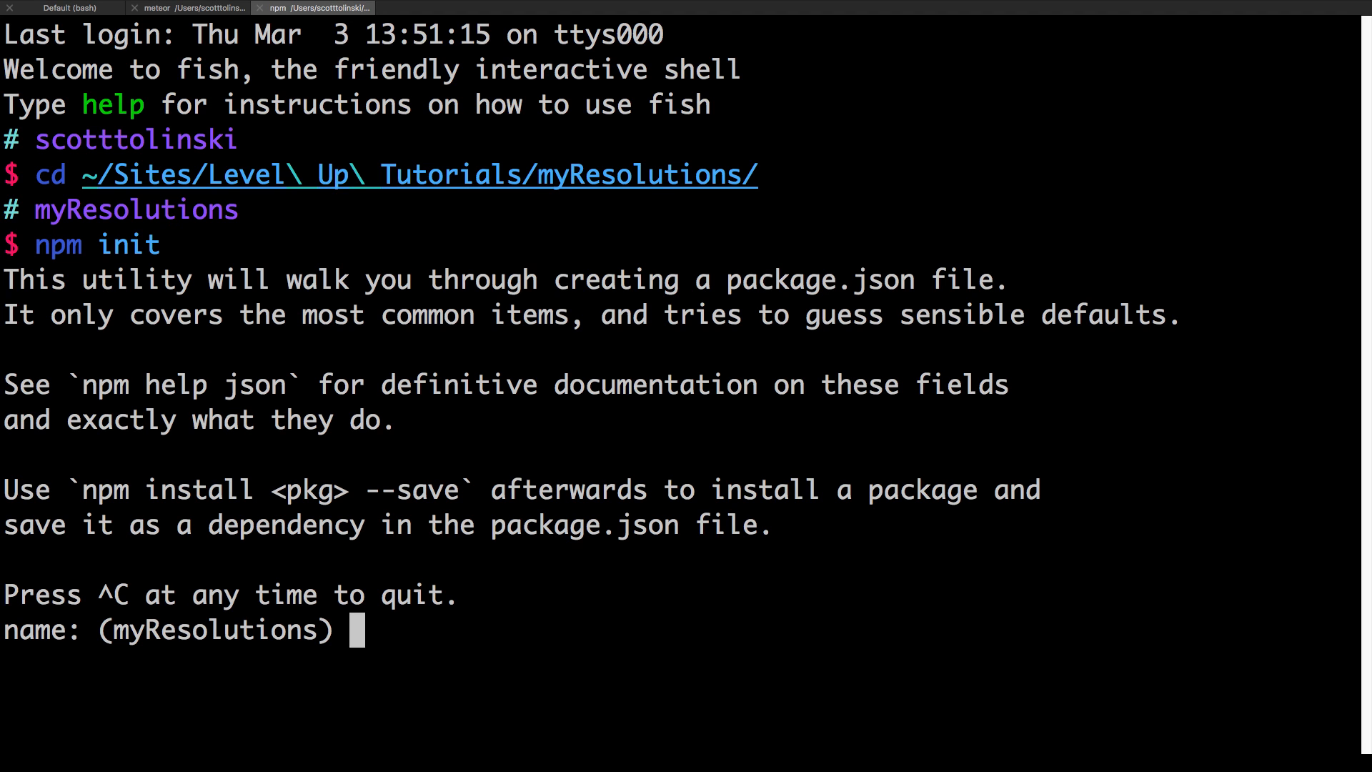
pyautogui.write('my')
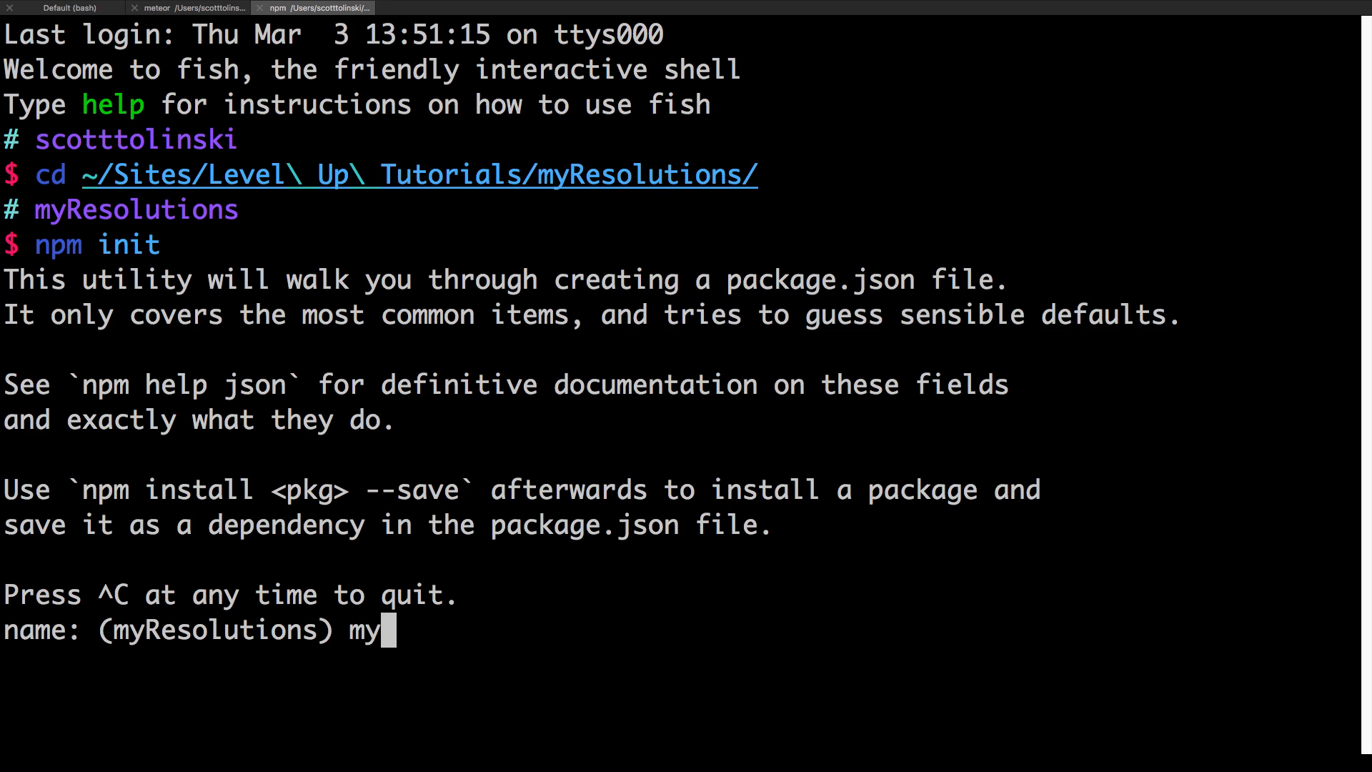
pyautogui.write('resolutions')
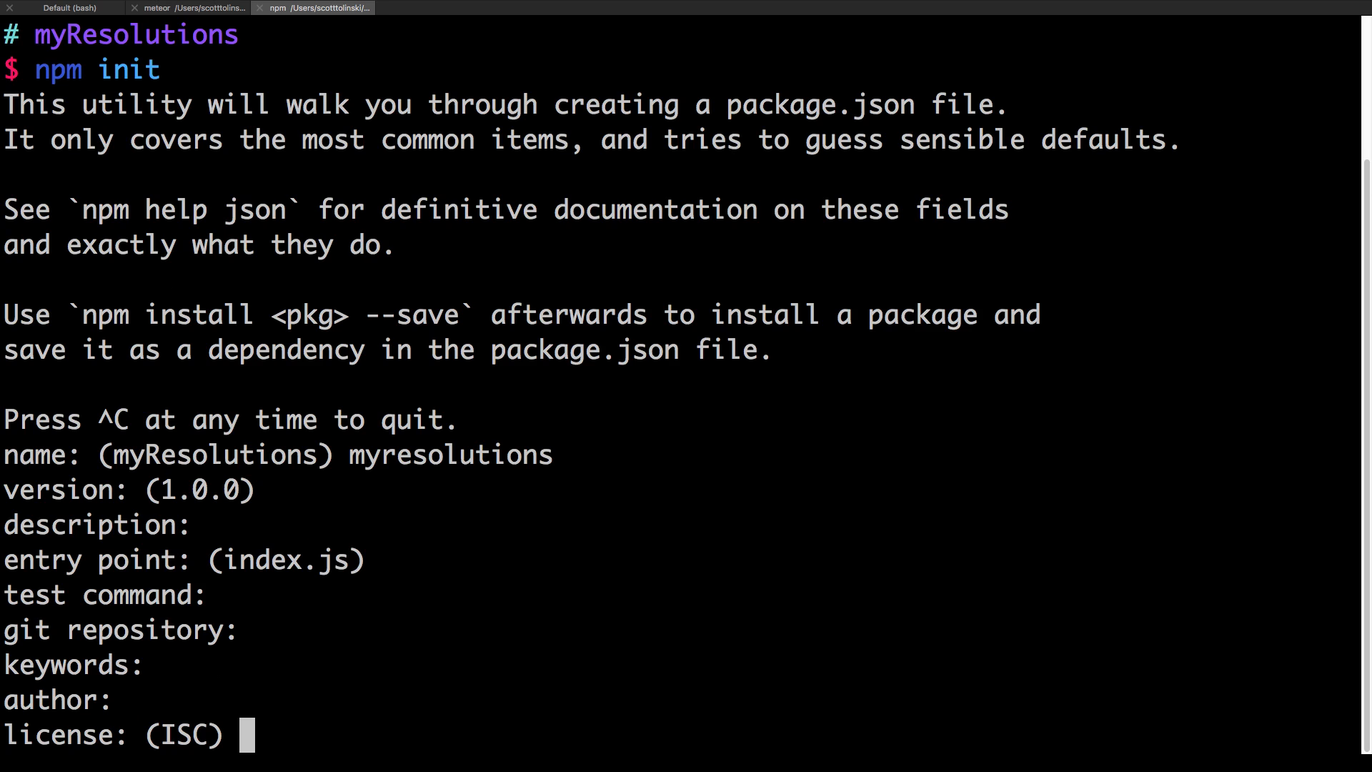
pyautogui.press('Return')
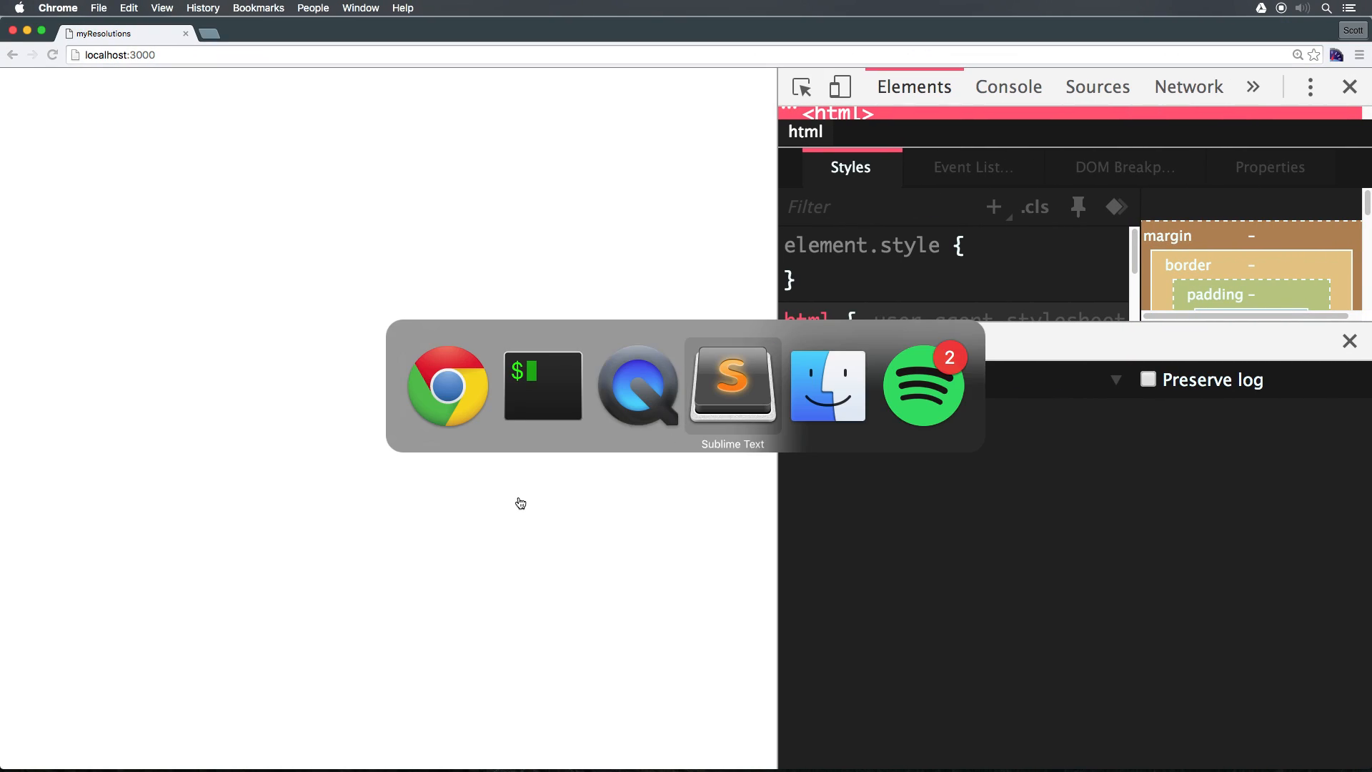
# - View the generated package.json in Sublime Text from the project sidebar
pyautogui.click(731, 385)
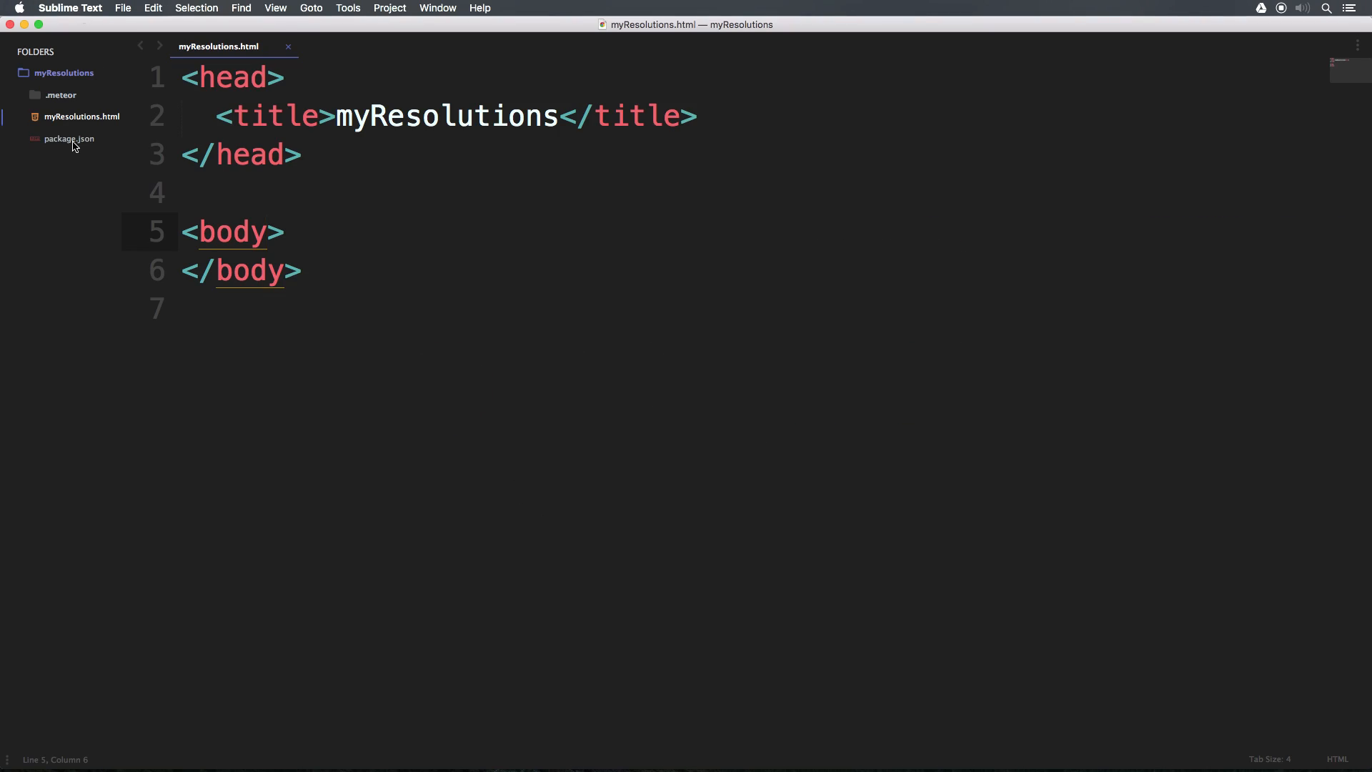
pyautogui.click(69, 138)
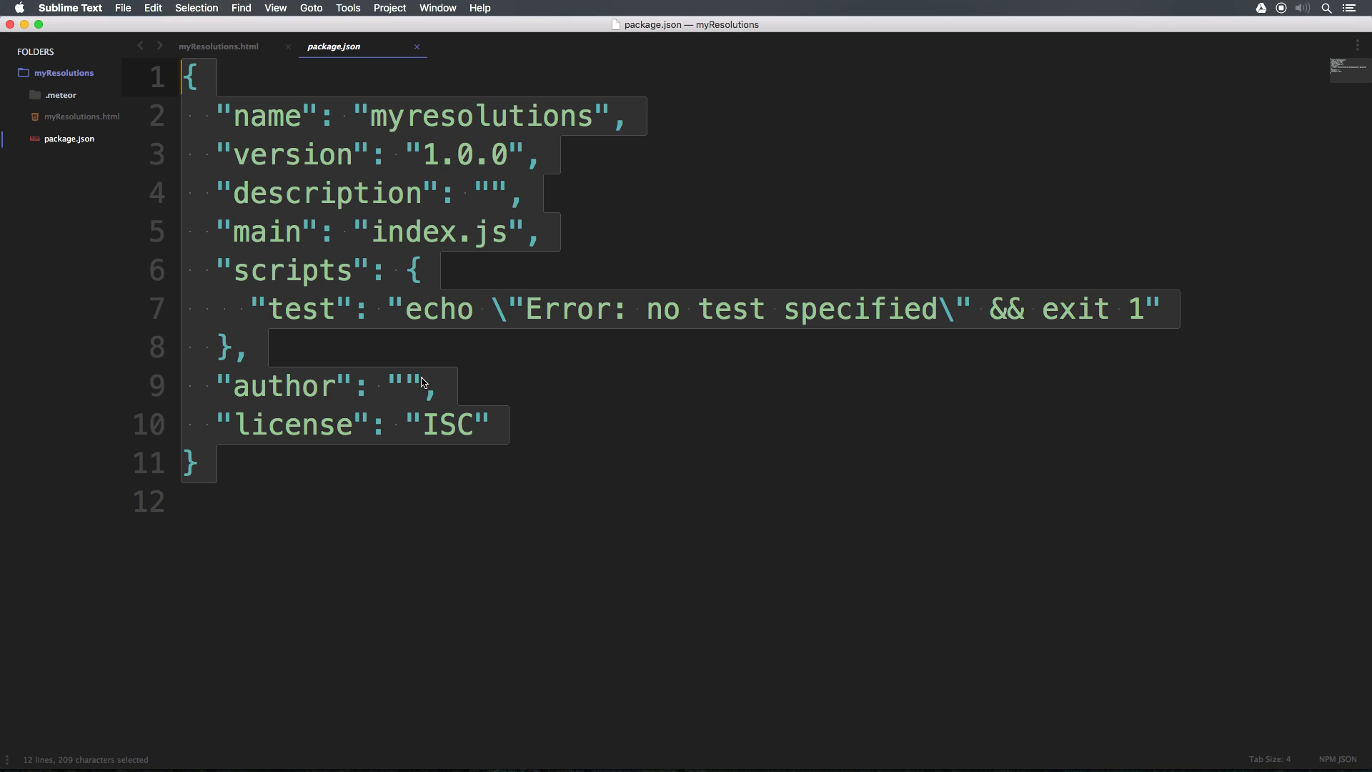
pyautogui.moveTo(518, 376)
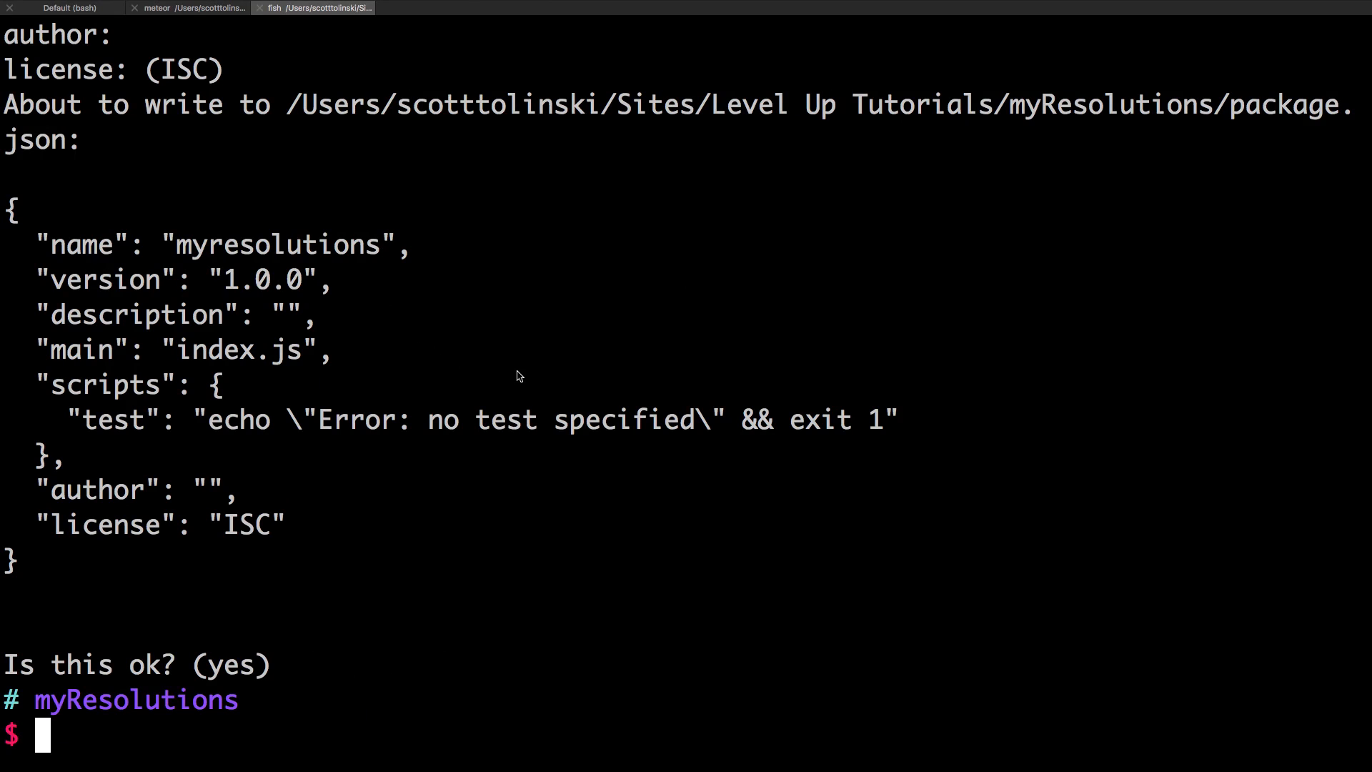
# - Run npm install --save react in Terminal, highlighting the --save option first
pyautogui.write('npm init')
pyautogui.write('npm install --save react')
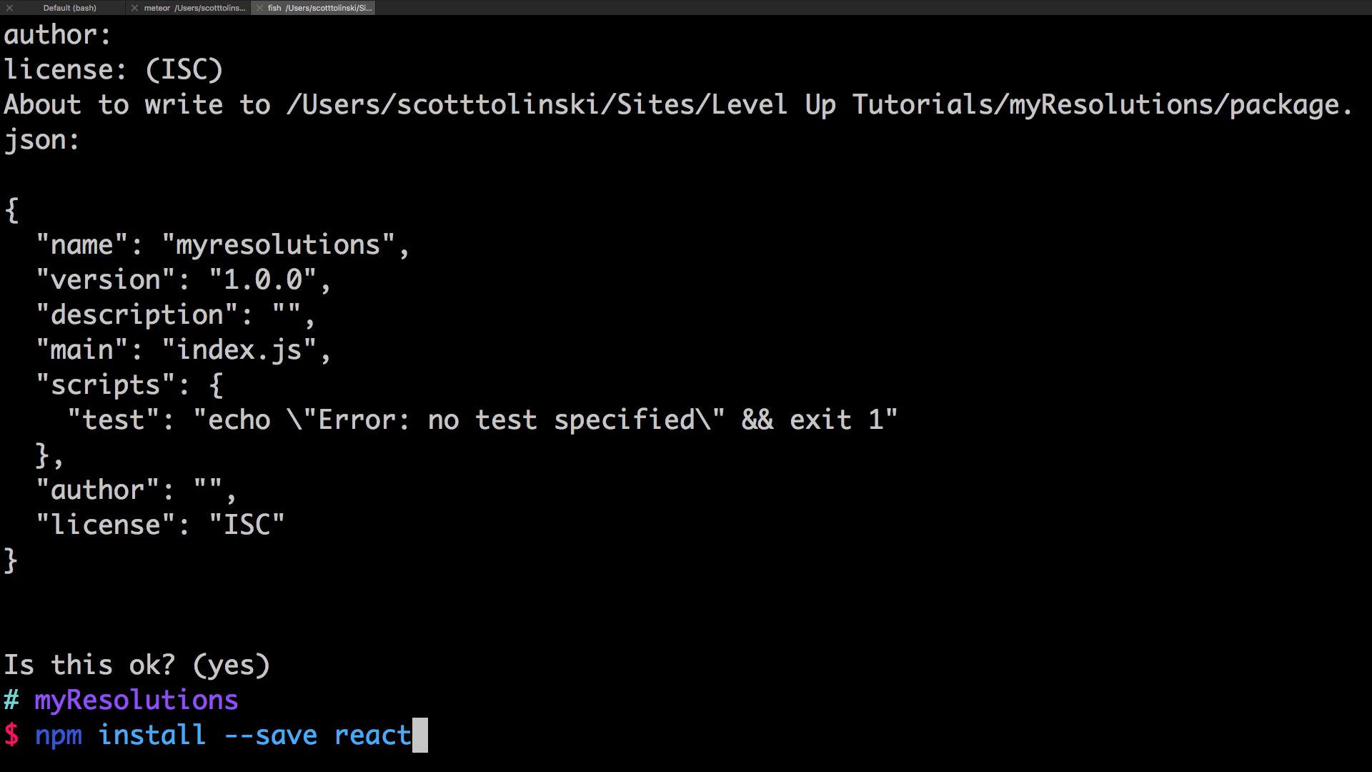
pyautogui.doubleClick(274, 734)
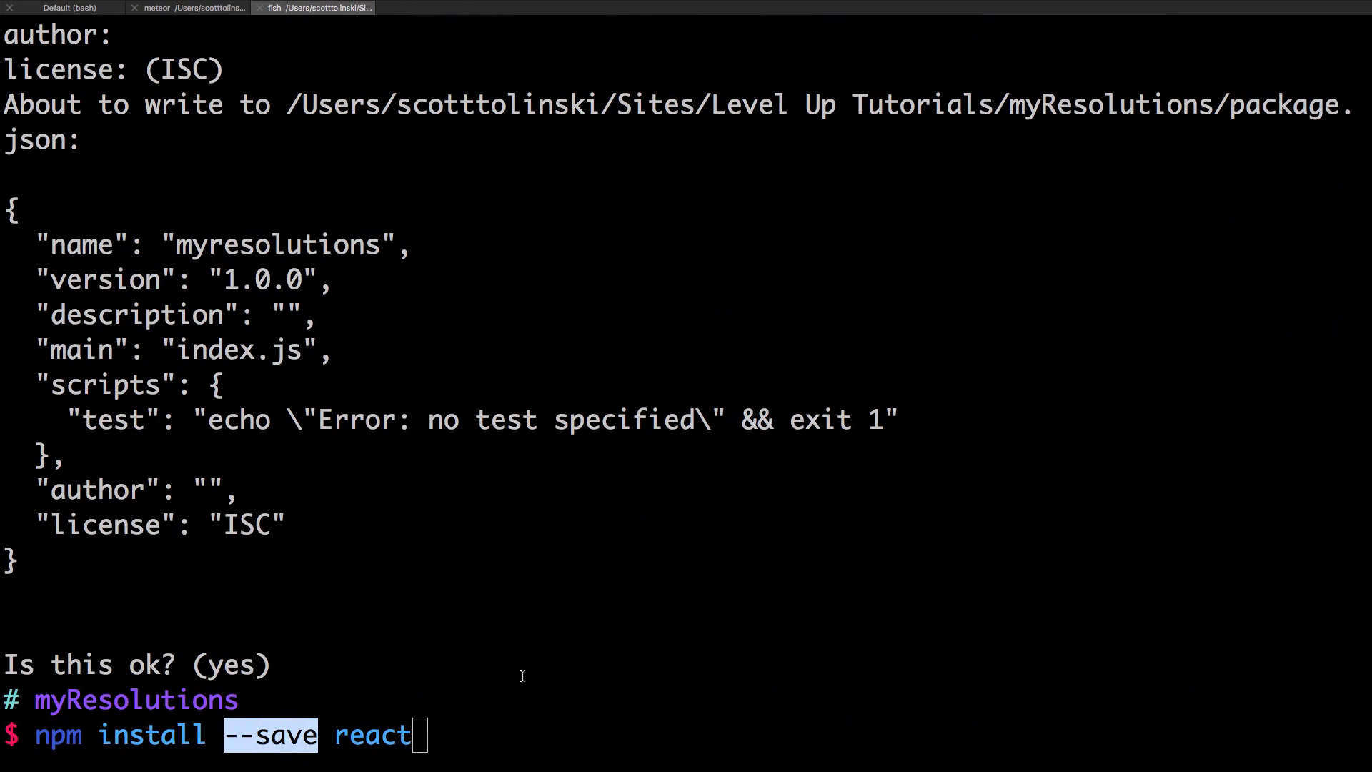
pyautogui.press('Return')
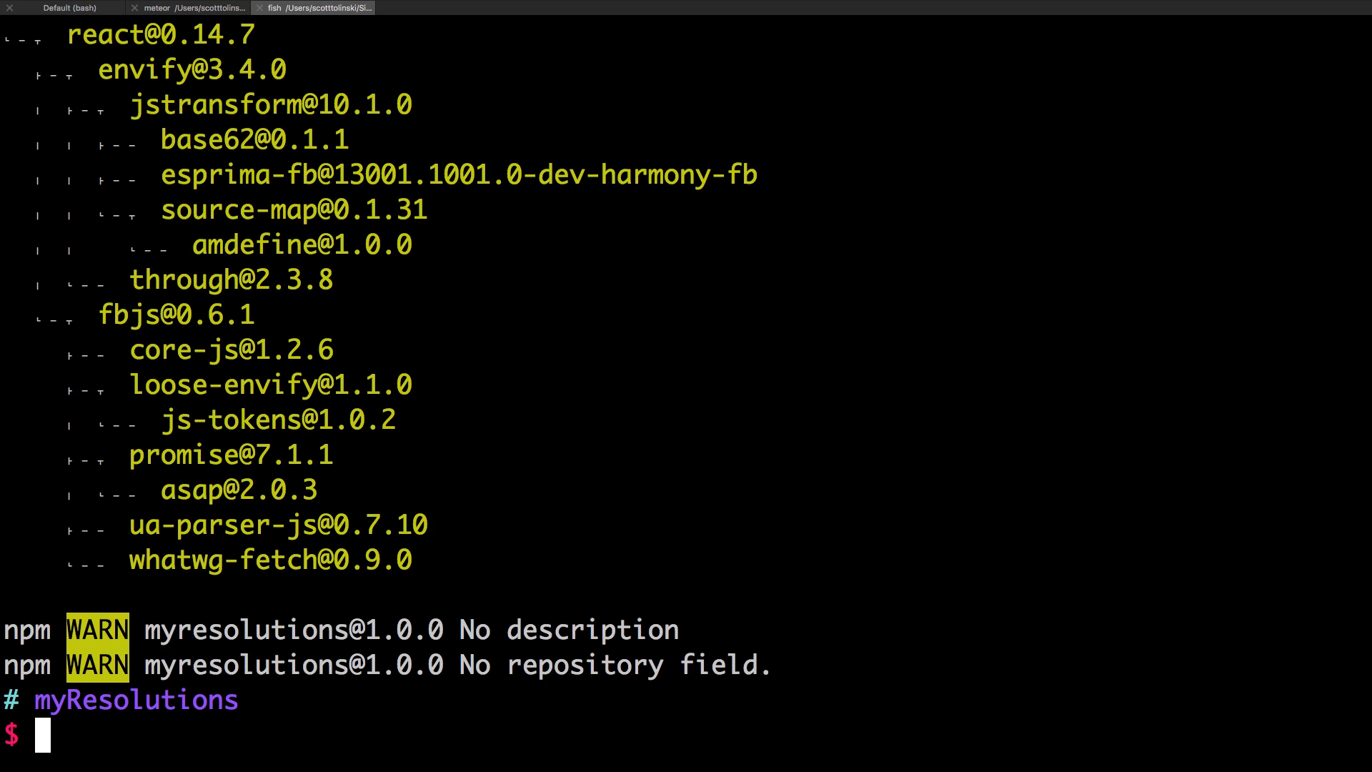
# - Check react ^0.14.7 in package.json and peek inside the node_modules folder
pyautogui.click(186, 9)
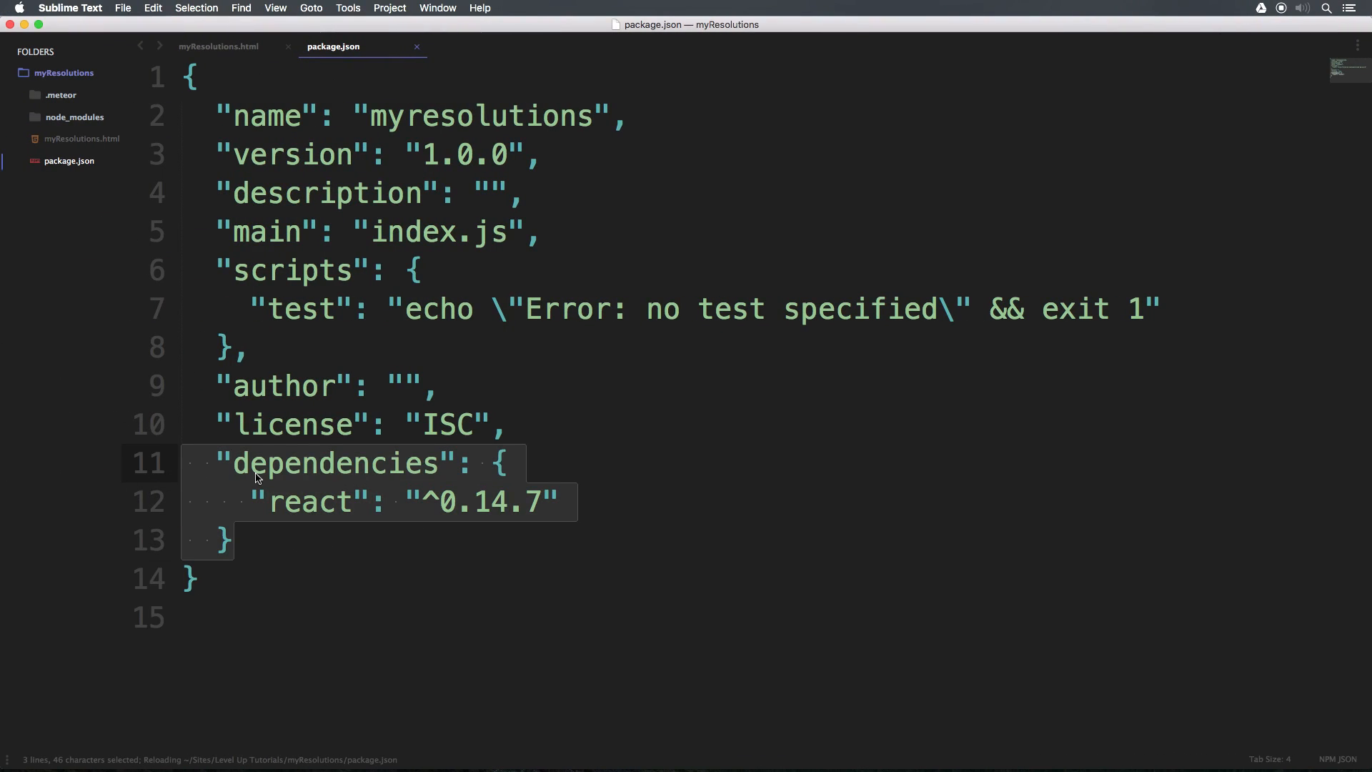
pyautogui.click(539, 502)
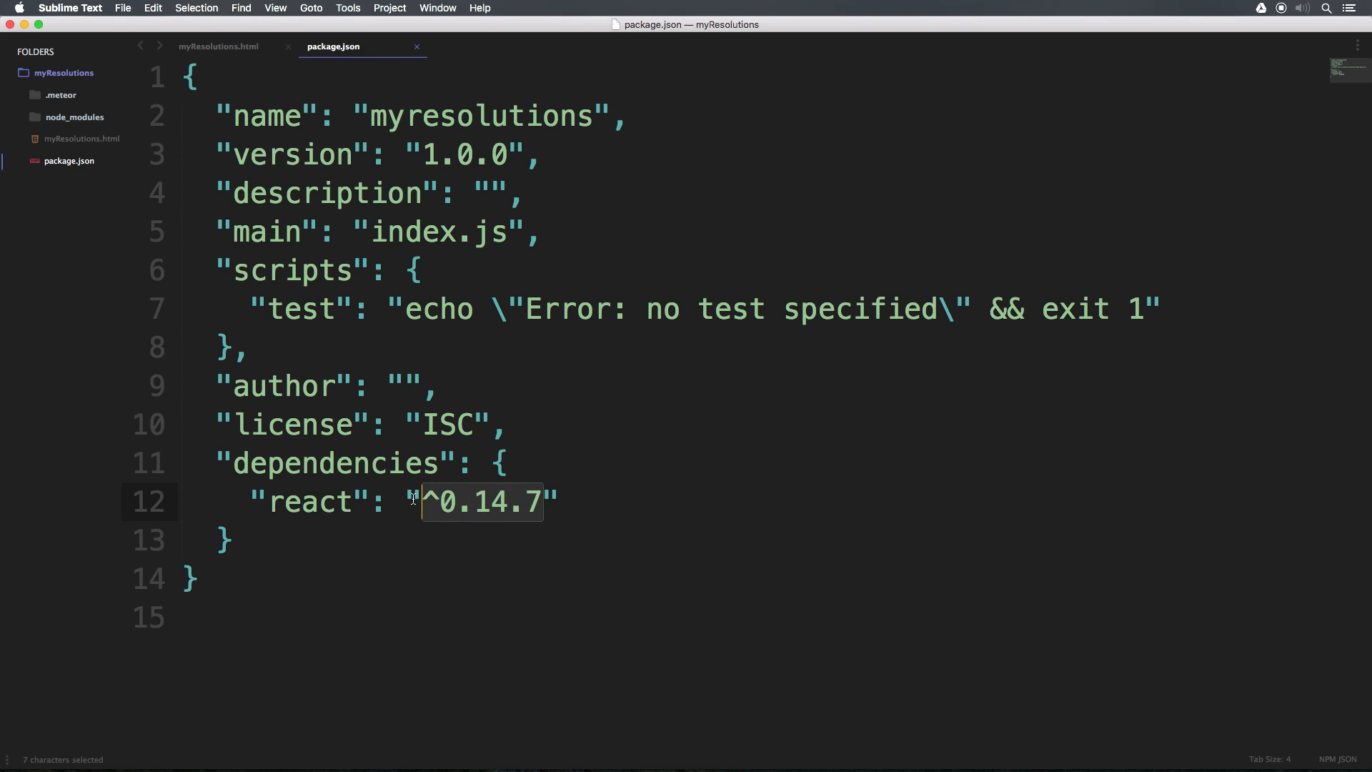
pyautogui.moveTo(447, 256)
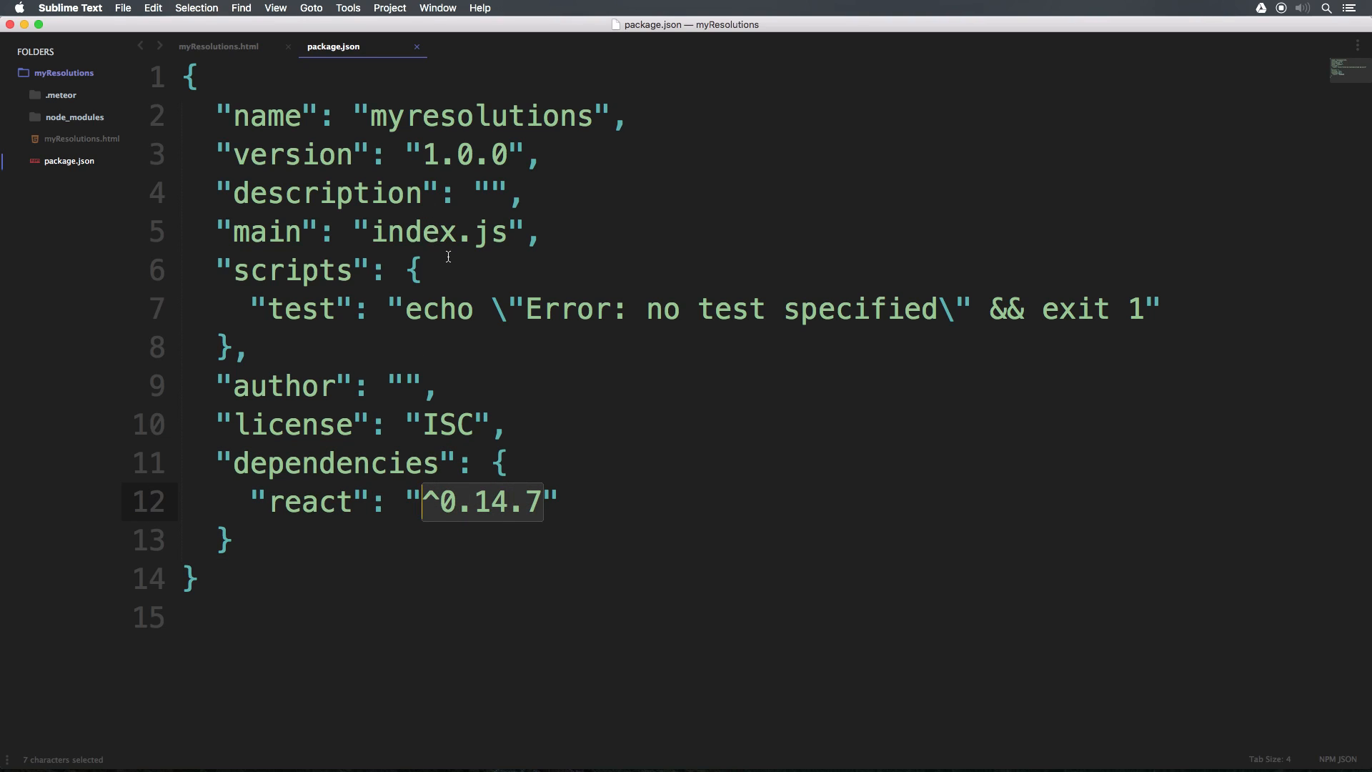
pyautogui.moveTo(95, 128)
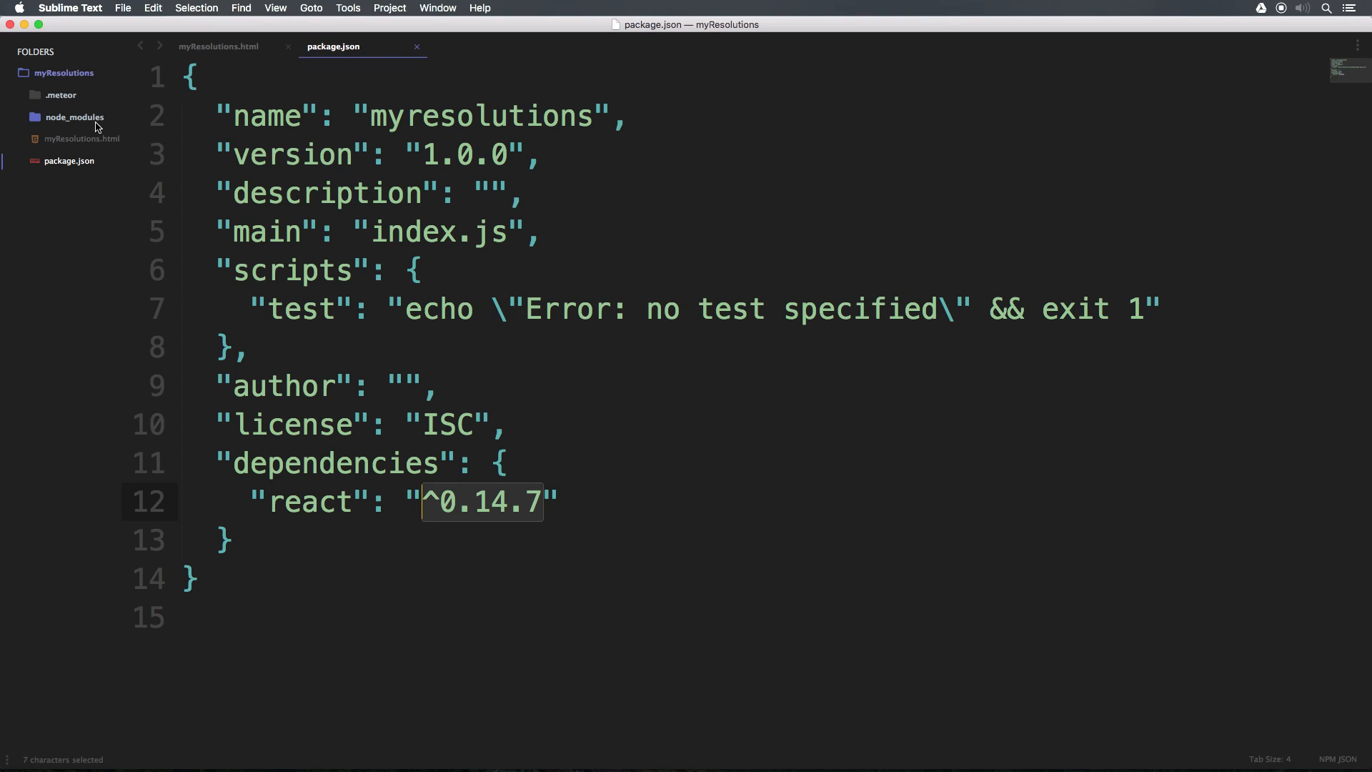
pyautogui.click(73, 116)
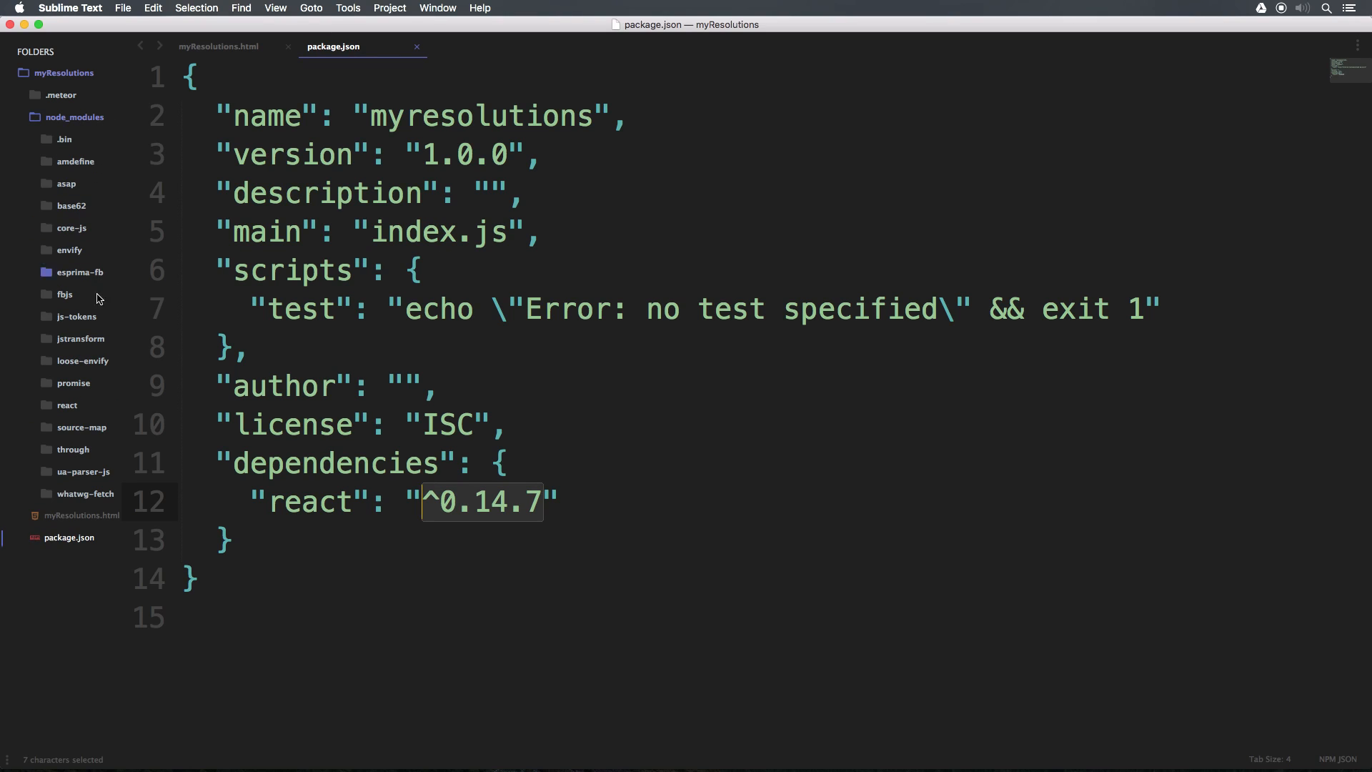
pyautogui.moveTo(86, 71)
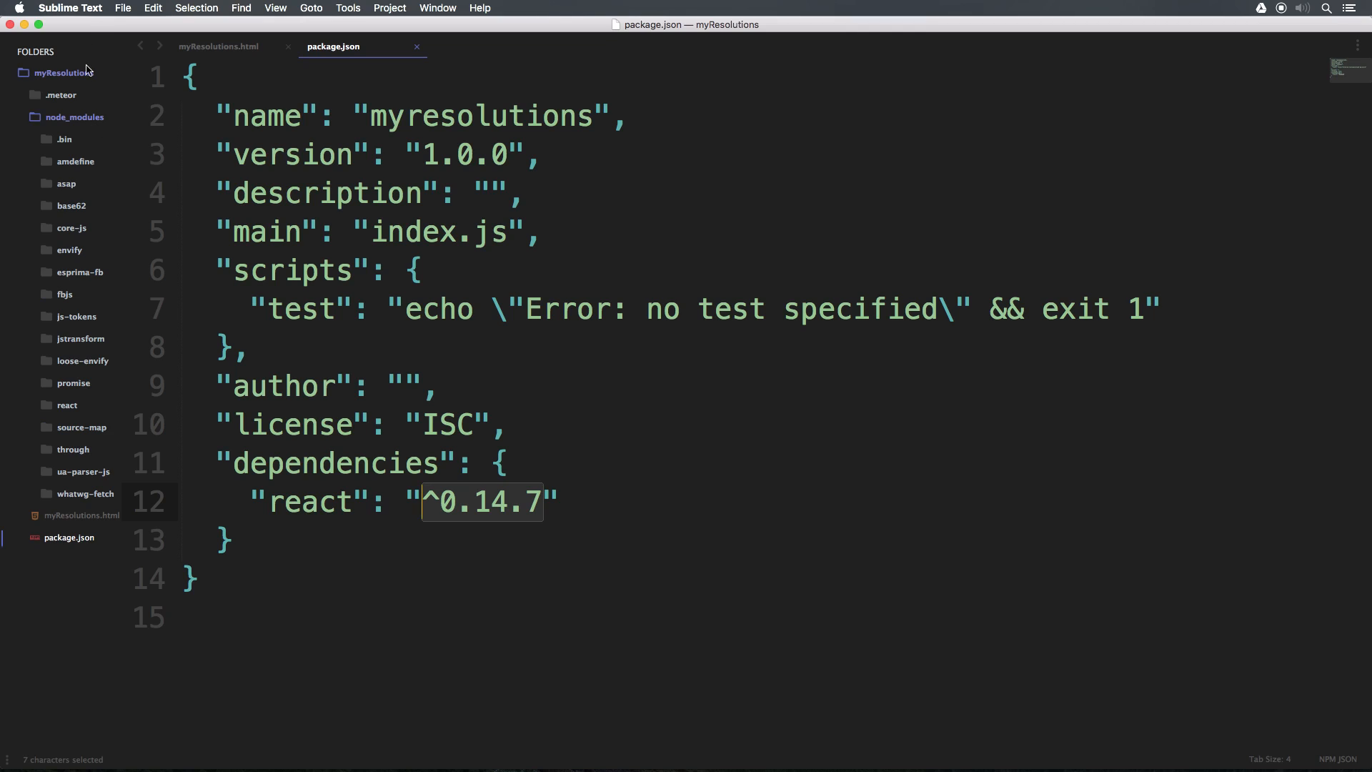
pyautogui.moveTo(81, 127)
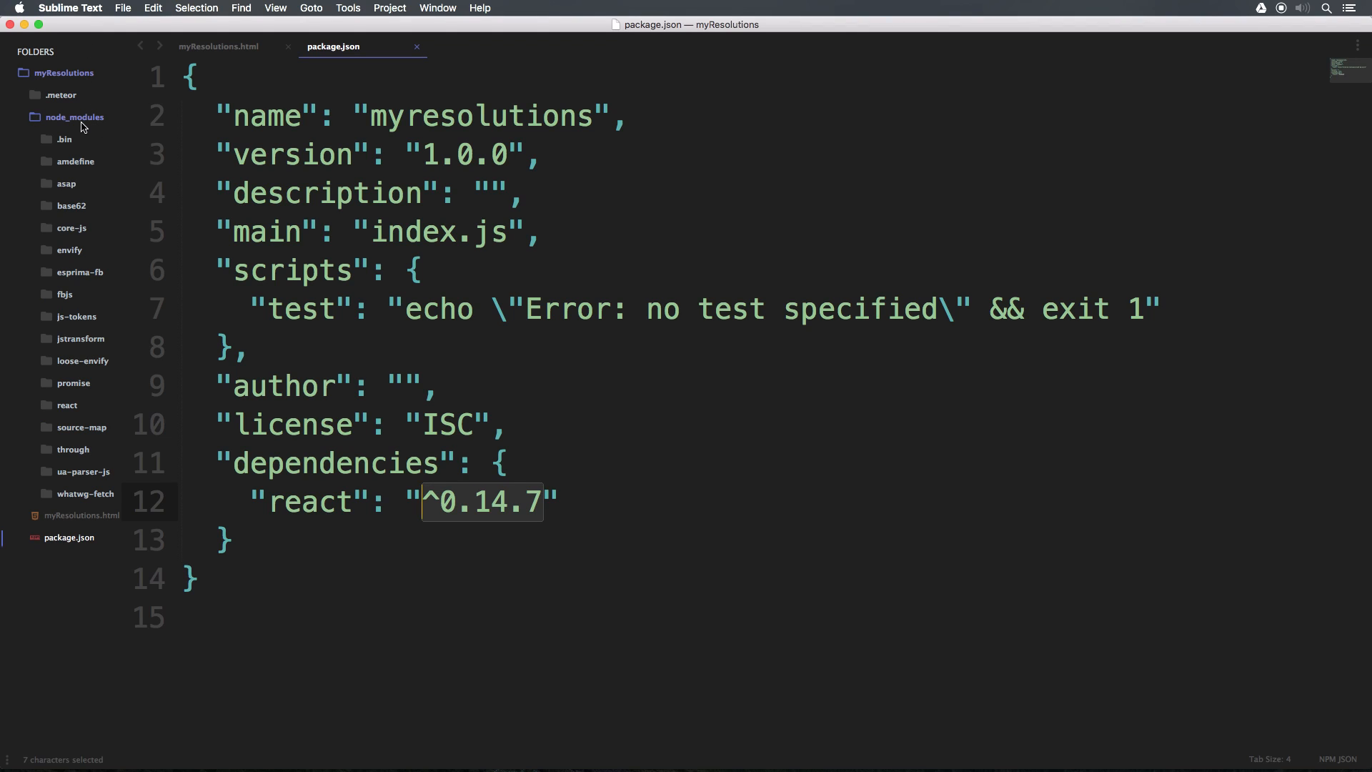
pyautogui.click(73, 116)
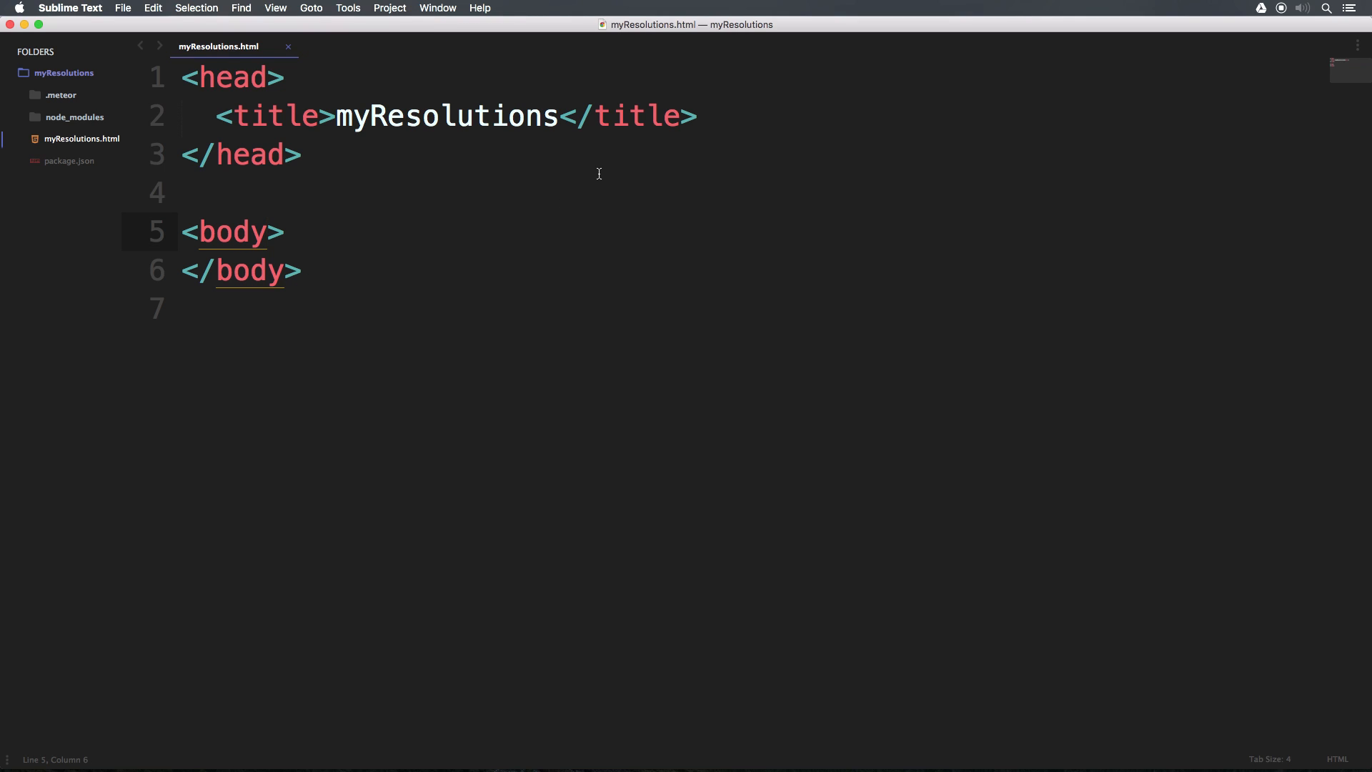
pyautogui.moveTo(266, 200)
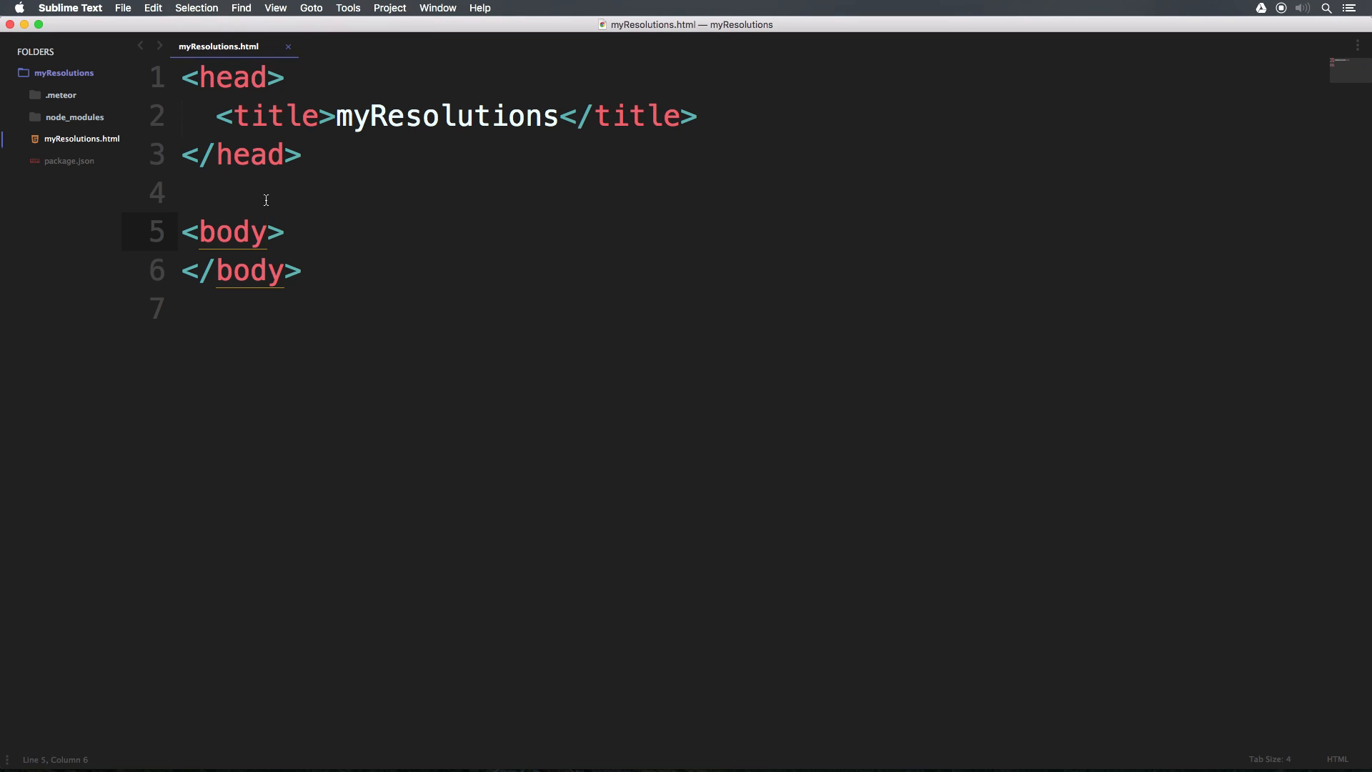
pyautogui.moveTo(119, 177)
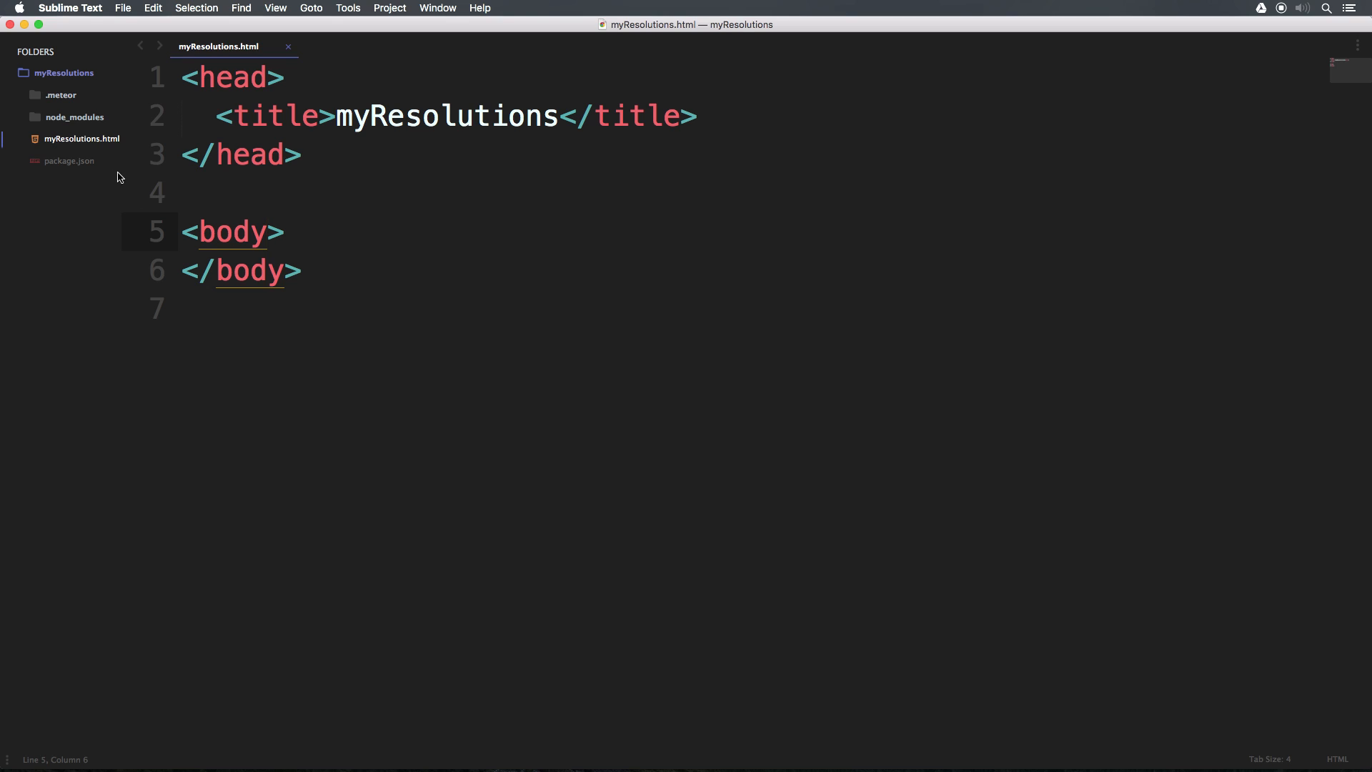
# - Rename myResolutions.html to index.html from the sidebar
pyautogui.rightClick(80, 139)
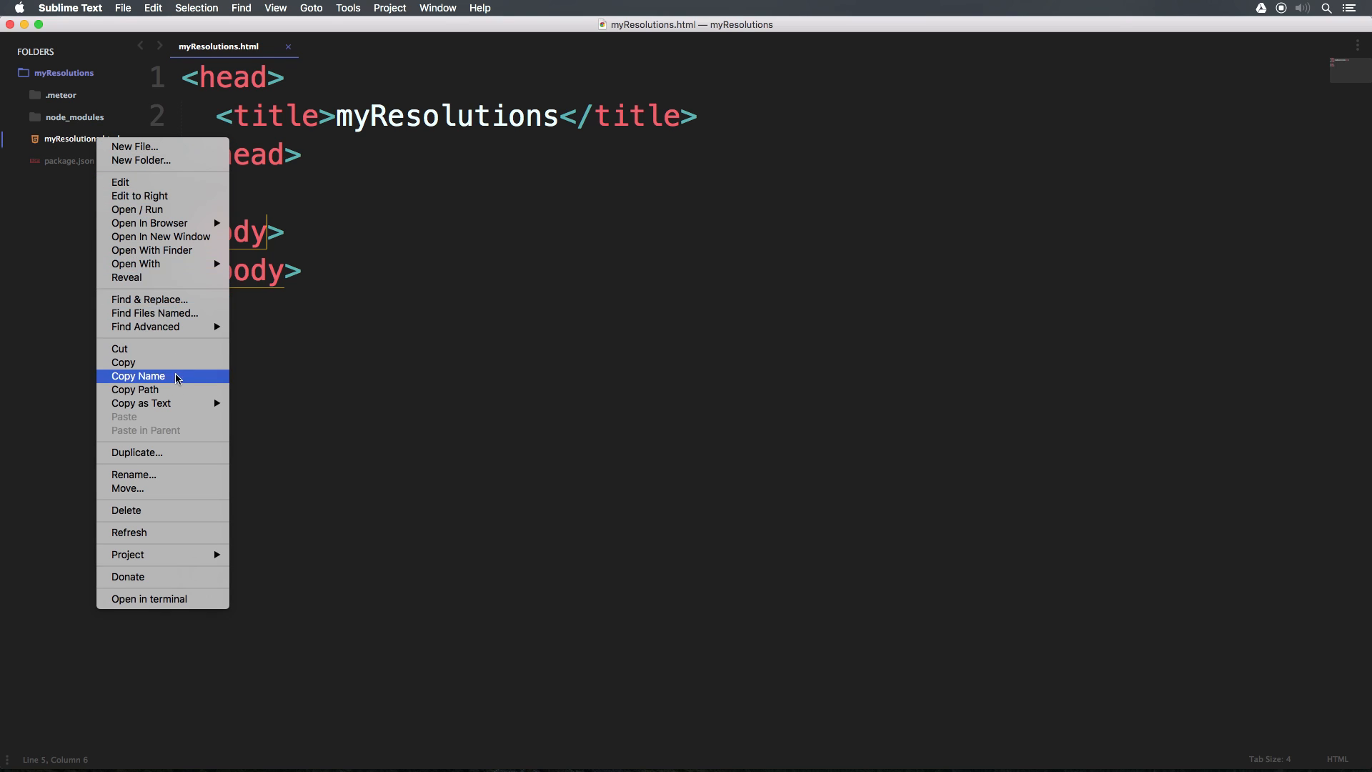
pyautogui.click(133, 473)
pyautogui.write('index')
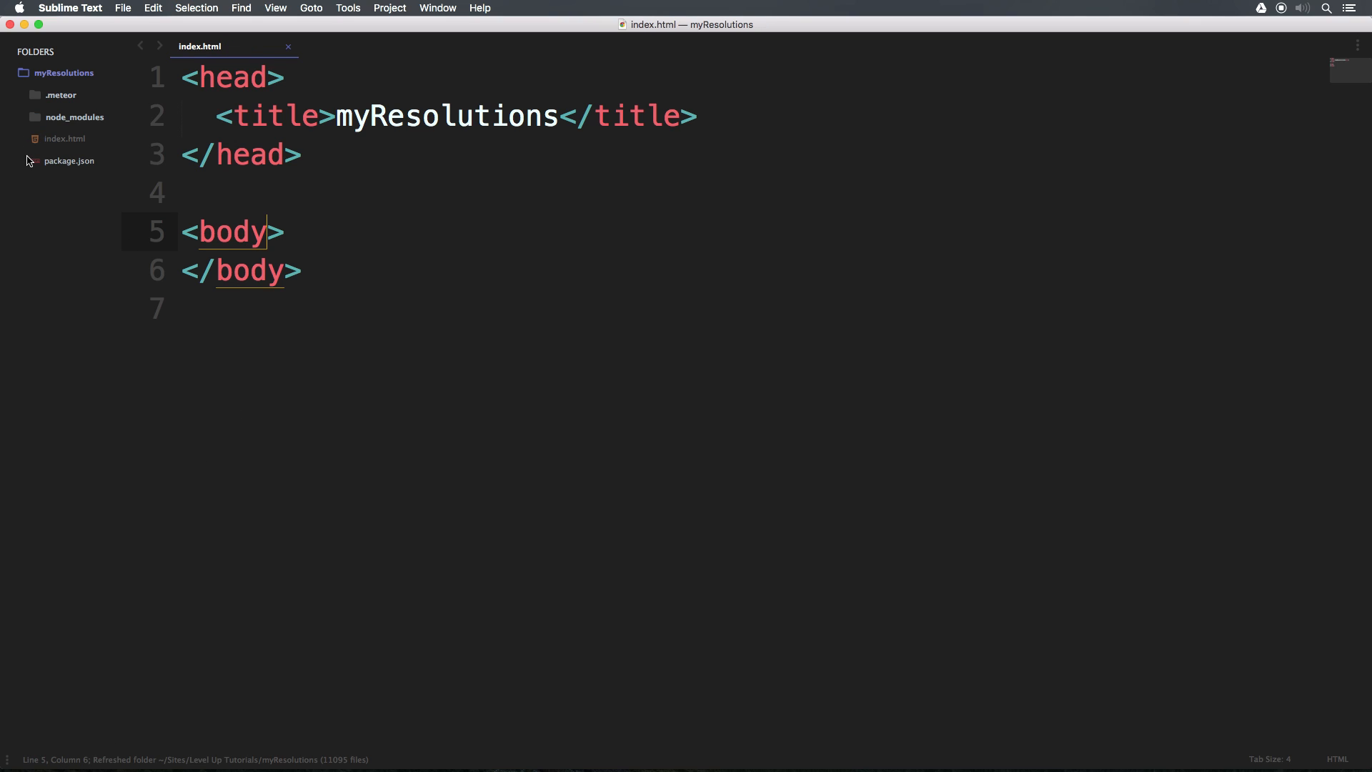
pyautogui.moveTo(64, 139)
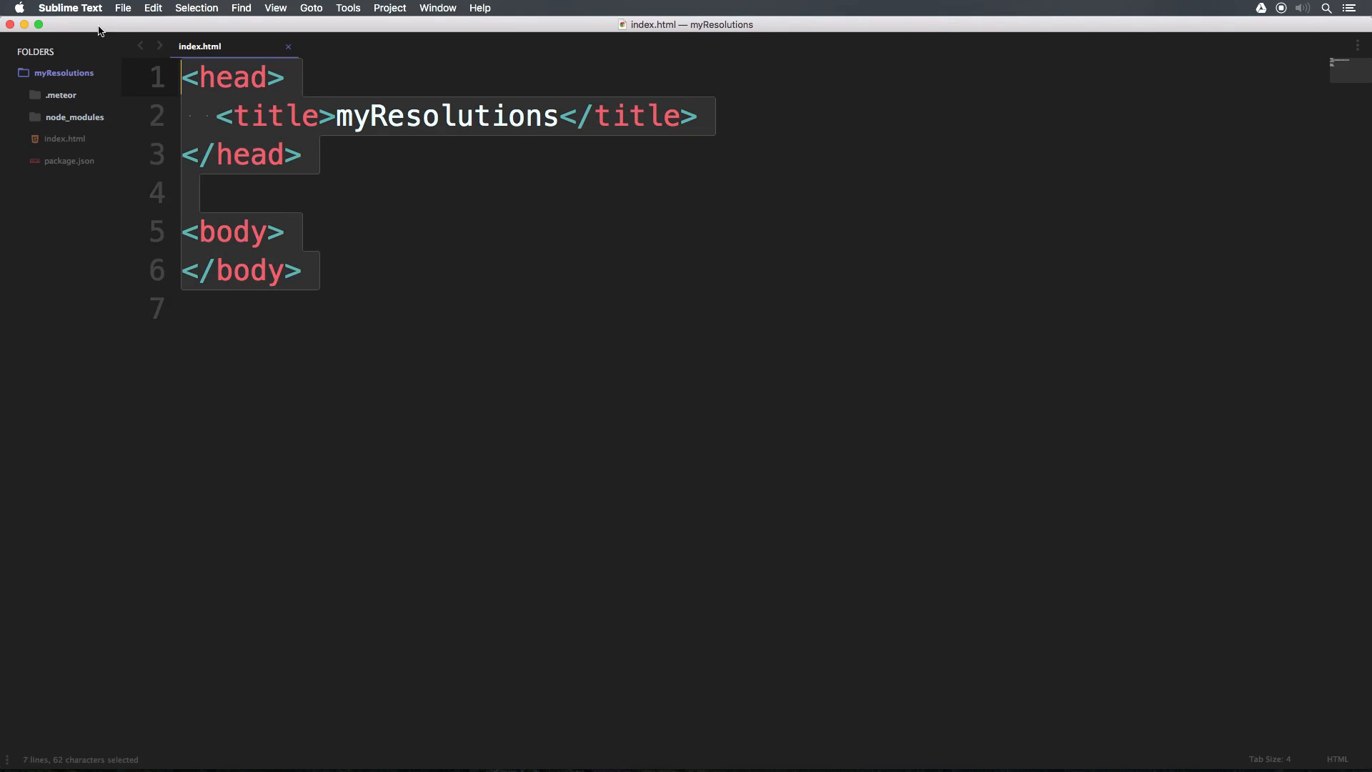
pyautogui.moveTo(251, 190)
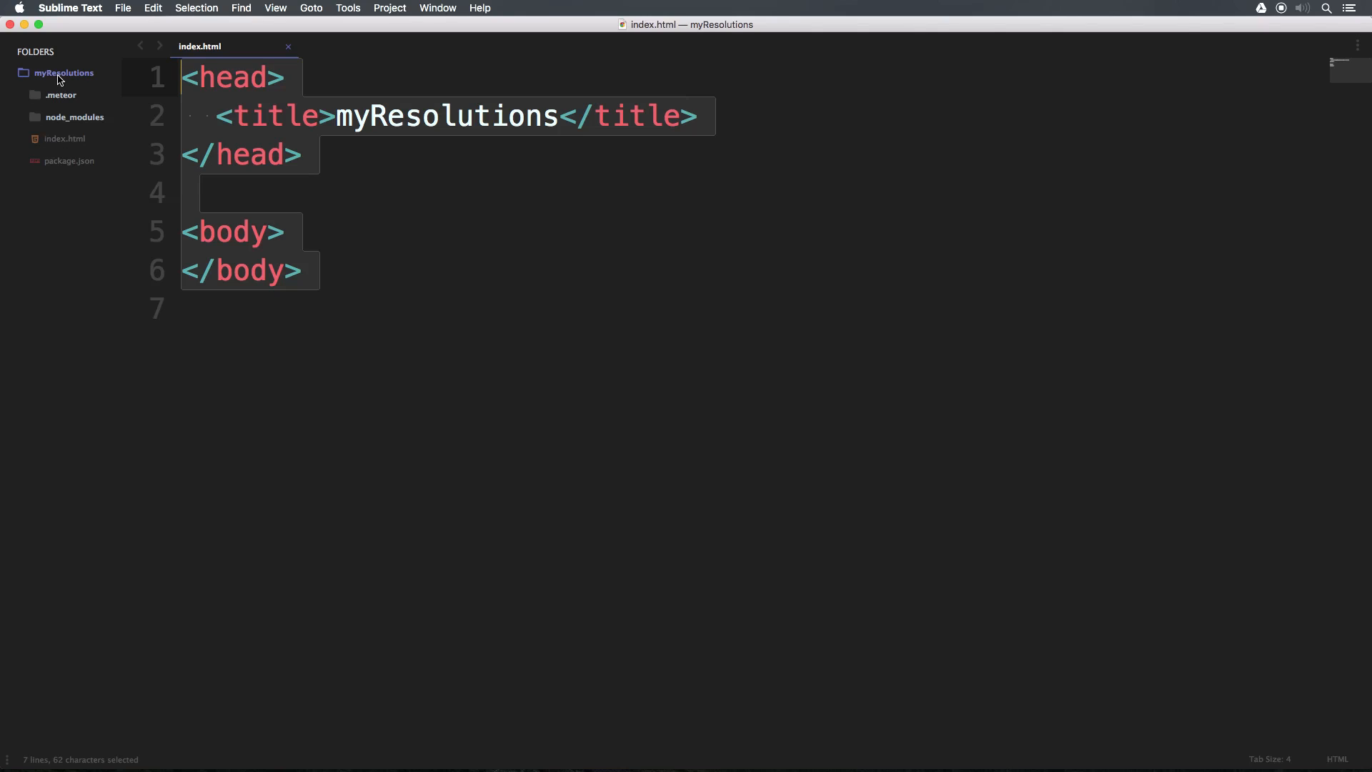
# - Create a new empty file named App.jsx in the myResolutions project
pyautogui.rightClick(62, 72)
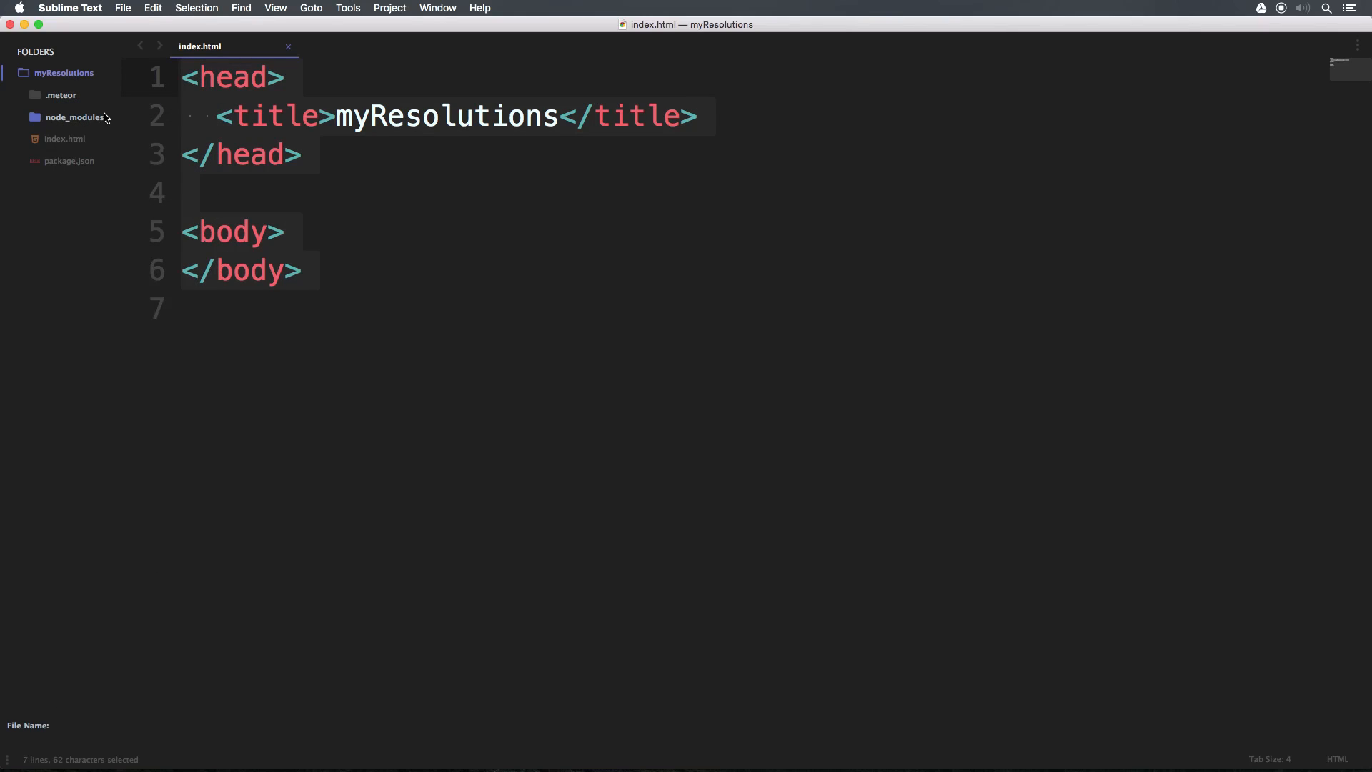
pyautogui.write('App.jsx')
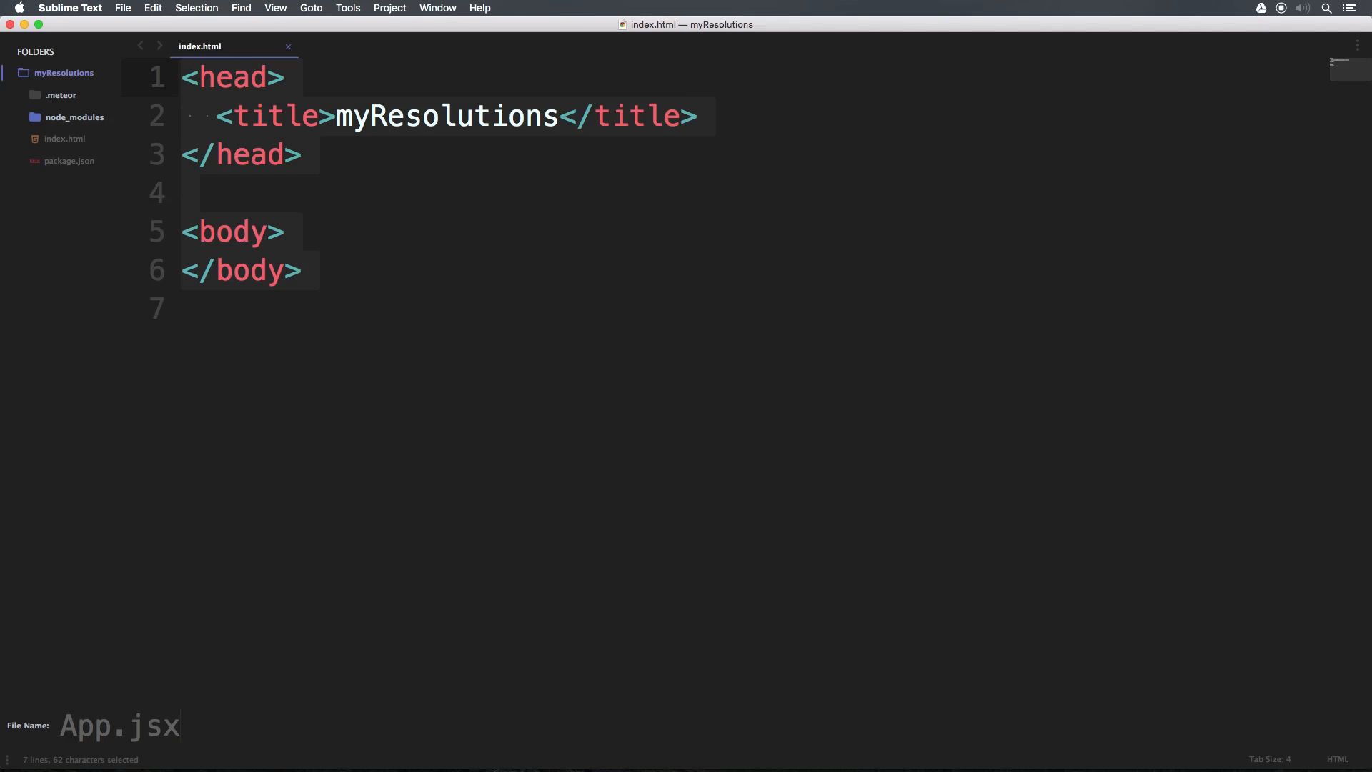
pyautogui.click(180, 725)
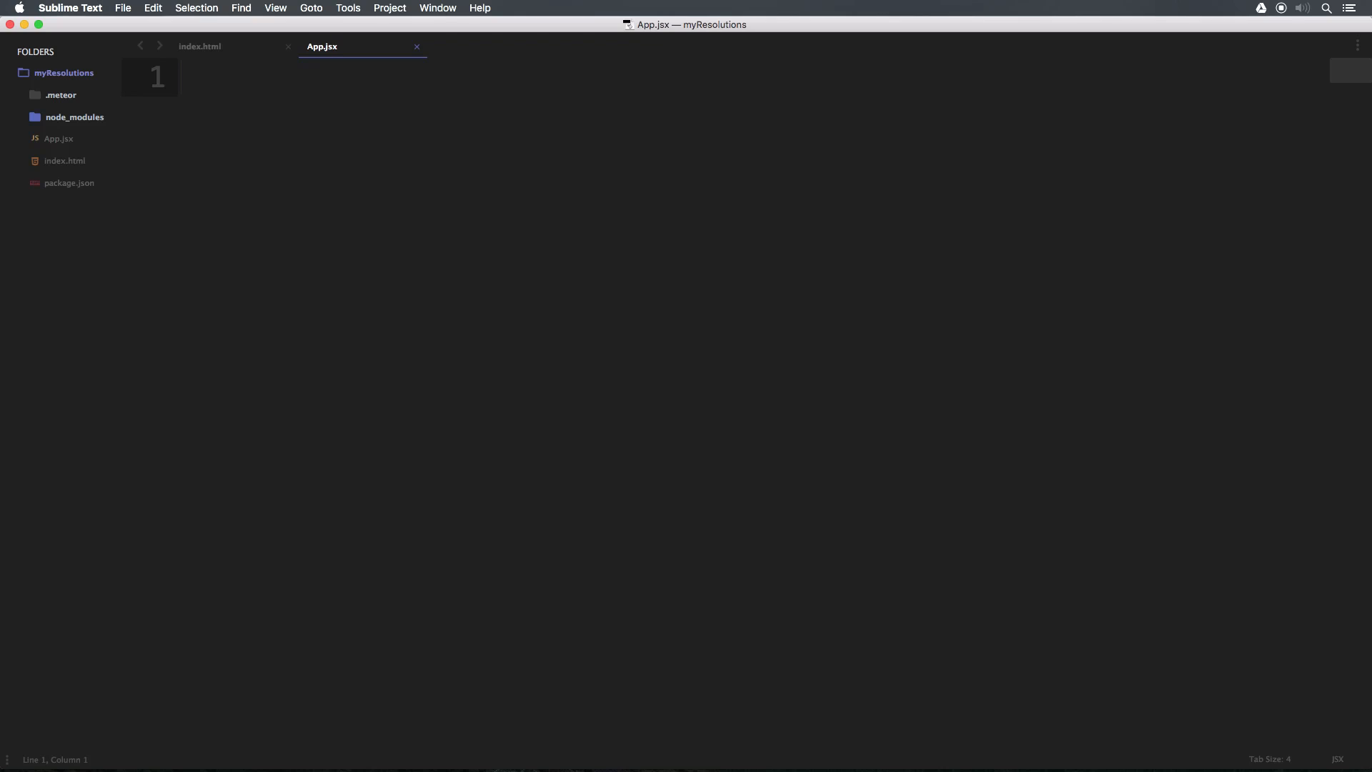
# - Write import React from 'react'; at the top of App.jsx
pyautogui.write('import')
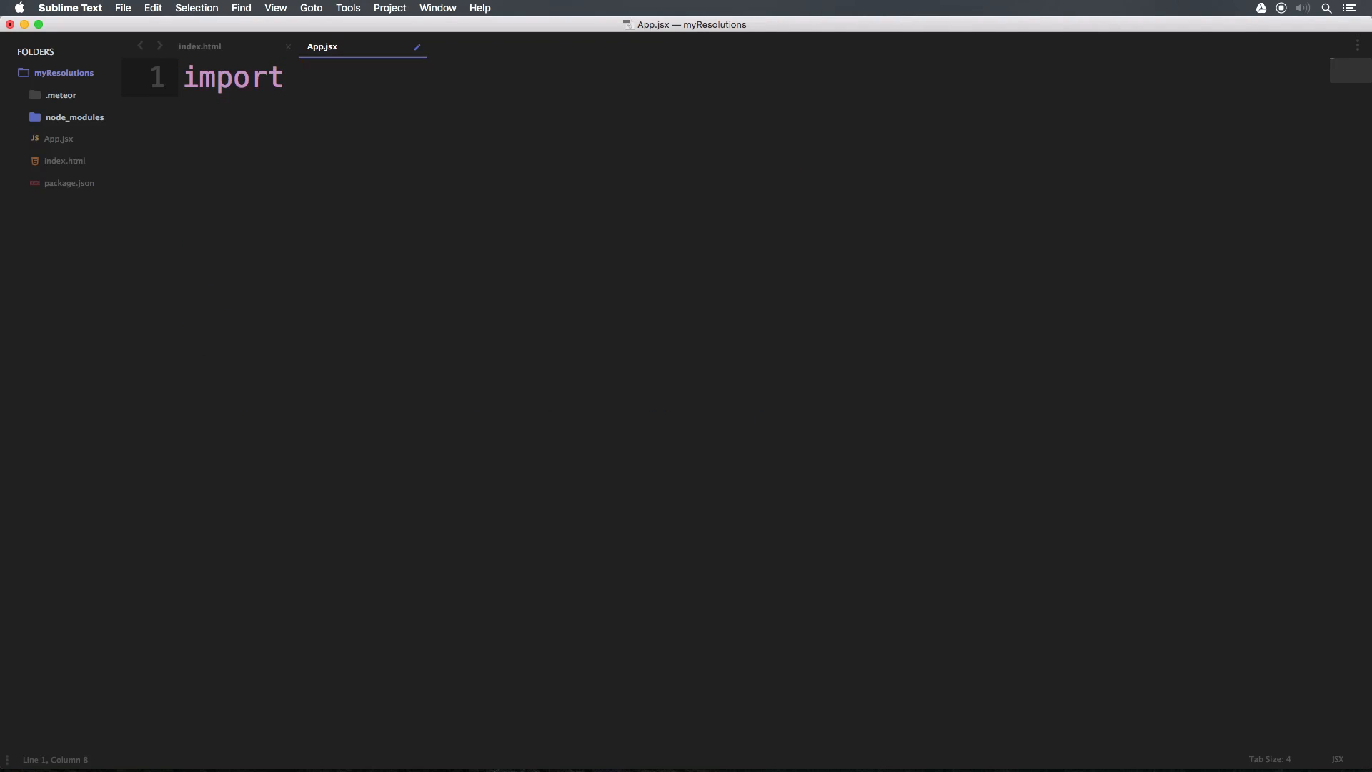
pyautogui.write('React f')
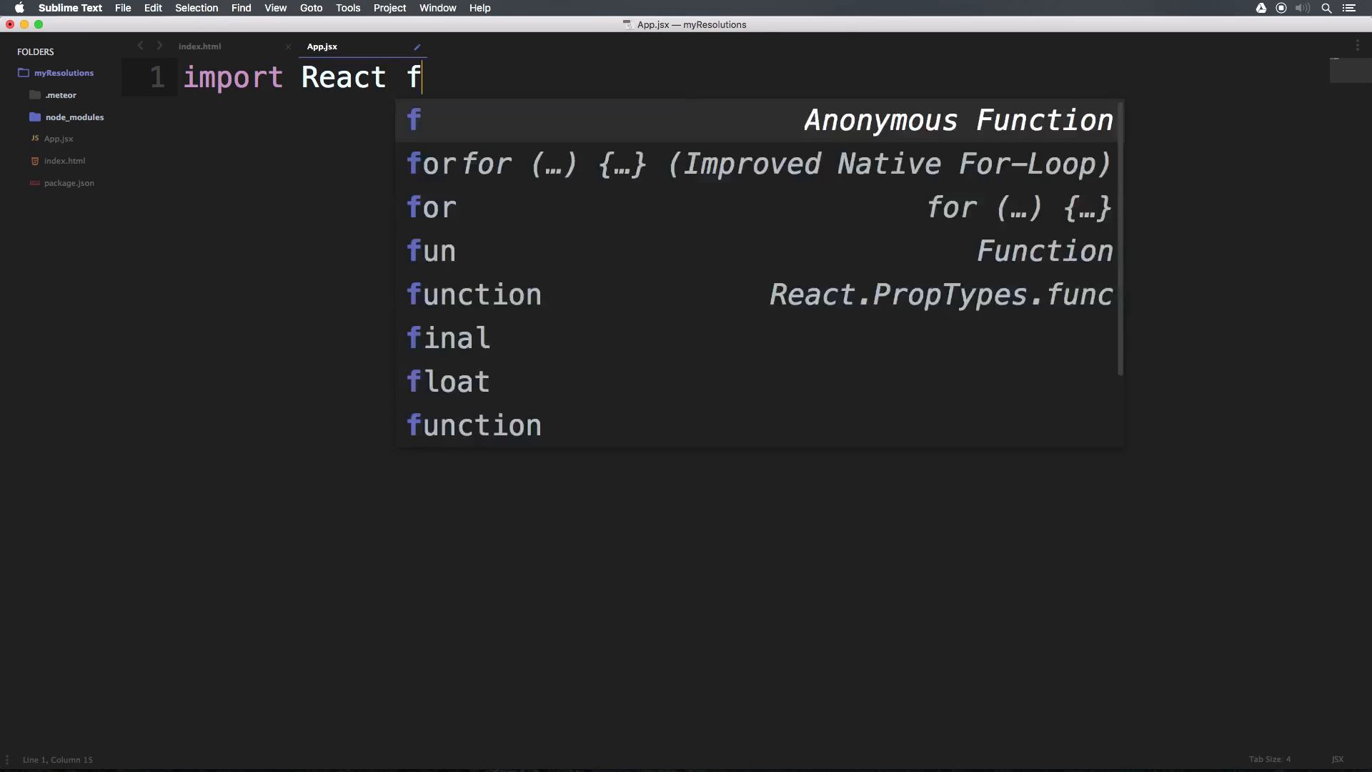
pyautogui.write("rom 'reac")
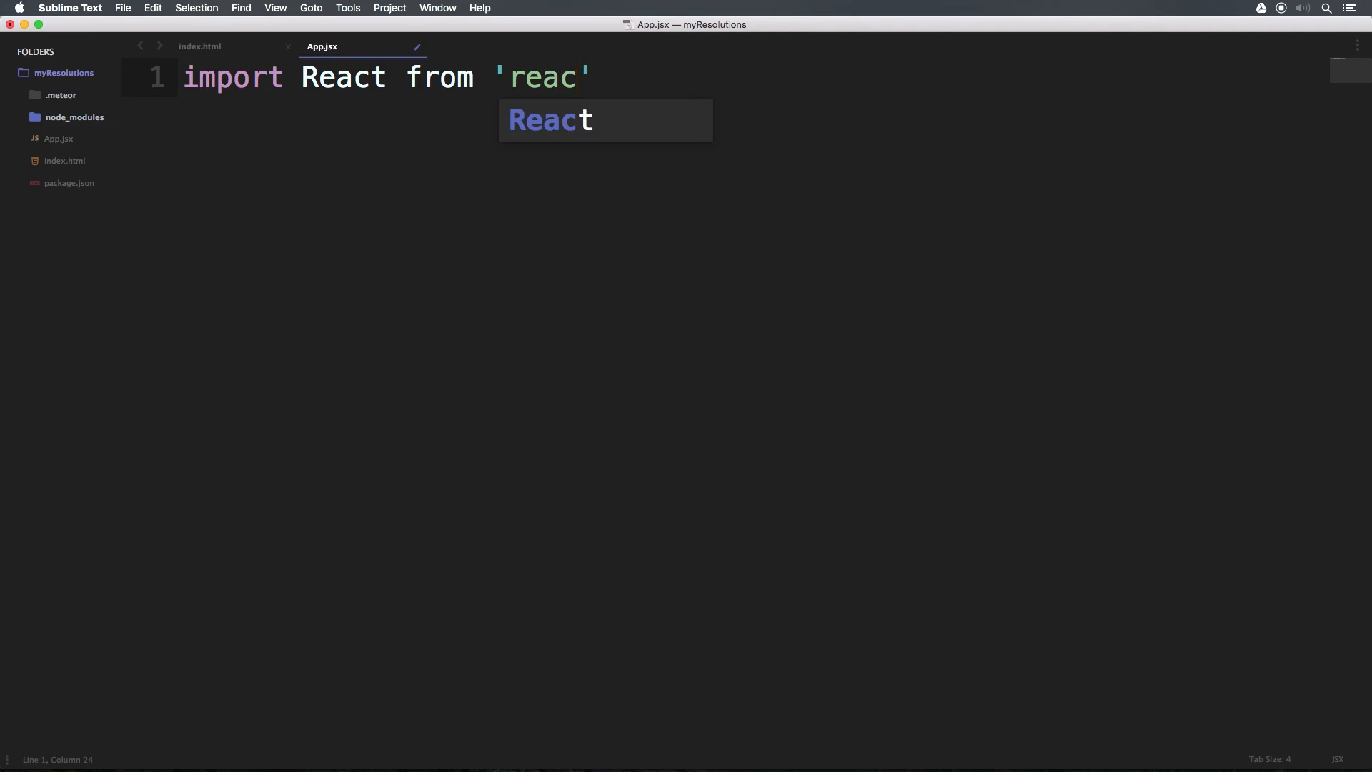
pyautogui.write('t')
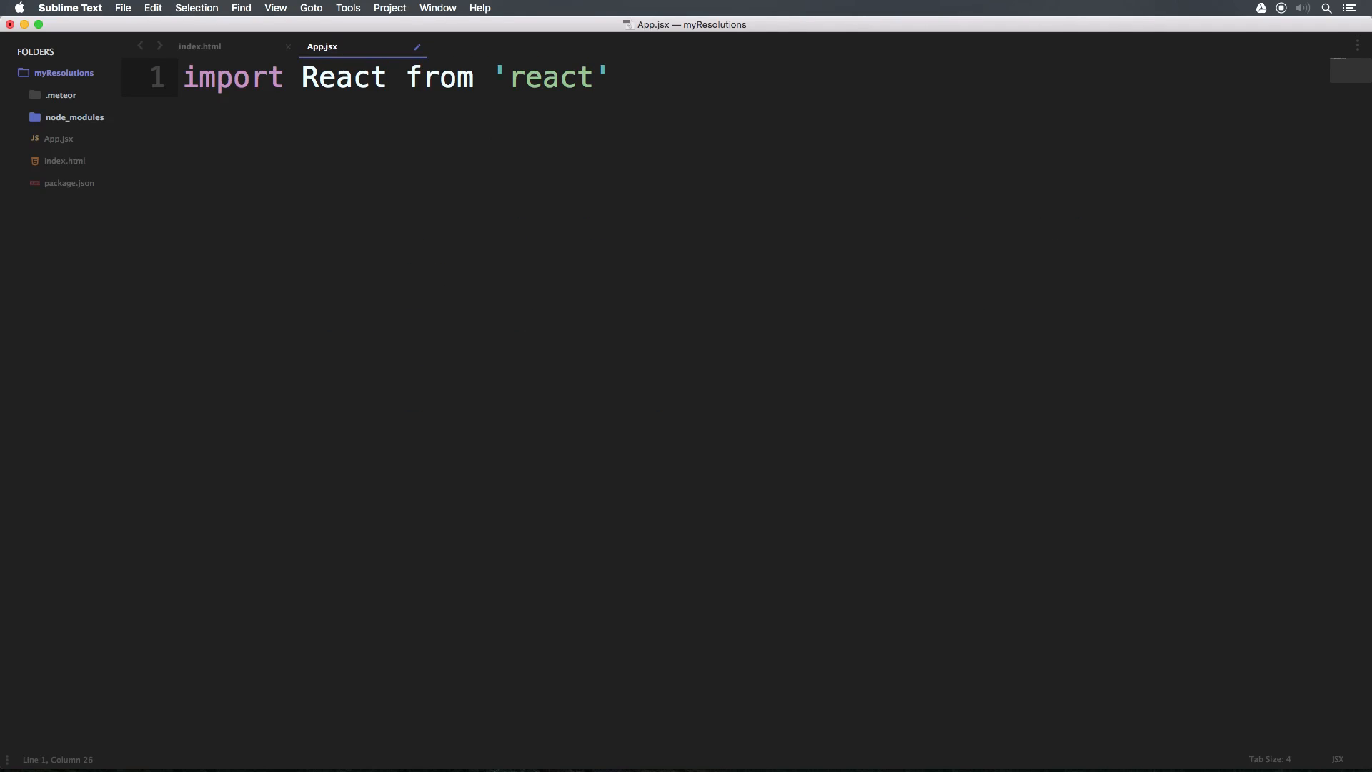
pyautogui.write(';')
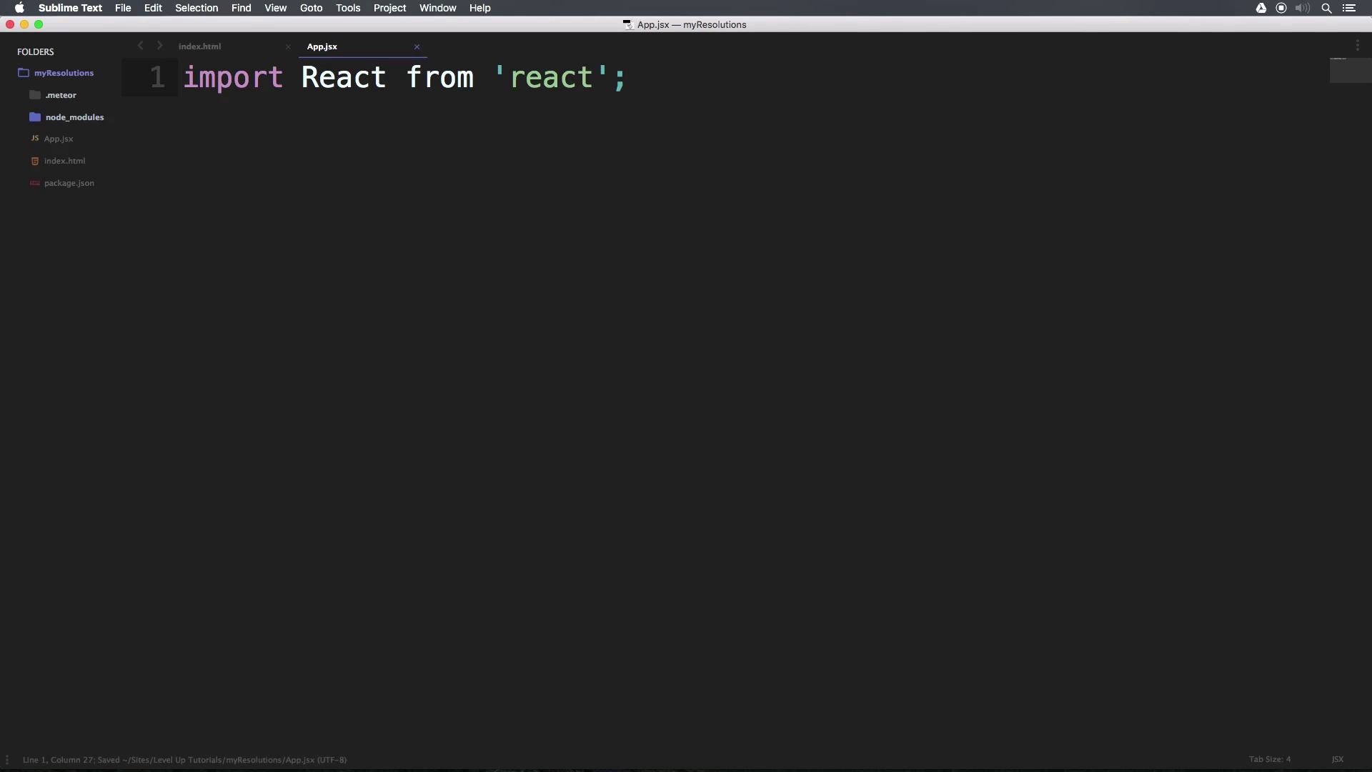
pyautogui.doubleClick(341, 78)
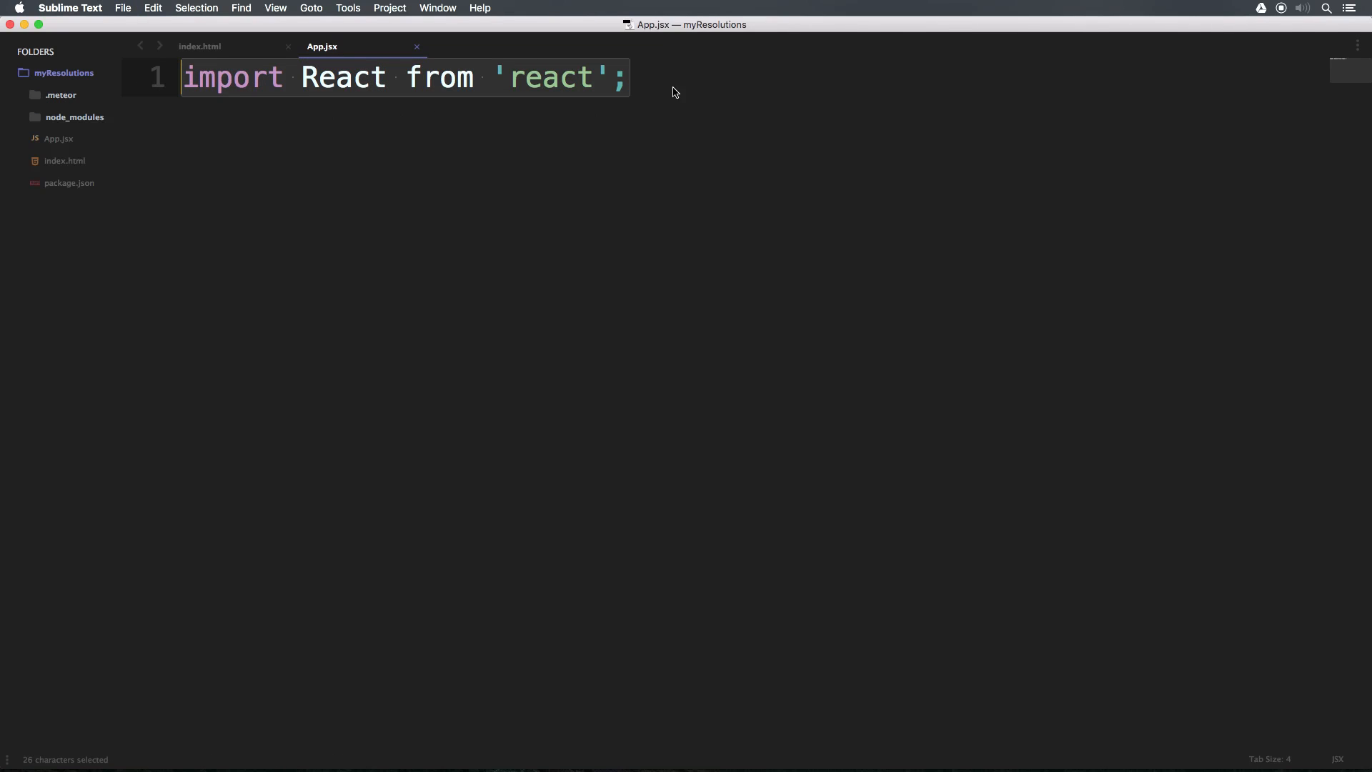
pyautogui.doubleClick(343, 77)
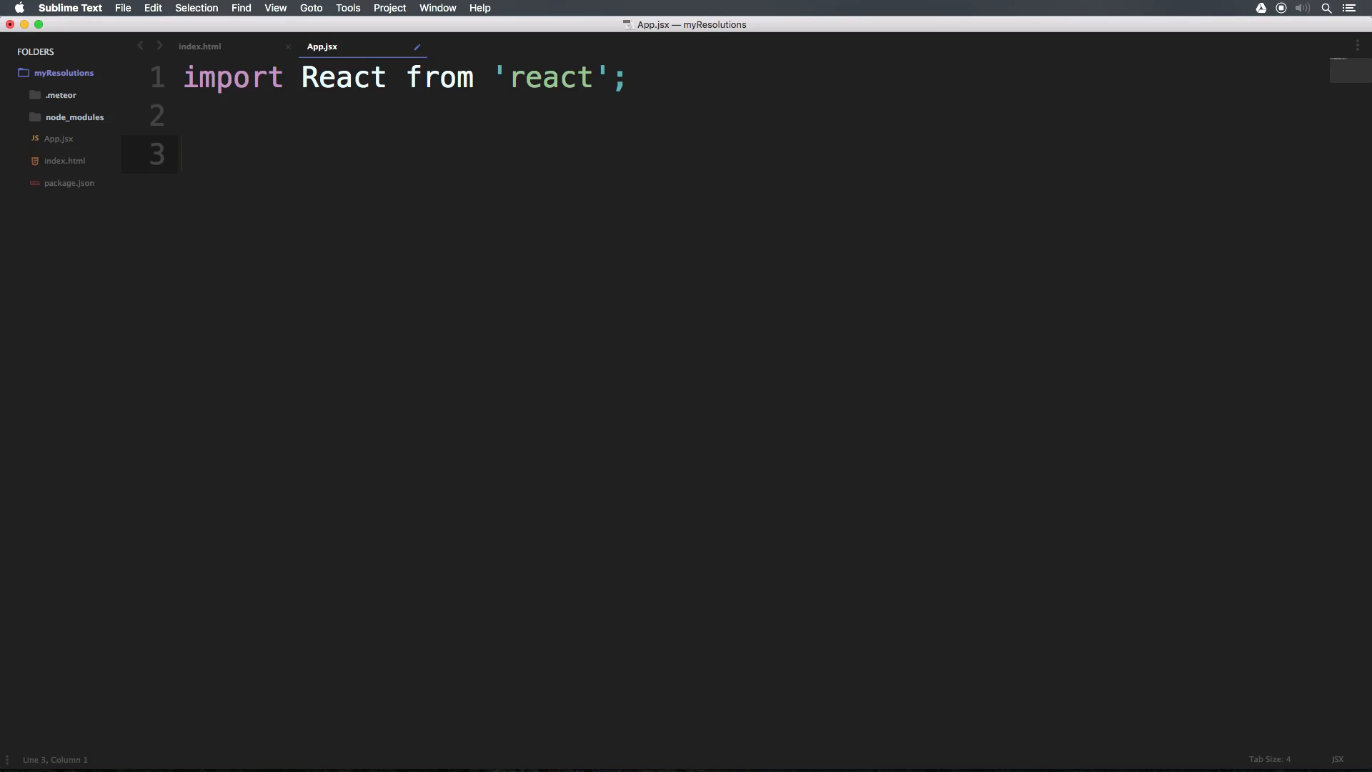
# - Declare class App extends React.Component and begin a render method inside it
pyautogui.write('class A')
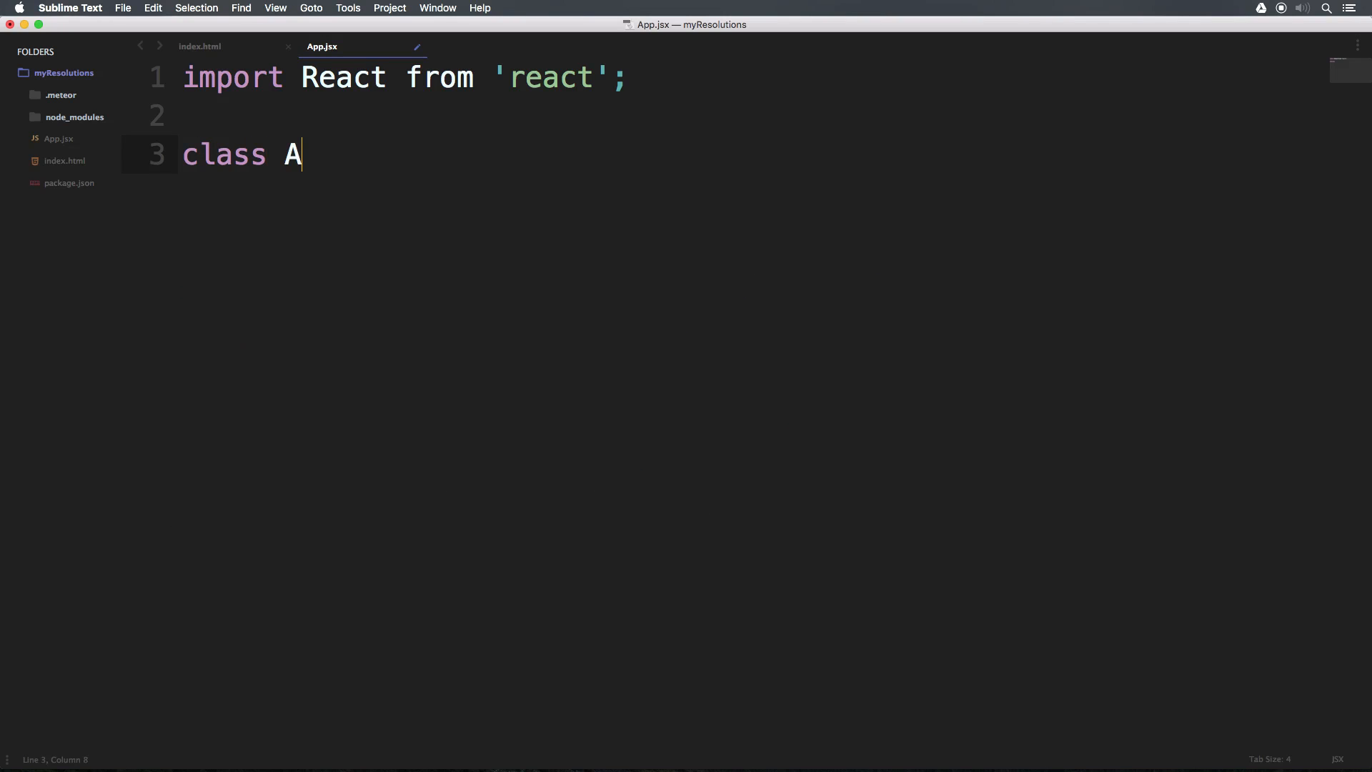
pyautogui.write('pp')
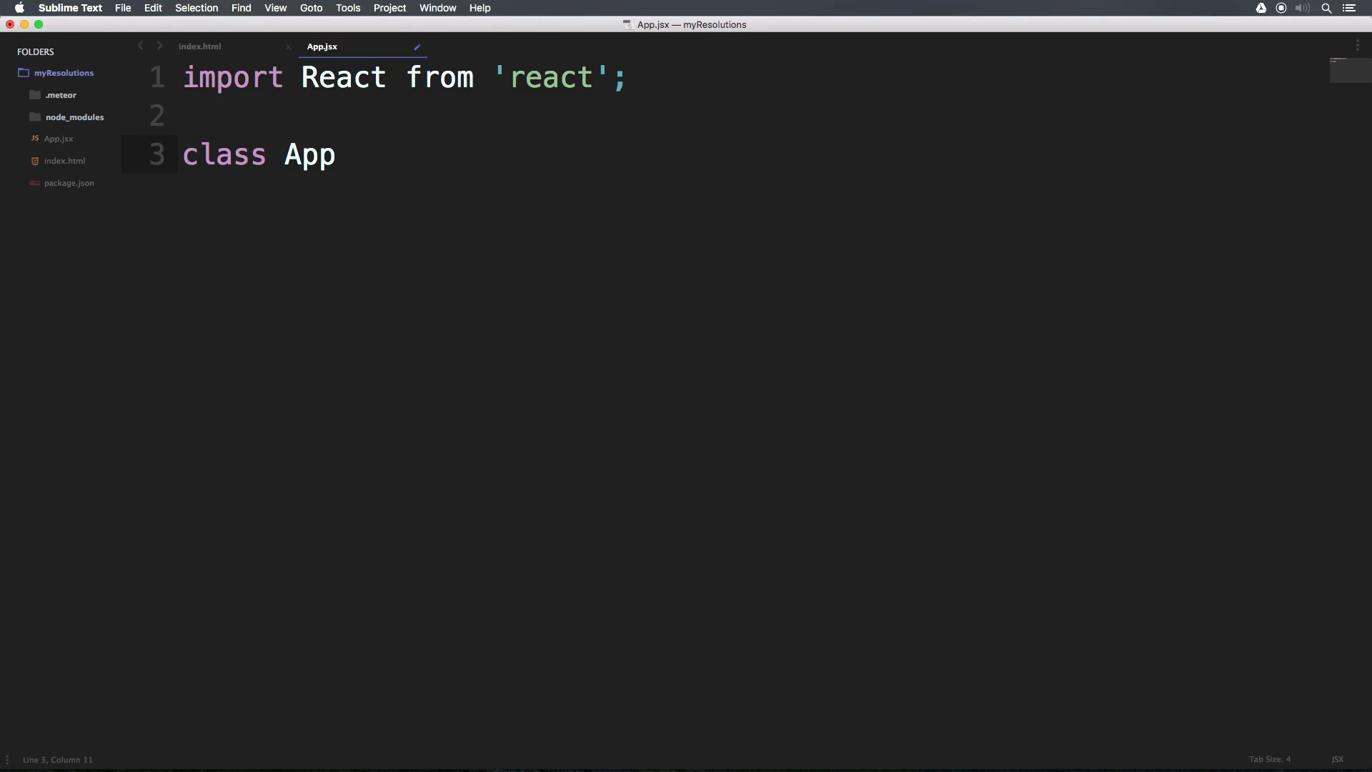
pyautogui.write('extends')
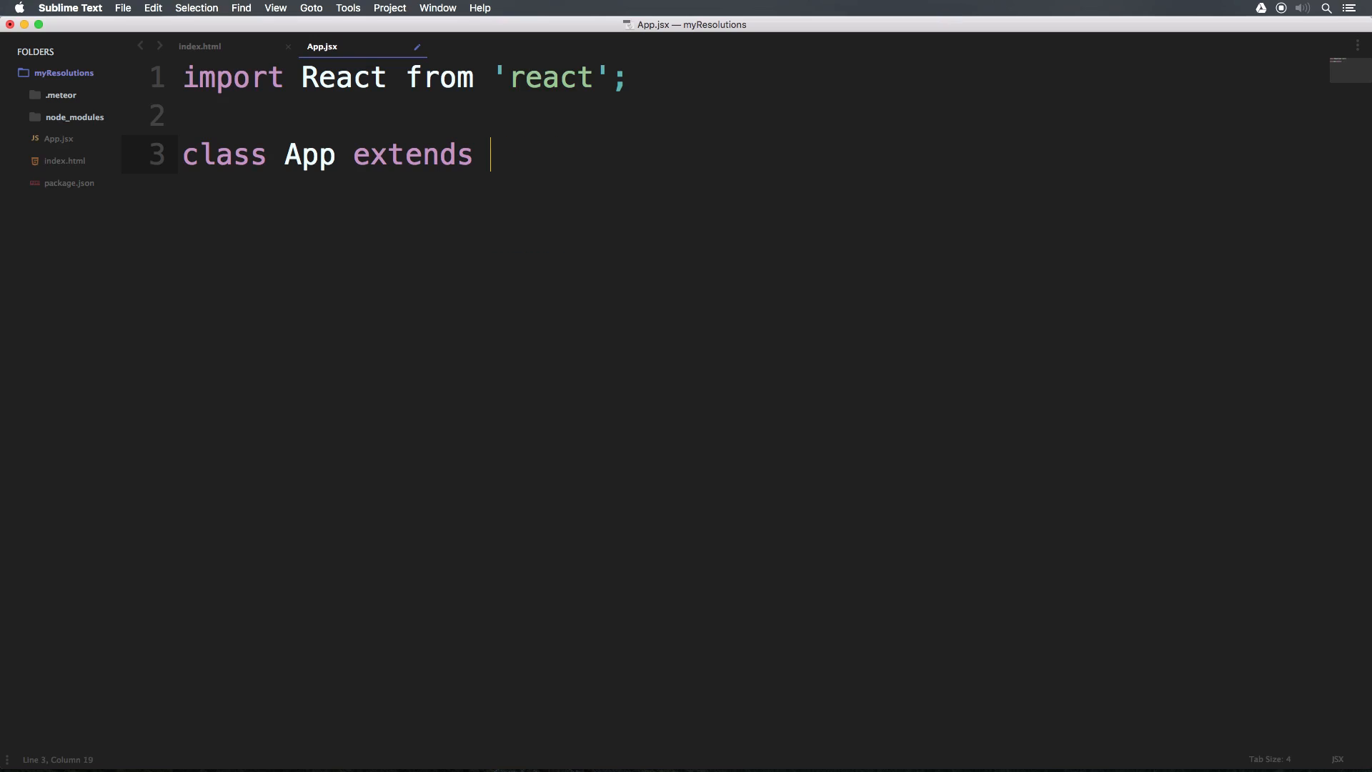
pyautogui.write('React.')
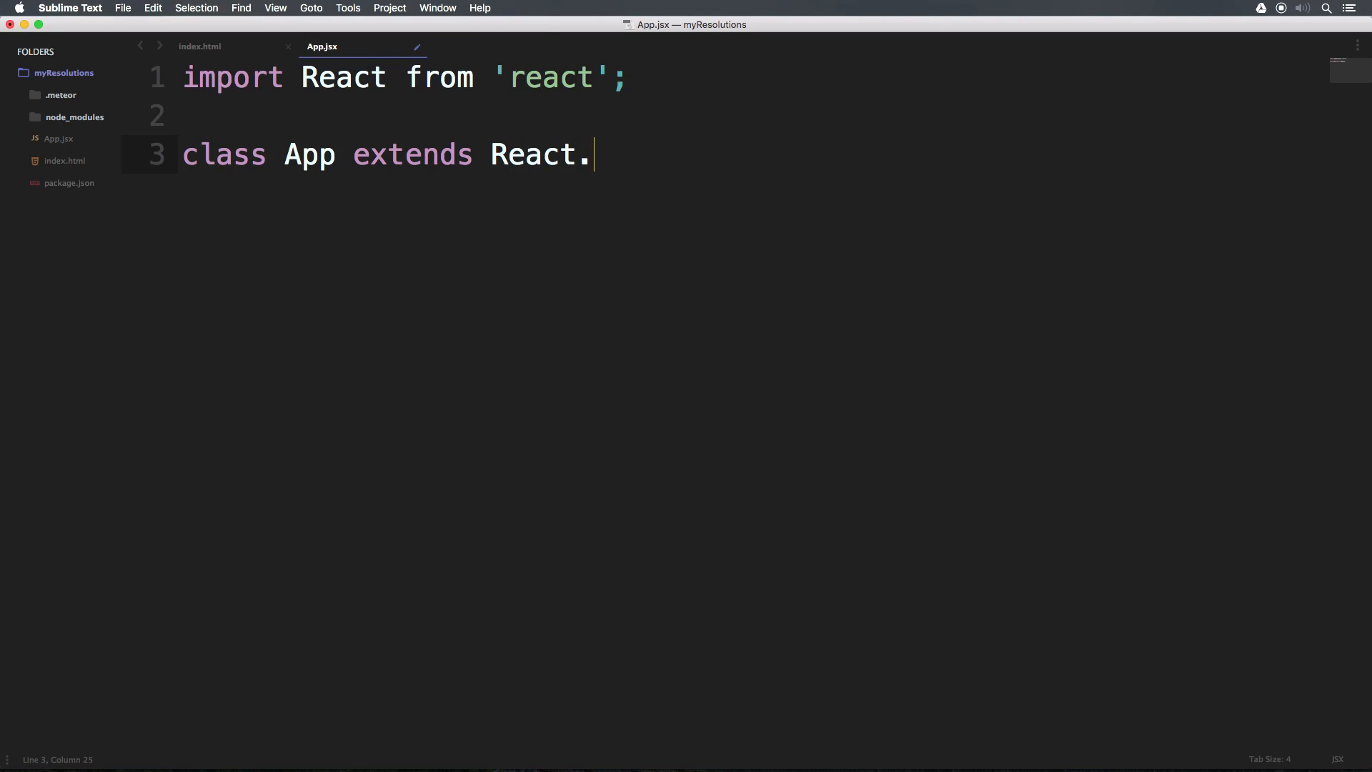
pyautogui.write('Compone')
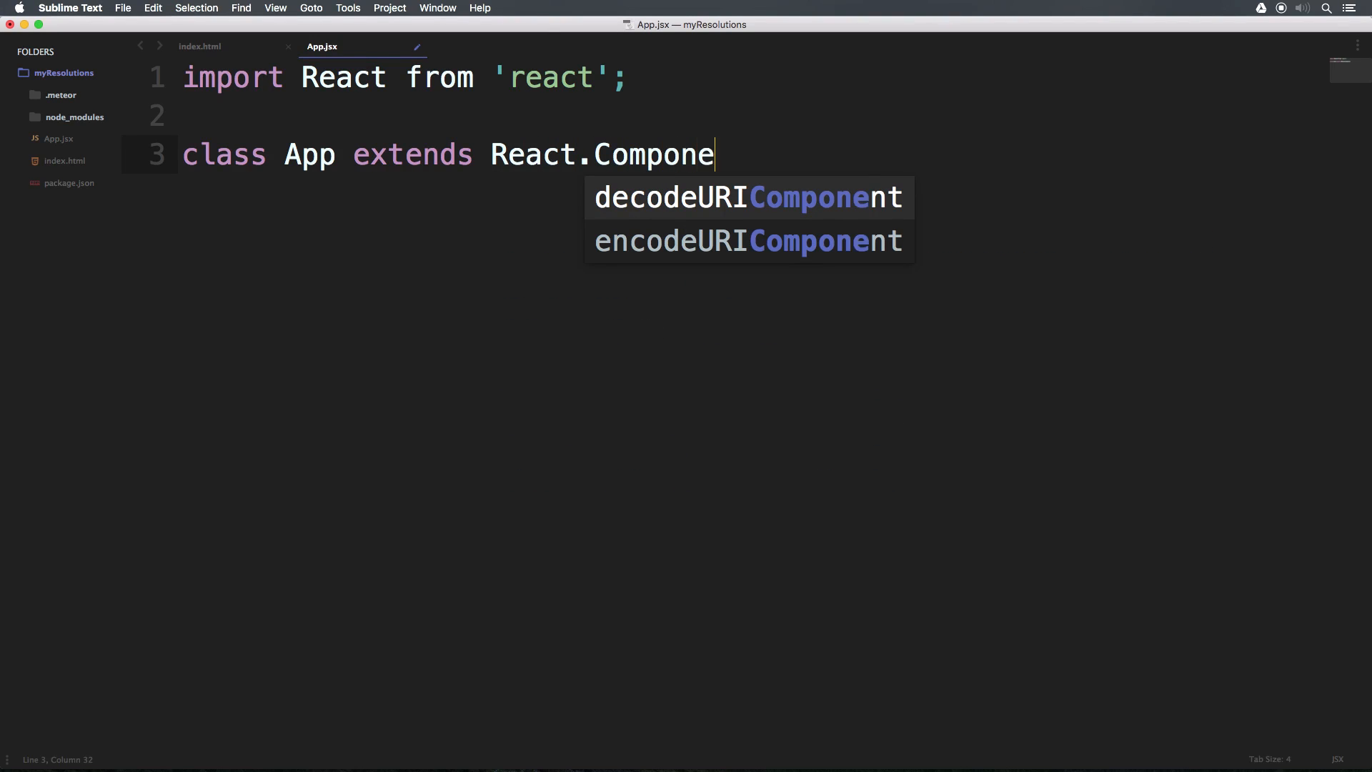
pyautogui.write('nt {')
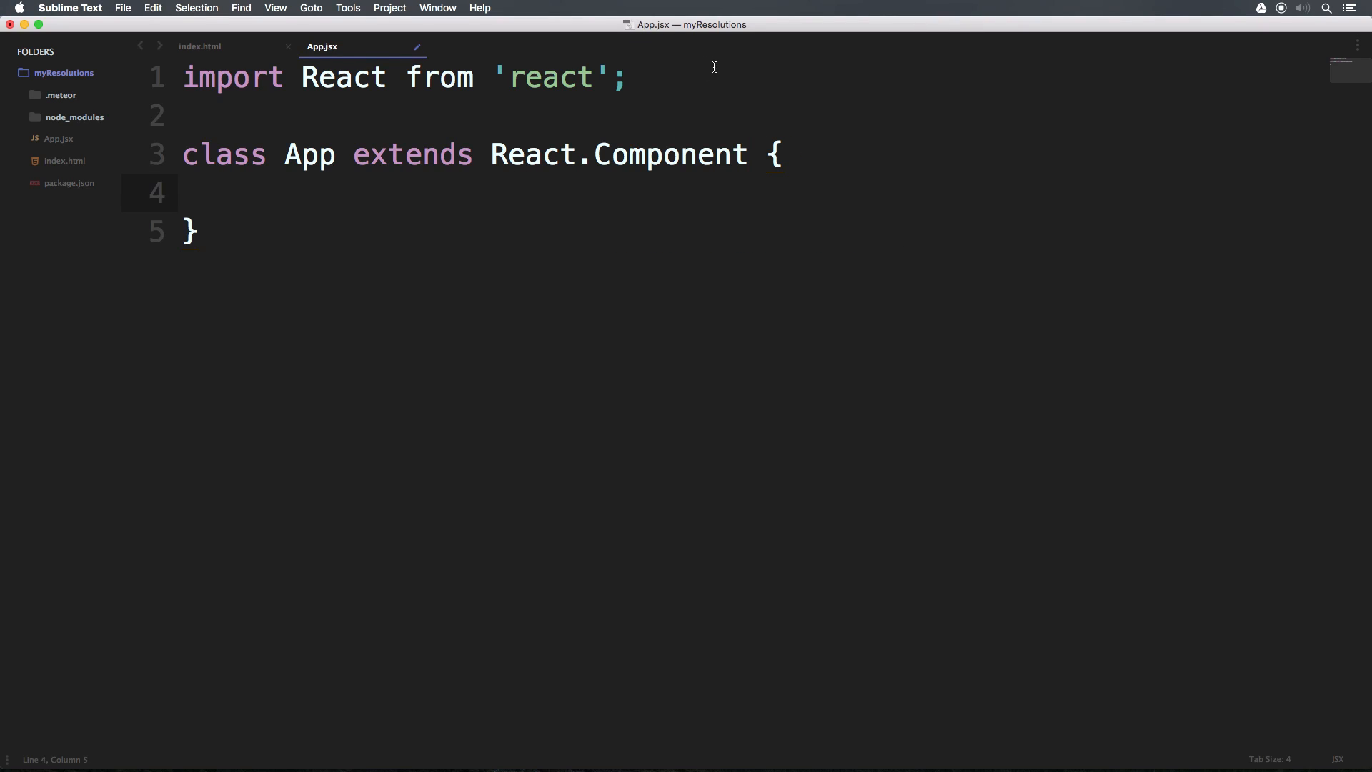
pyautogui.doubleClick(547, 155)
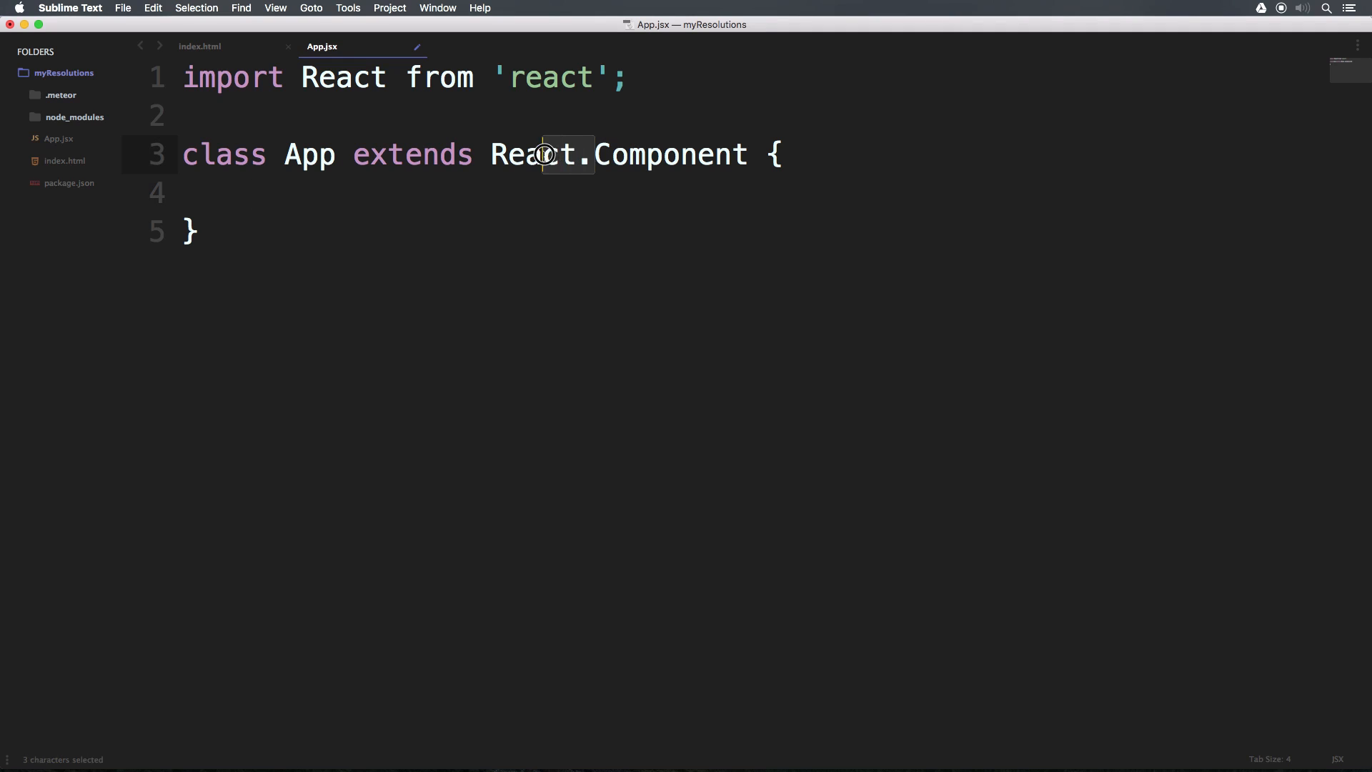
pyautogui.doubleClick(543, 154)
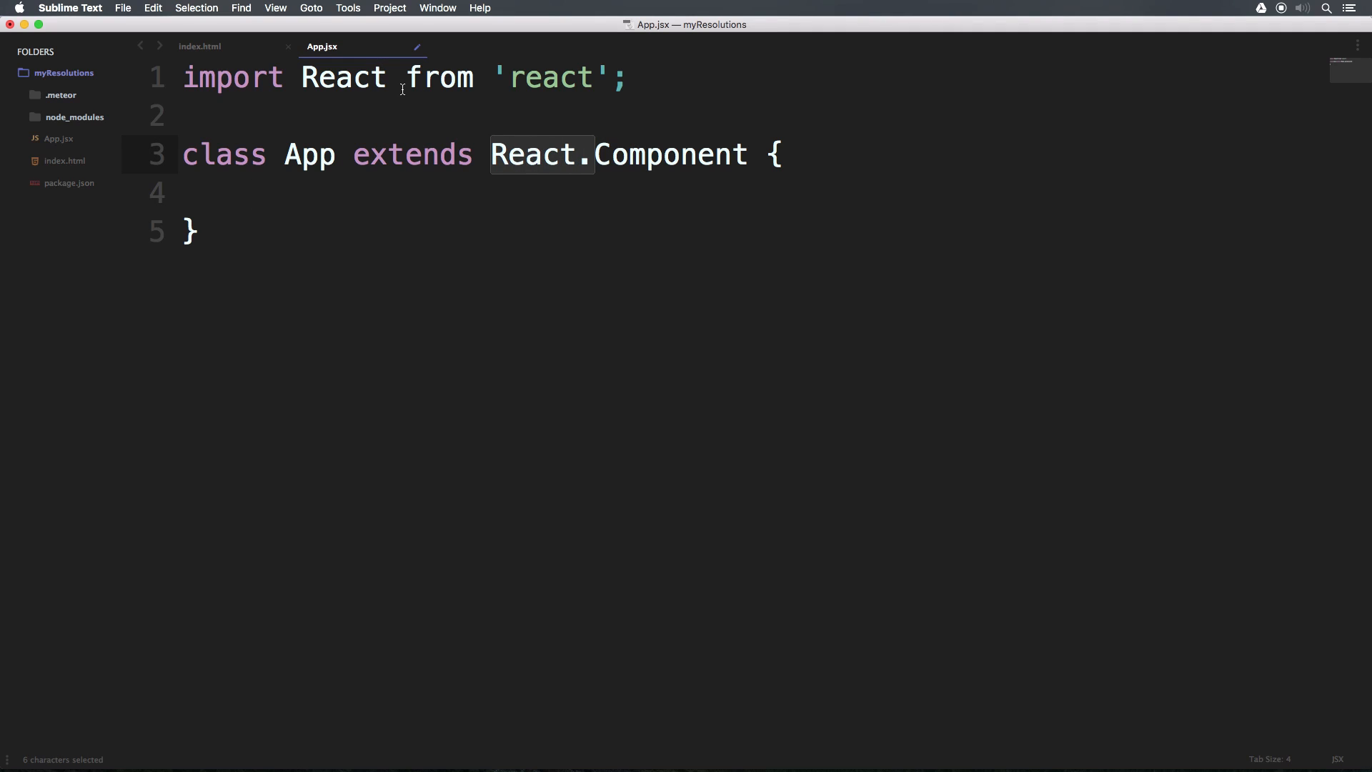
pyautogui.click(248, 193)
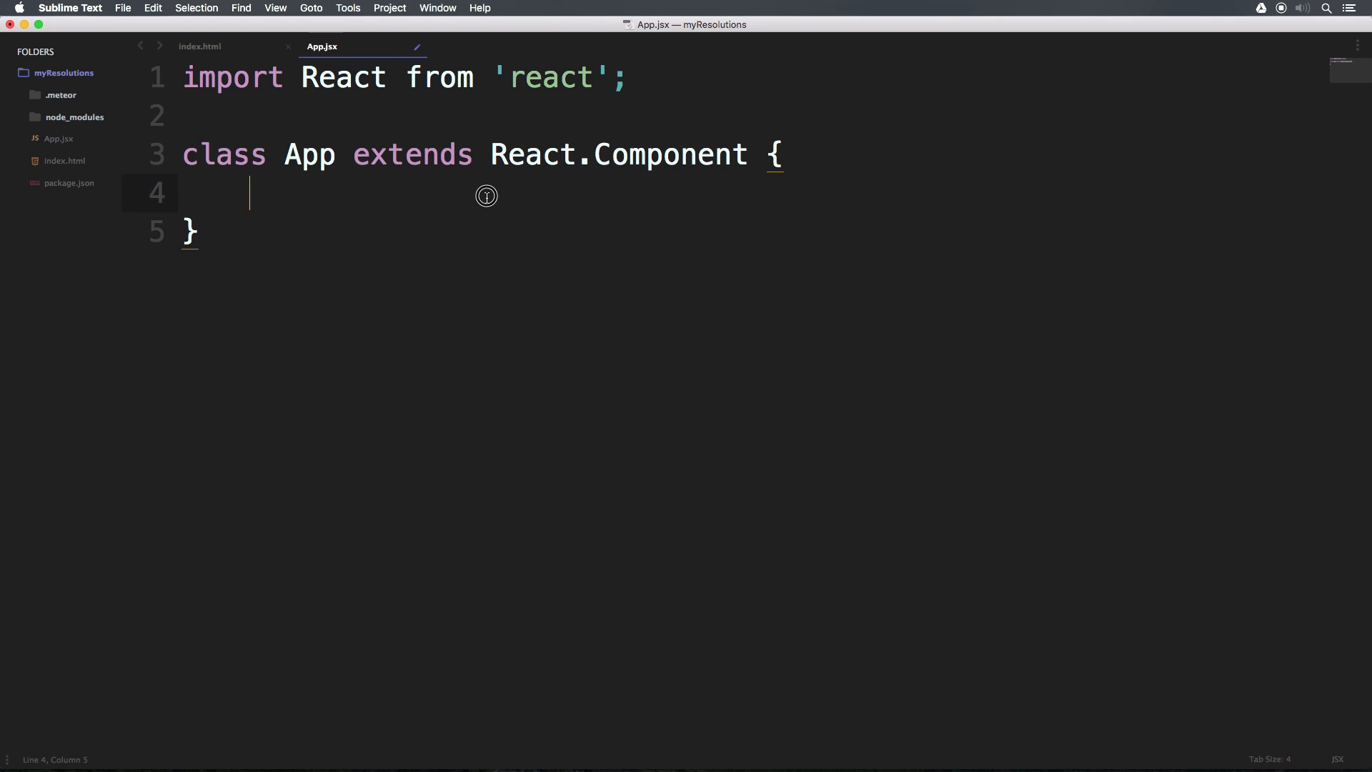
pyautogui.moveTo(443, 212)
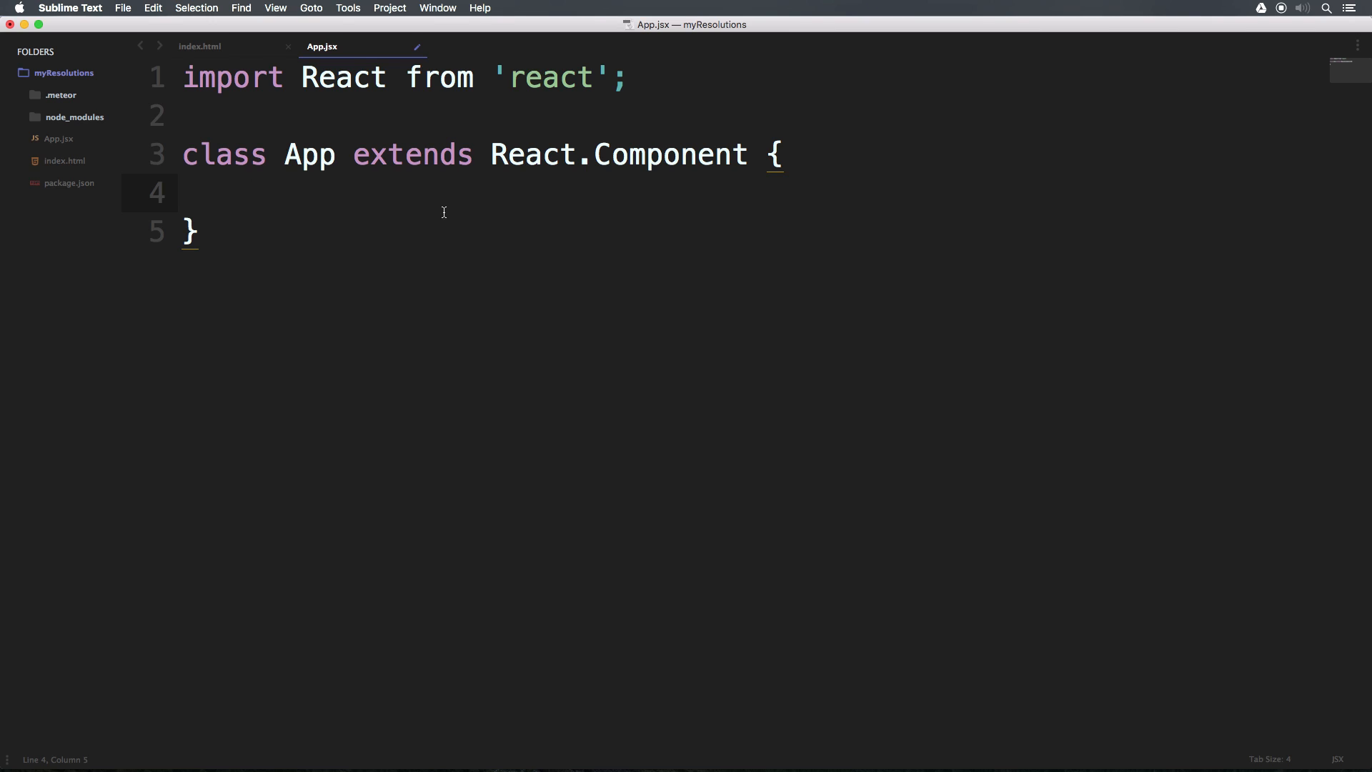
pyautogui.write('render')
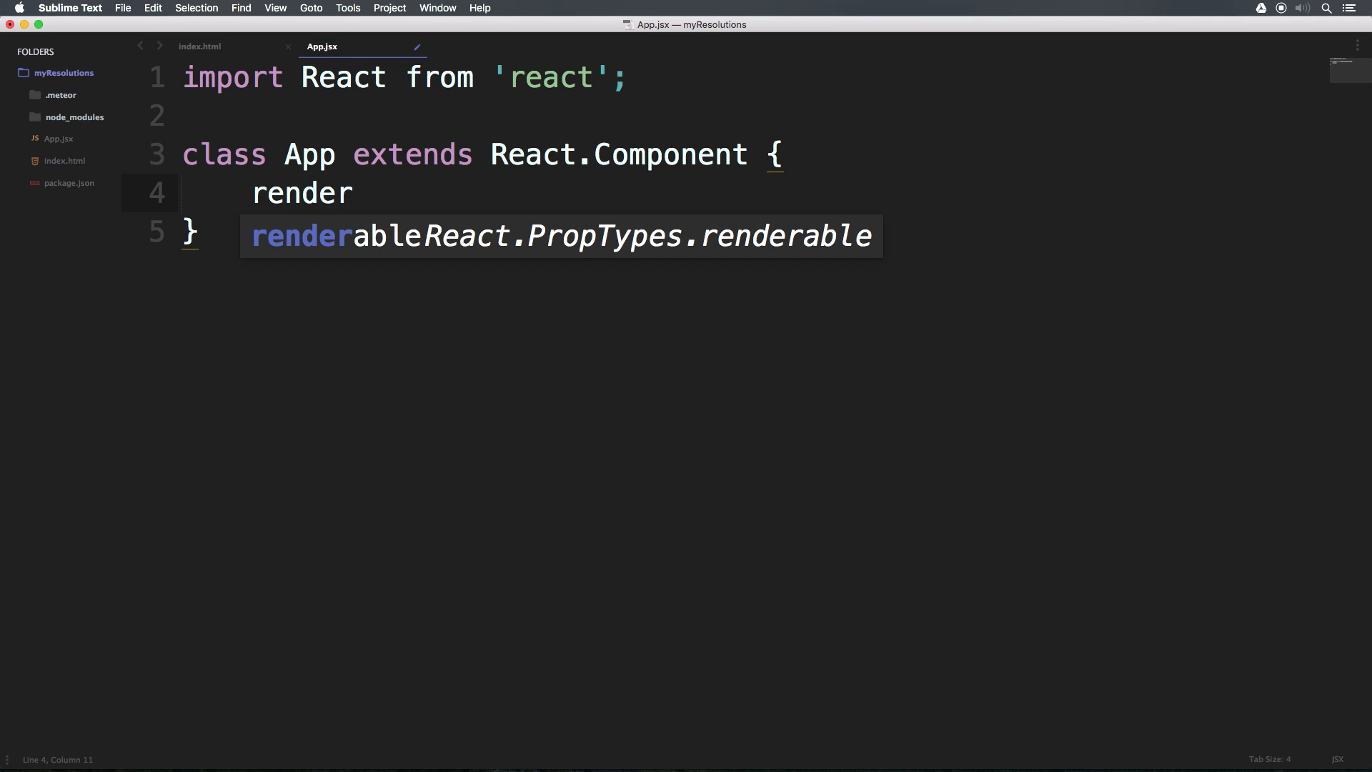
# - Make render() return <h1>Hello World</h1> and save App.jsx
pyautogui.write('()')
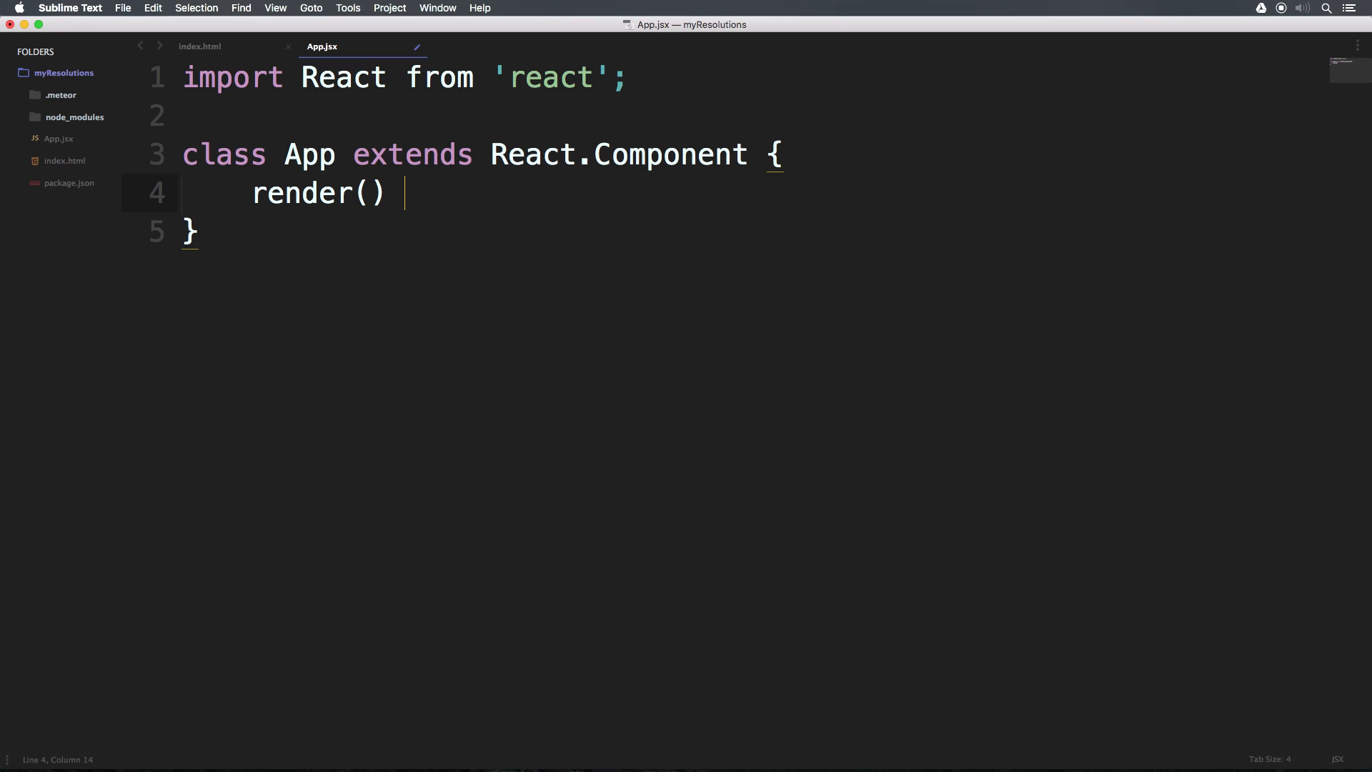
pyautogui.write('{')
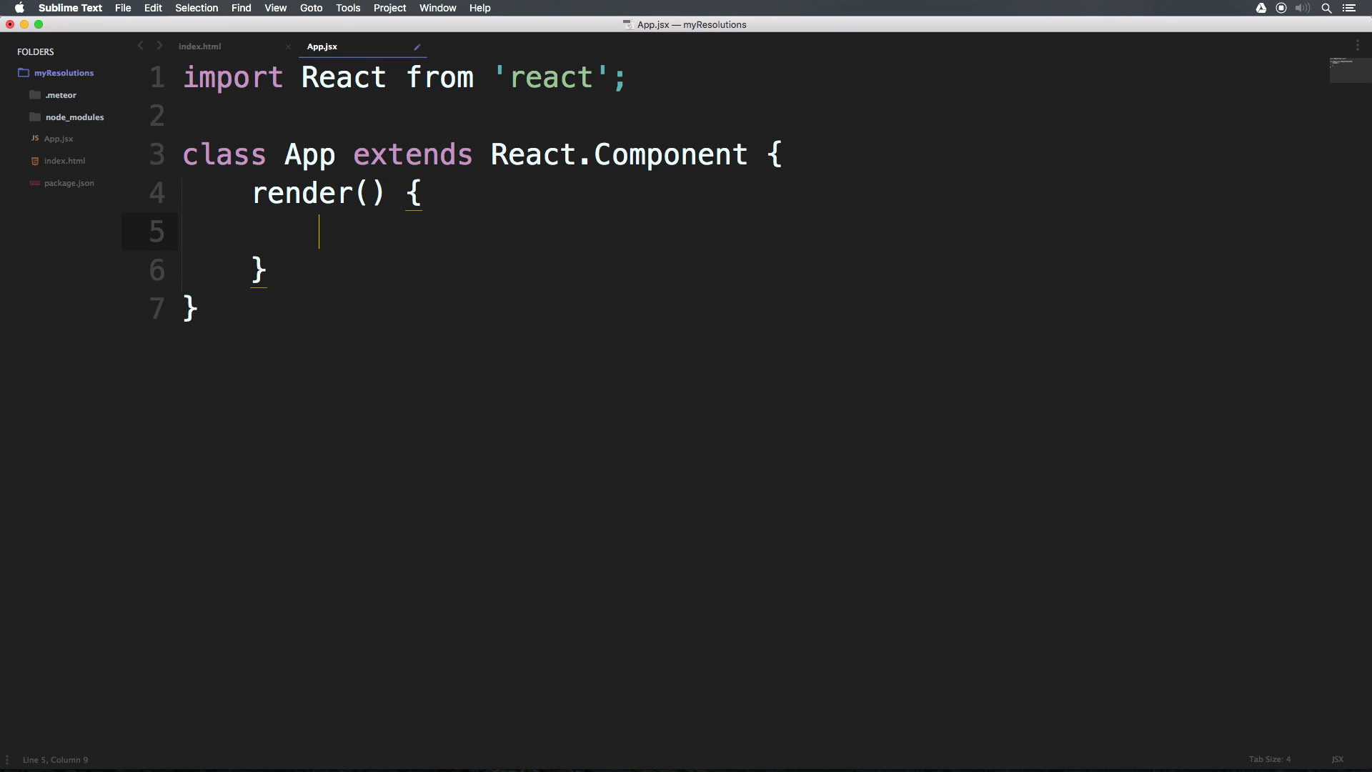
pyautogui.write('return (')
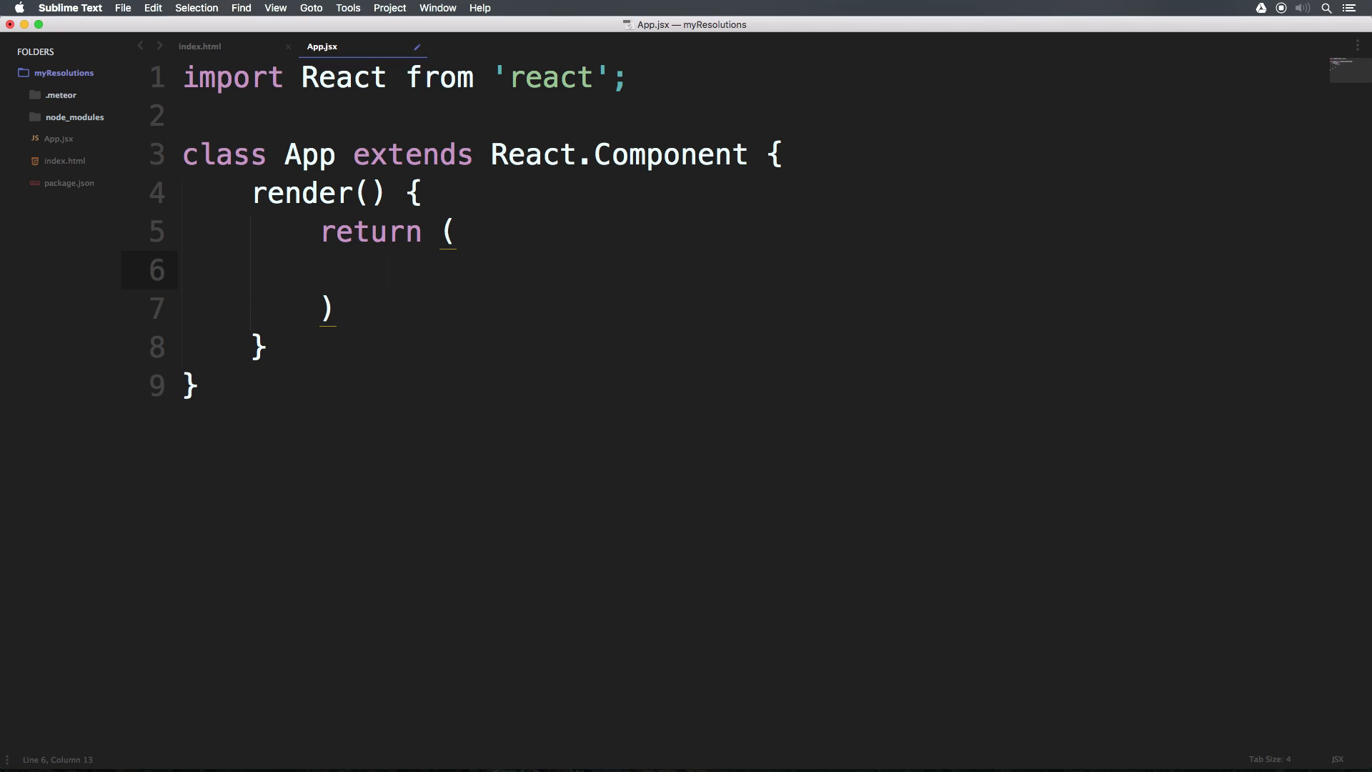
pyautogui.moveTo(426, 247)
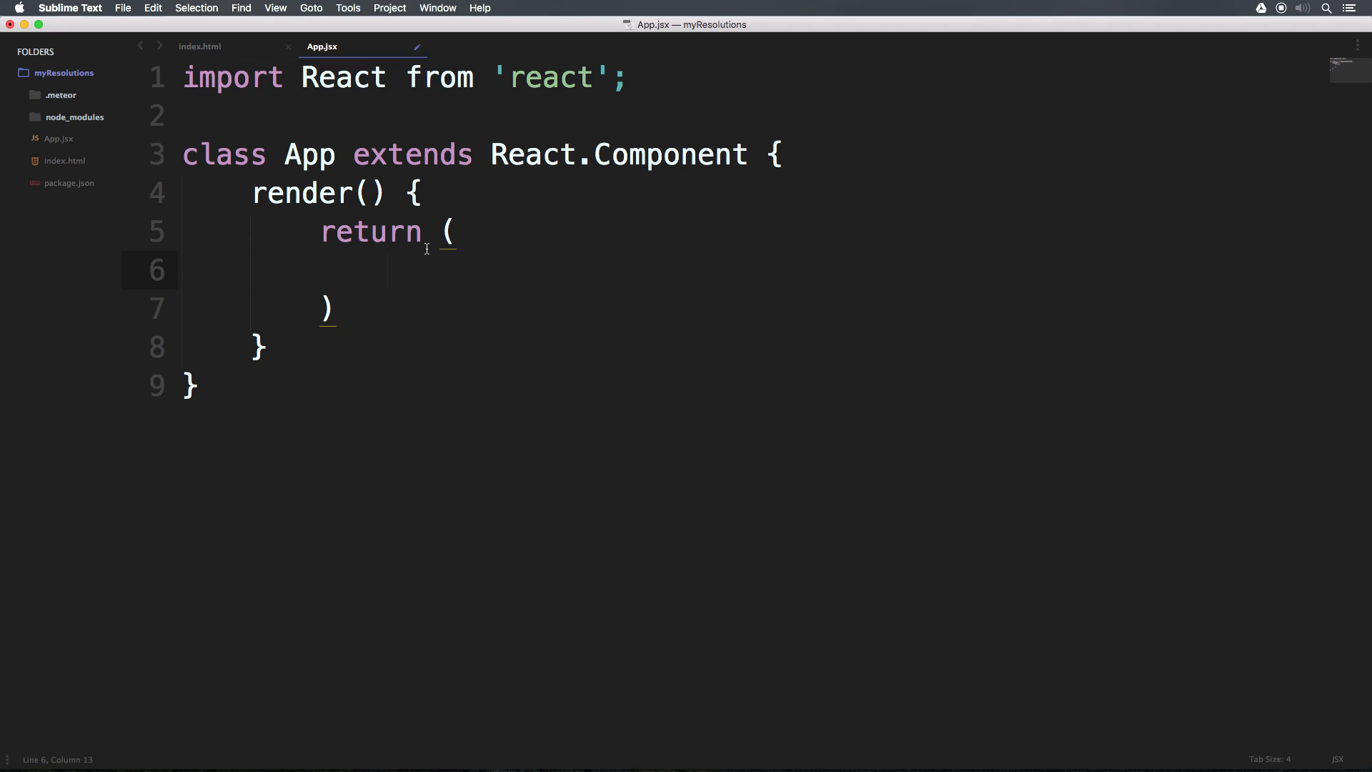
pyautogui.click(375, 231)
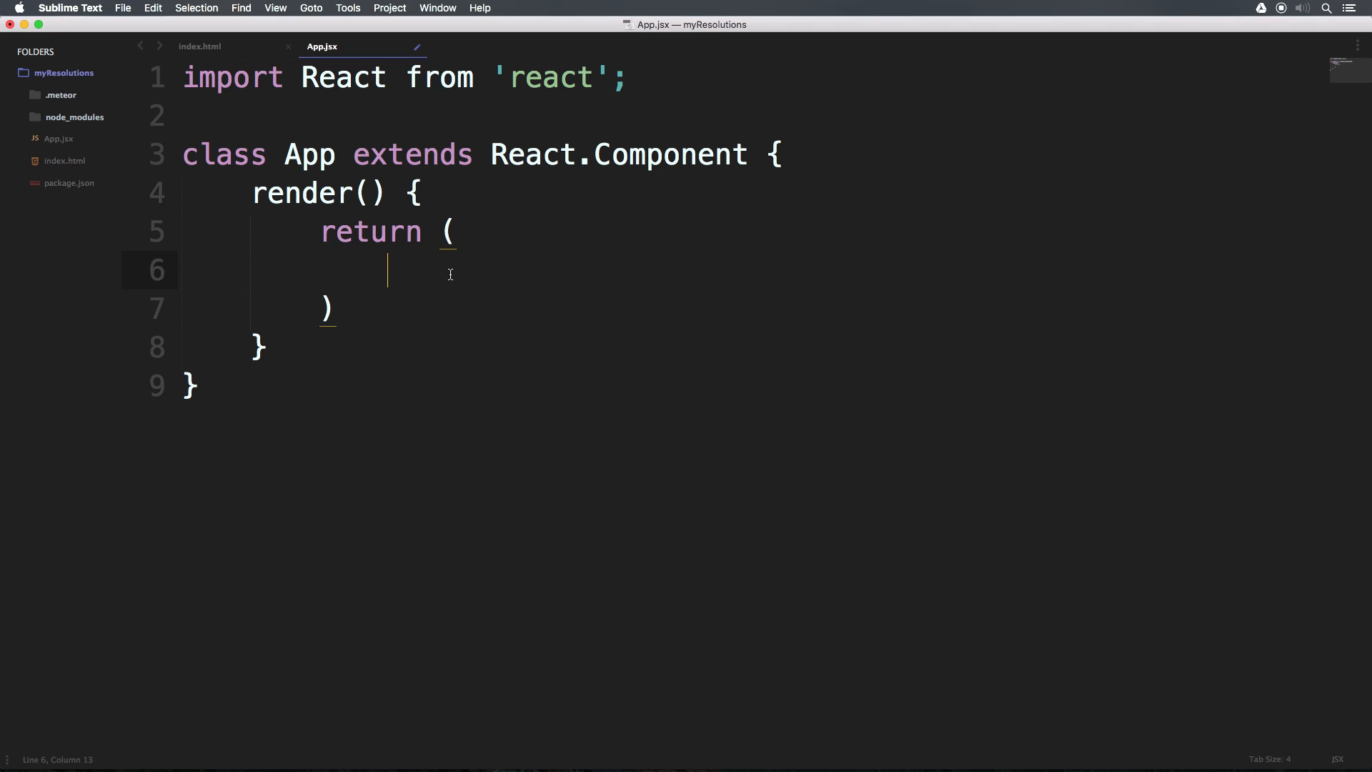
pyautogui.write('<h1>')
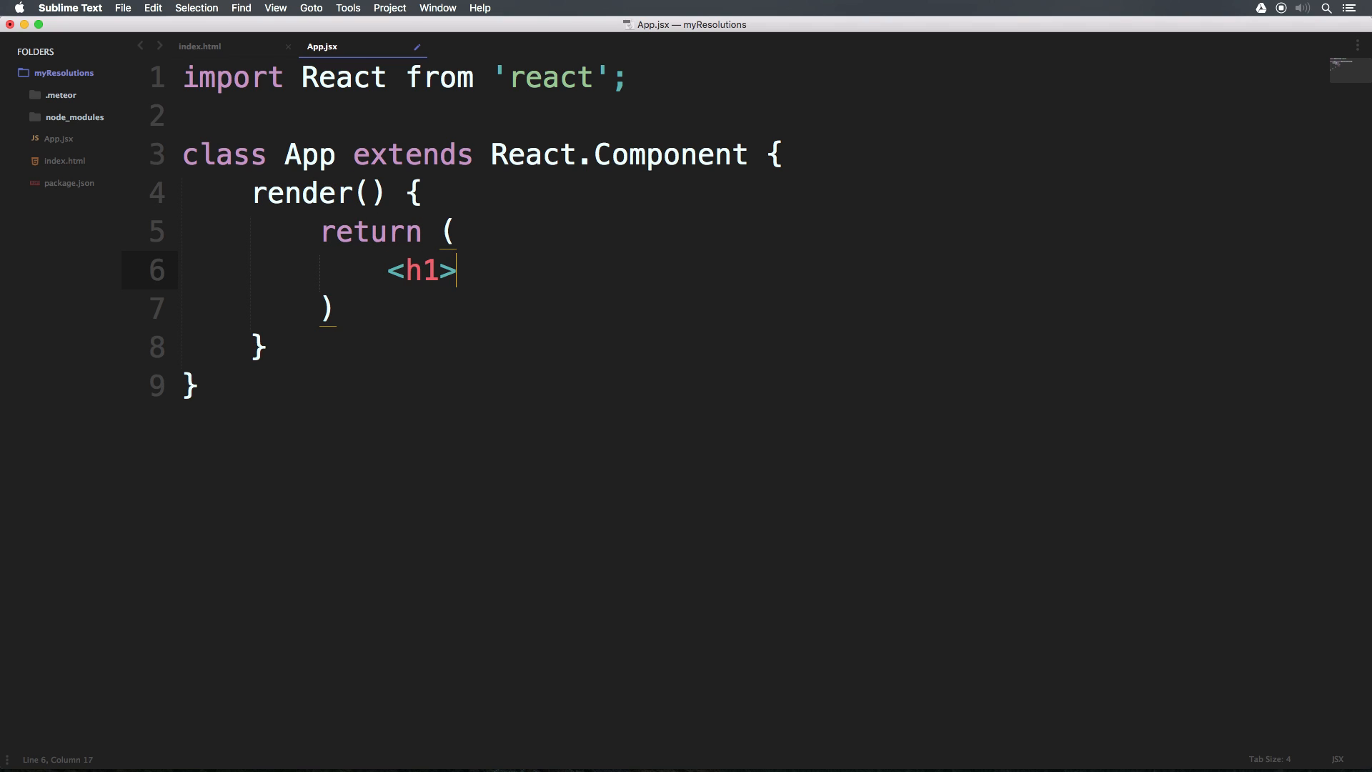
pyautogui.write('Hello World<')
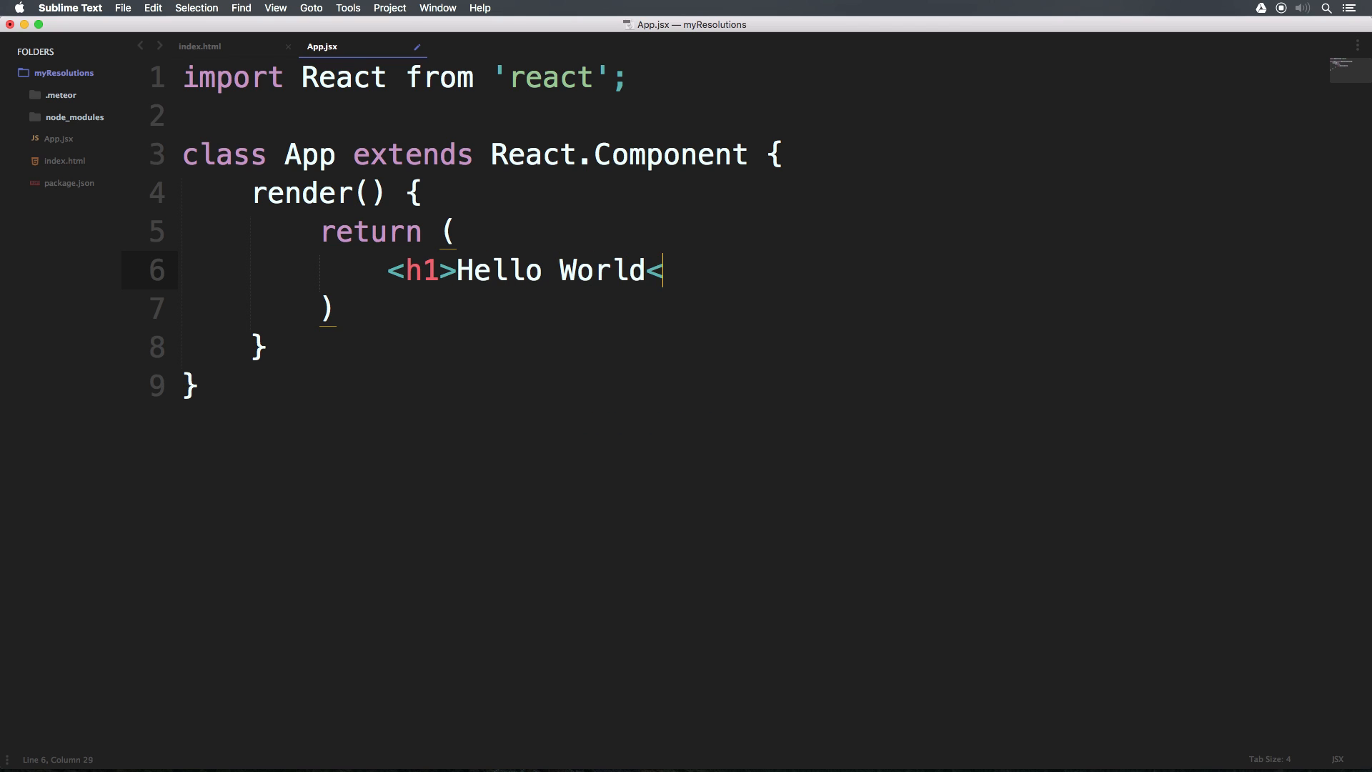
pyautogui.write('/h1>')
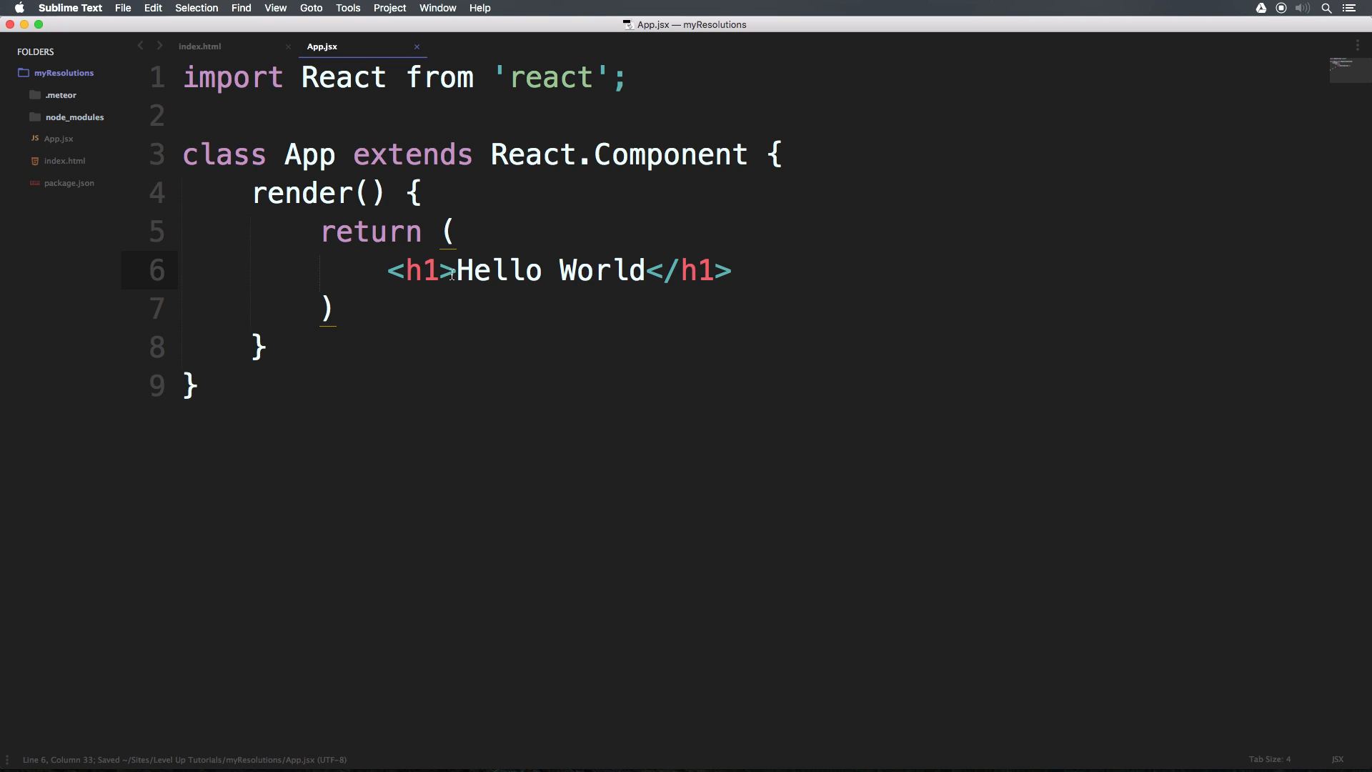
pyautogui.moveTo(863, 257)
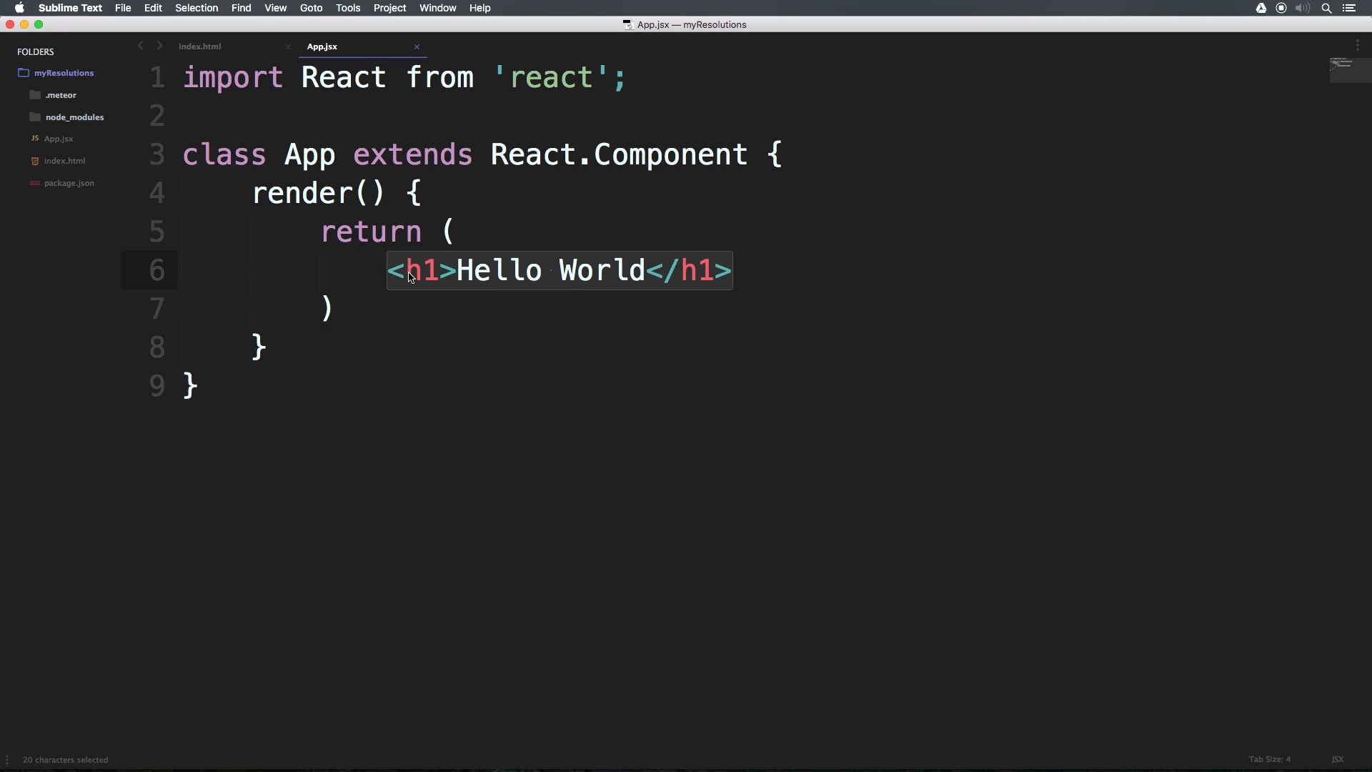
pyautogui.moveTo(367, 319)
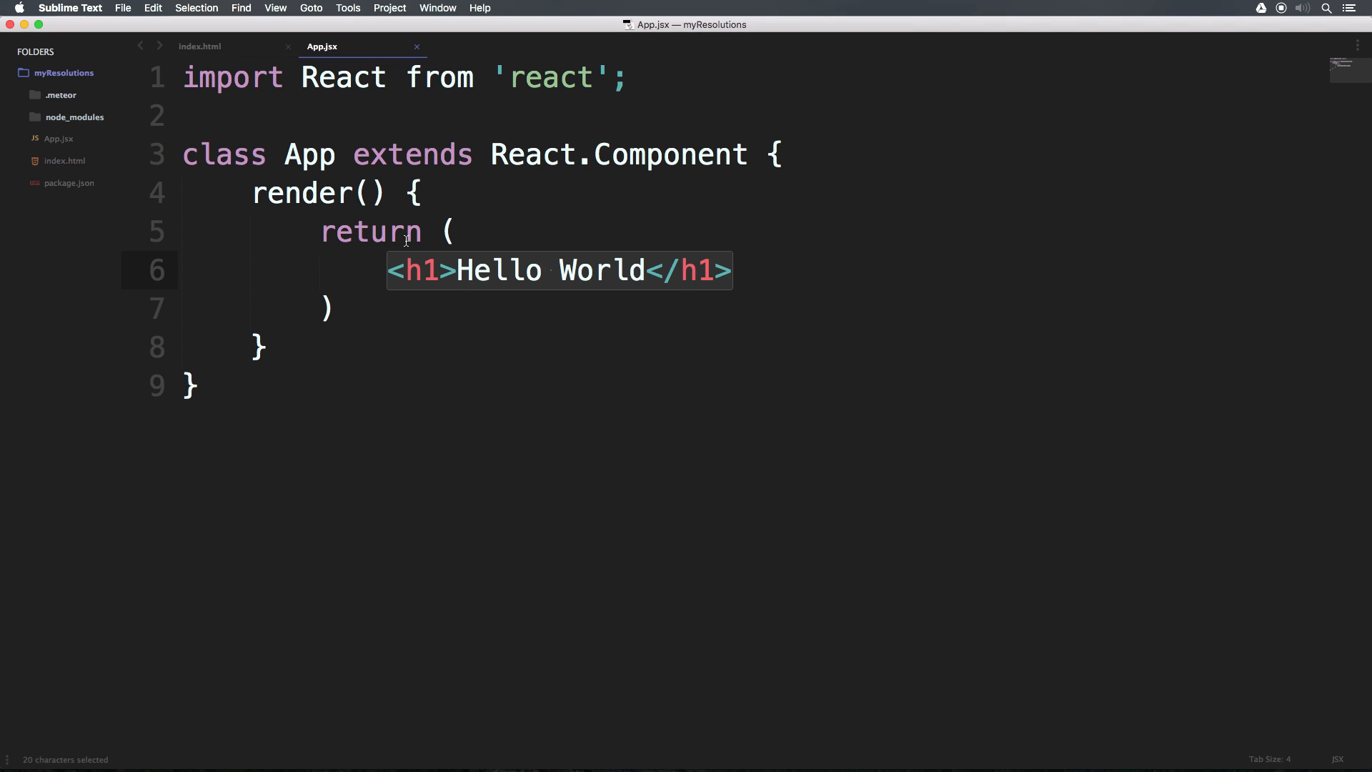
pyautogui.doubleClick(423, 270)
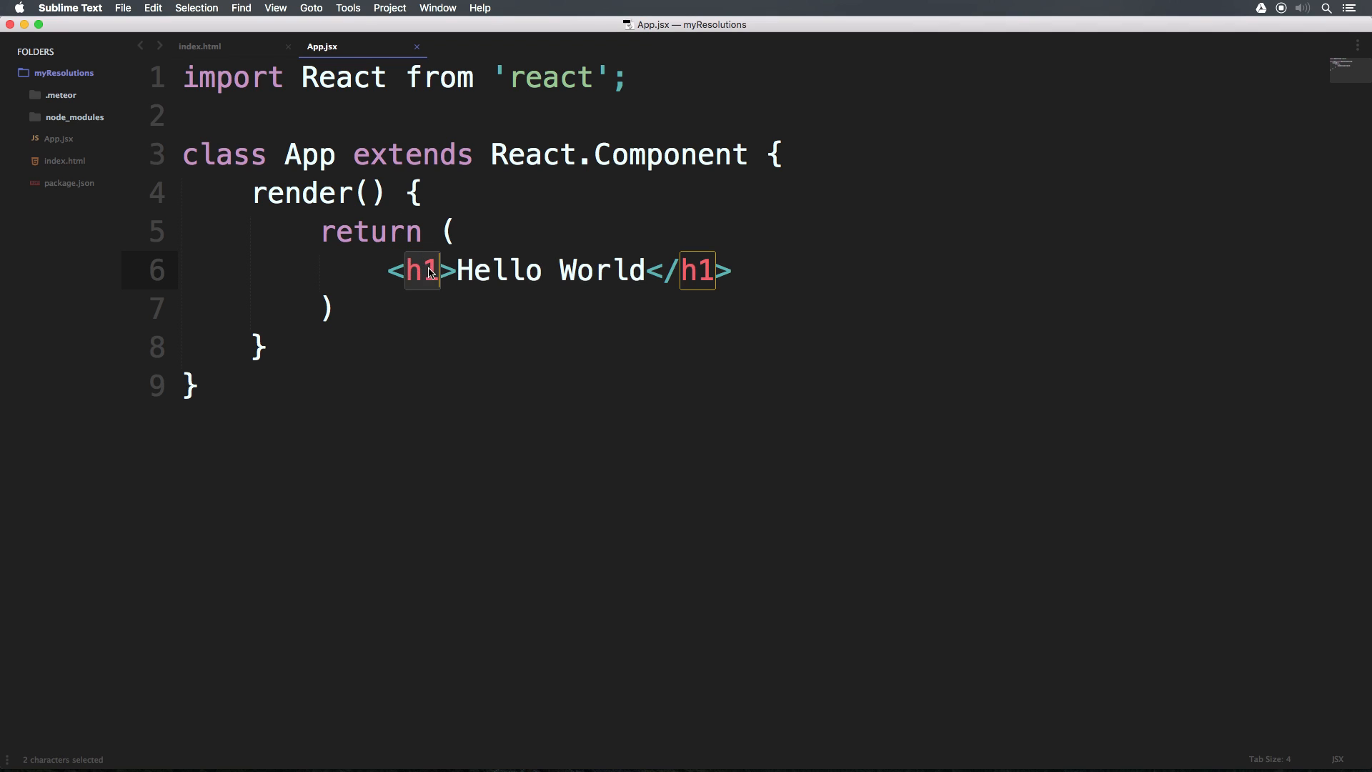
pyautogui.click(453, 271)
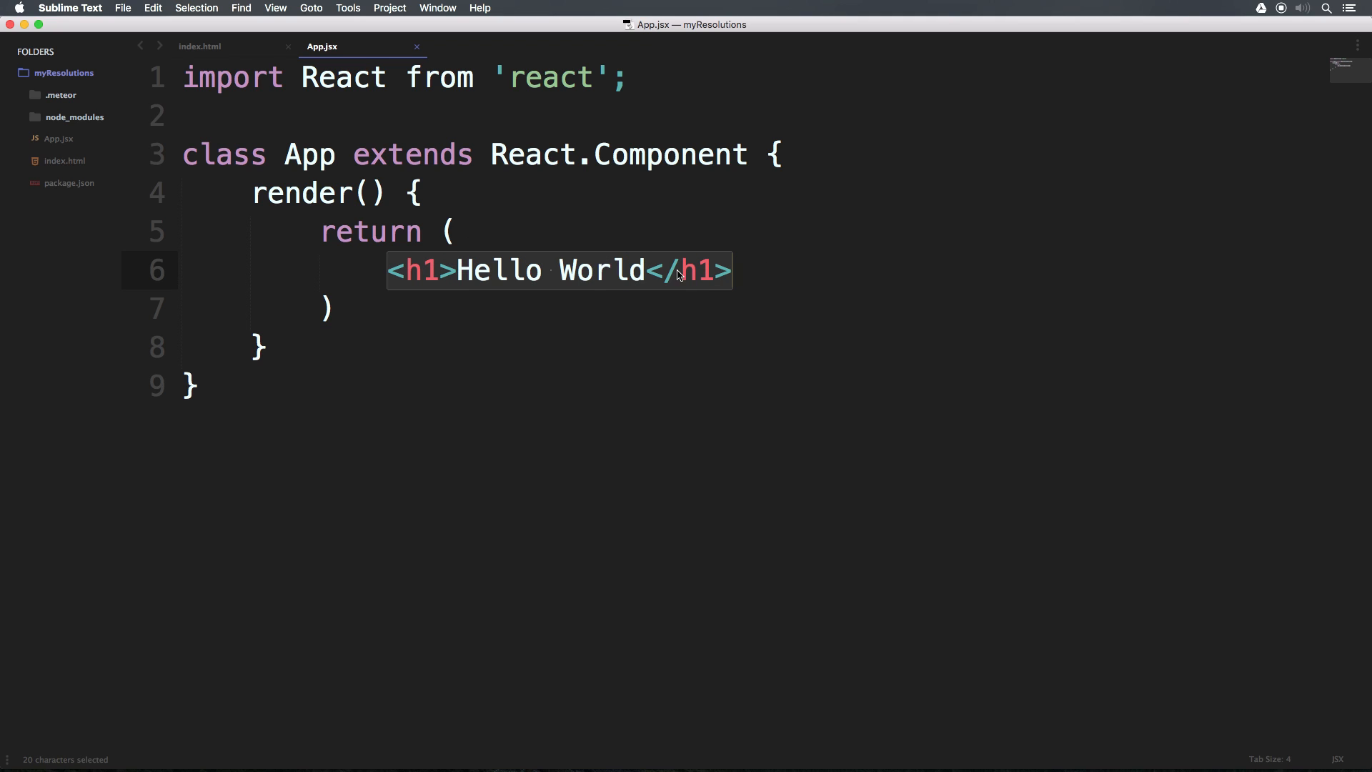
pyautogui.moveTo(603, 276)
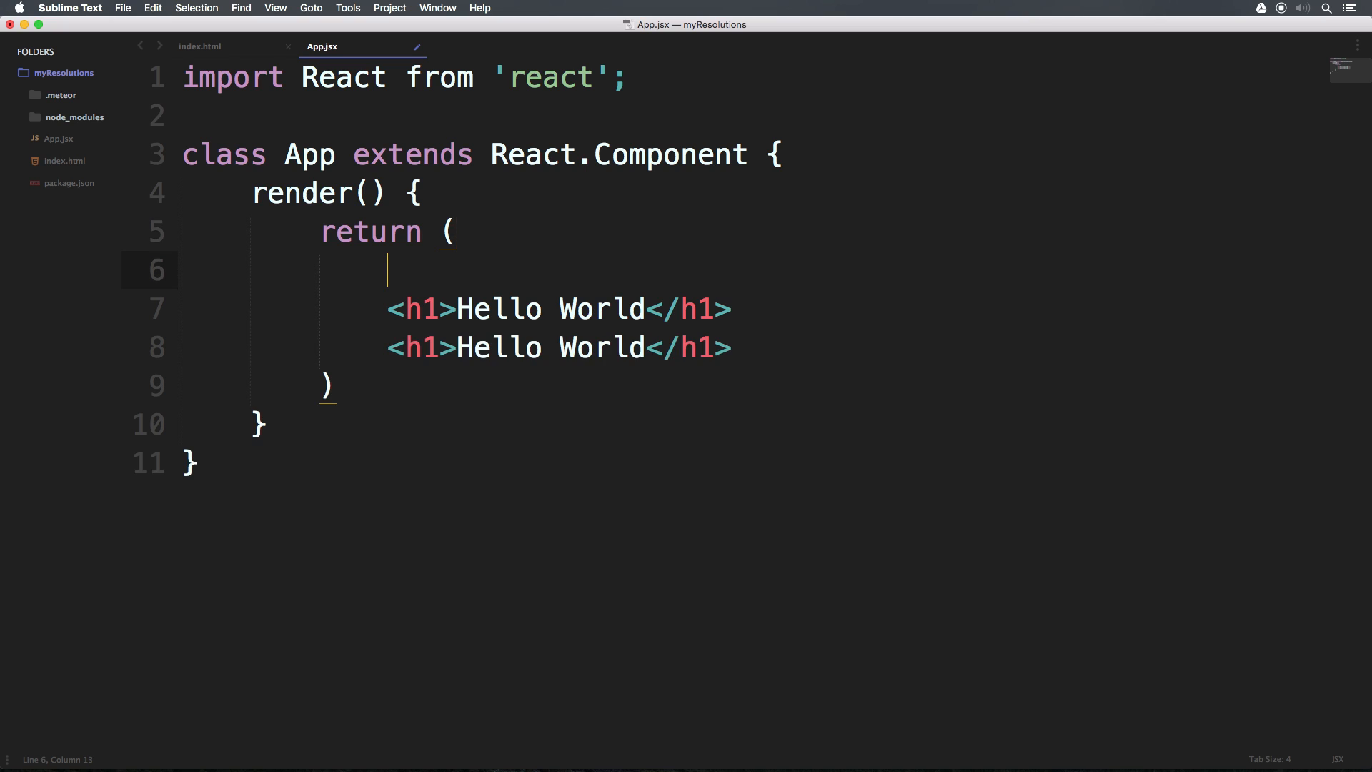
pyautogui.write('<div>')
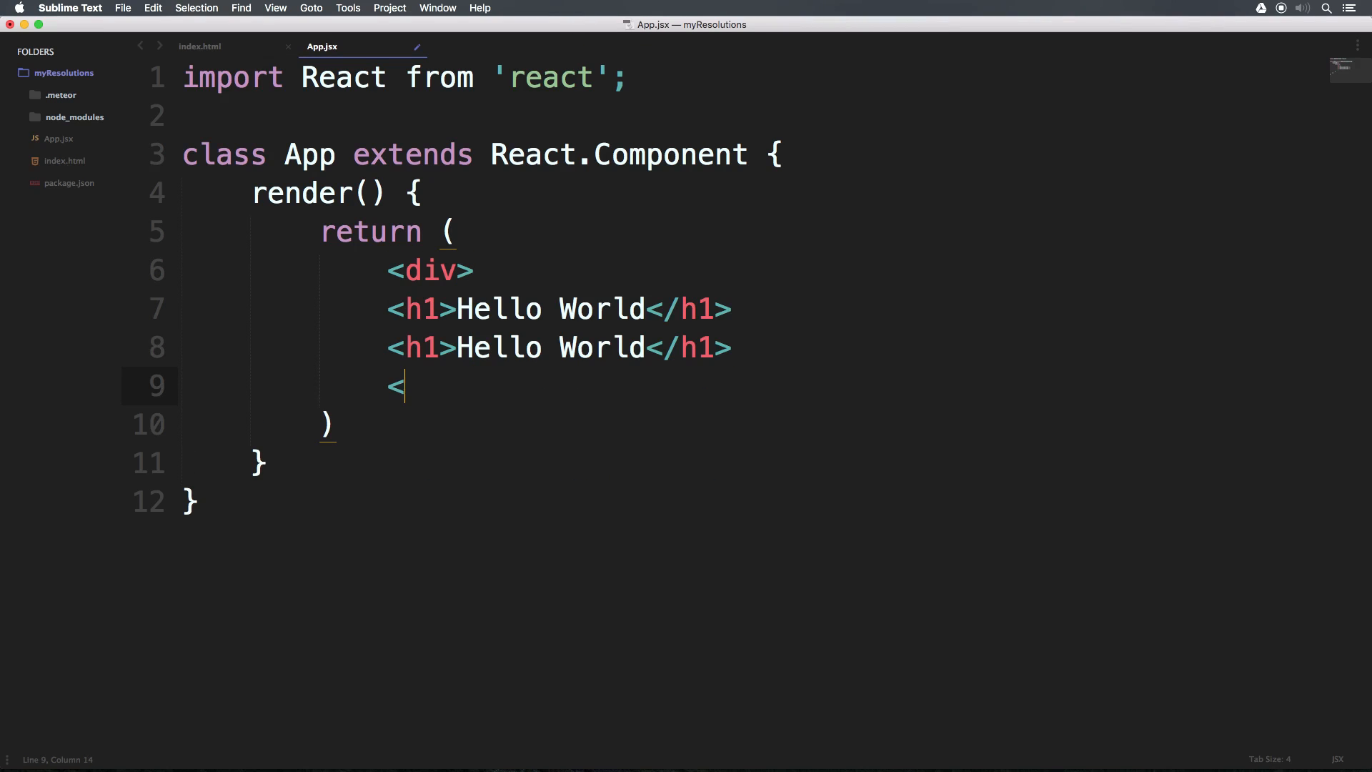
pyautogui.write('/div>')
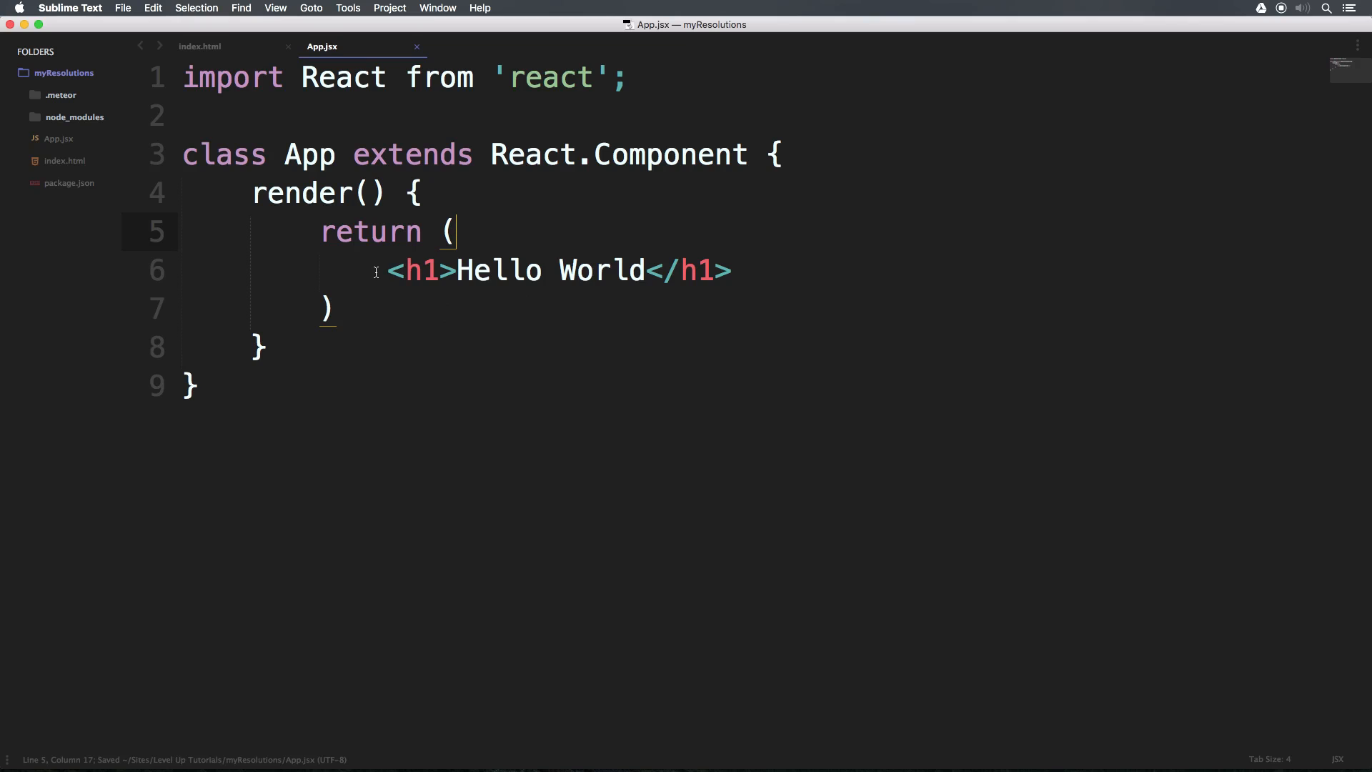
pyautogui.moveTo(426, 295)
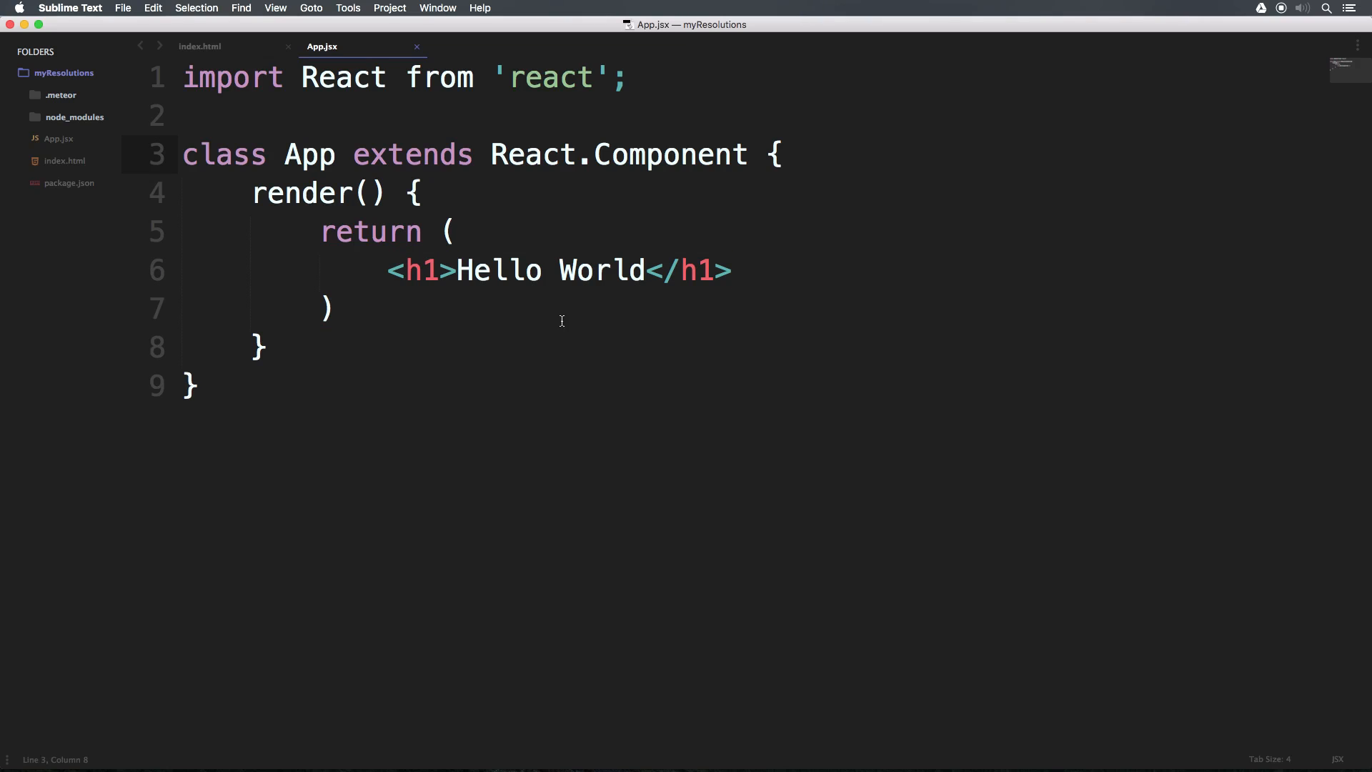
pyautogui.moveTo(319, 173)
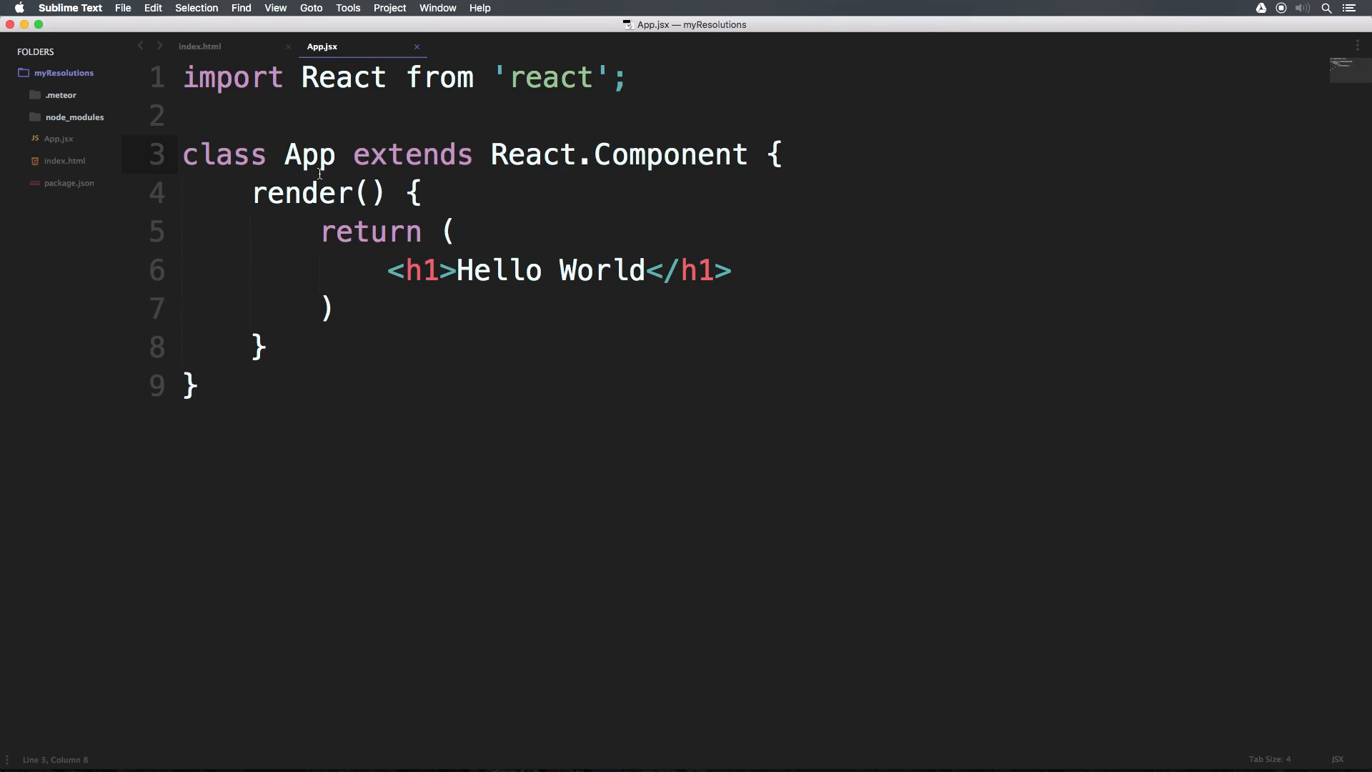
pyautogui.doubleClick(309, 154)
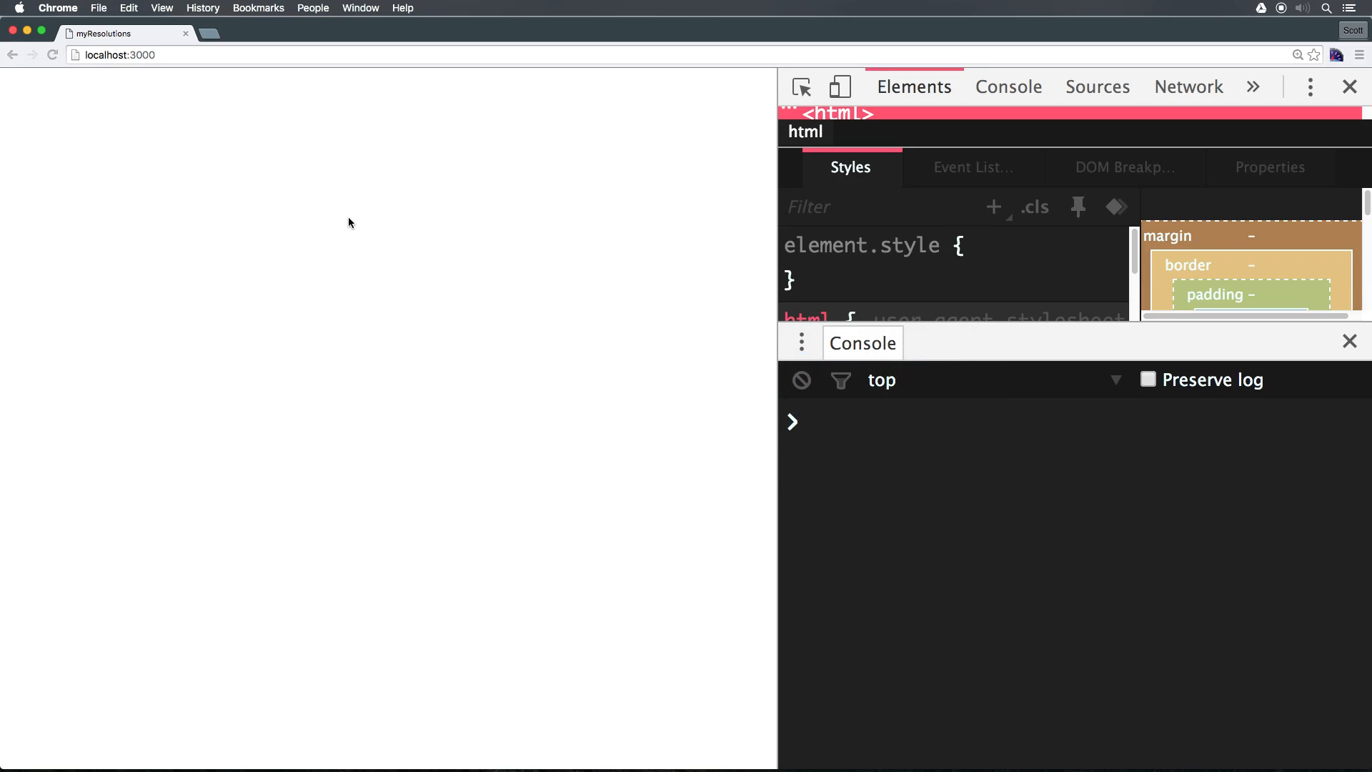
pyautogui.moveTo(387, 220)
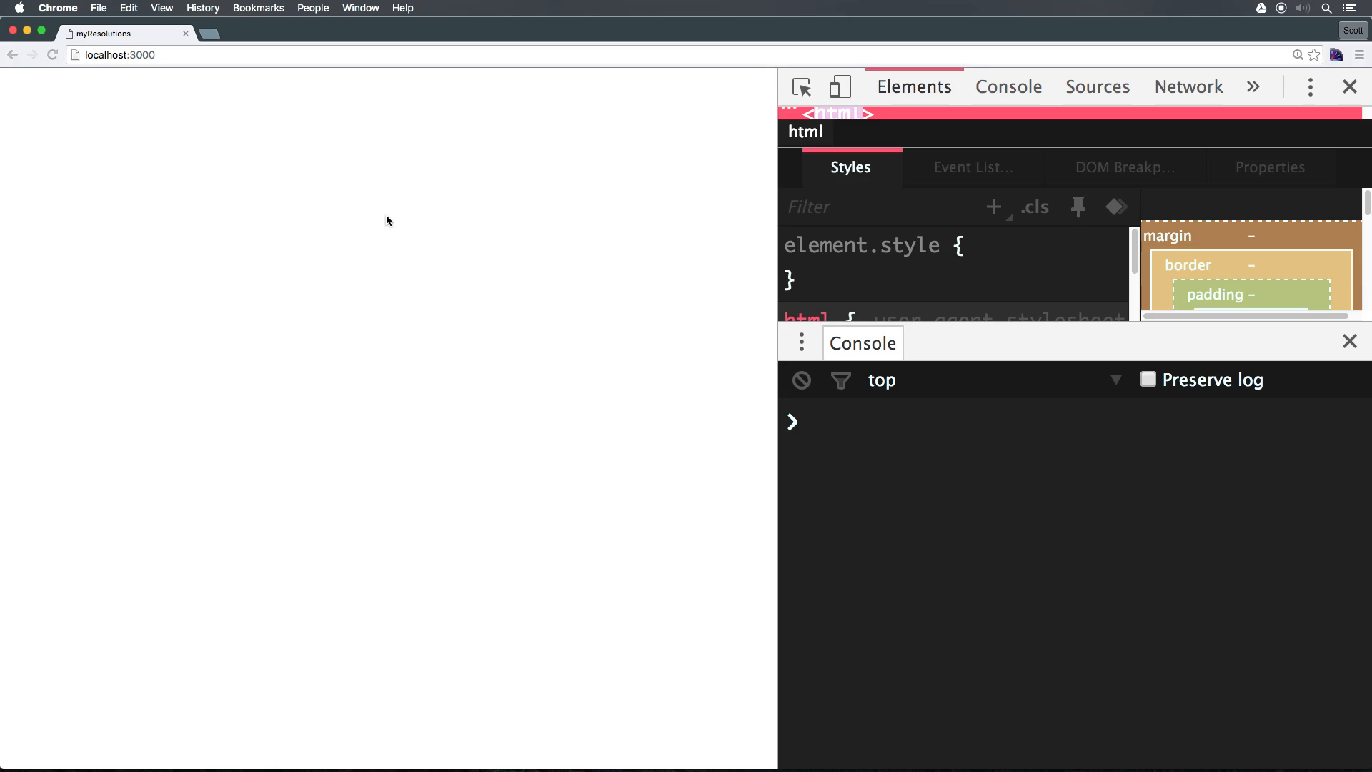
pyautogui.moveTo(325, 188)
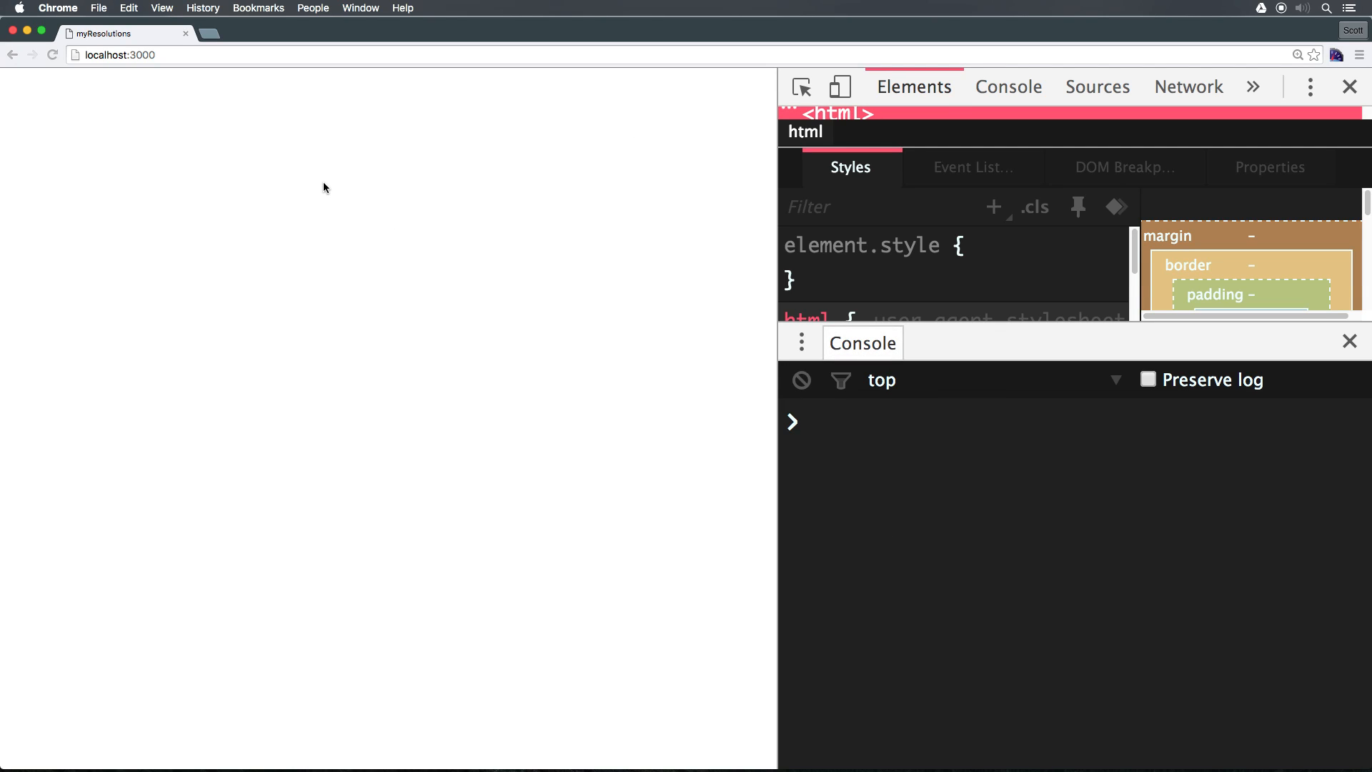
pyautogui.moveTo(710, 343)
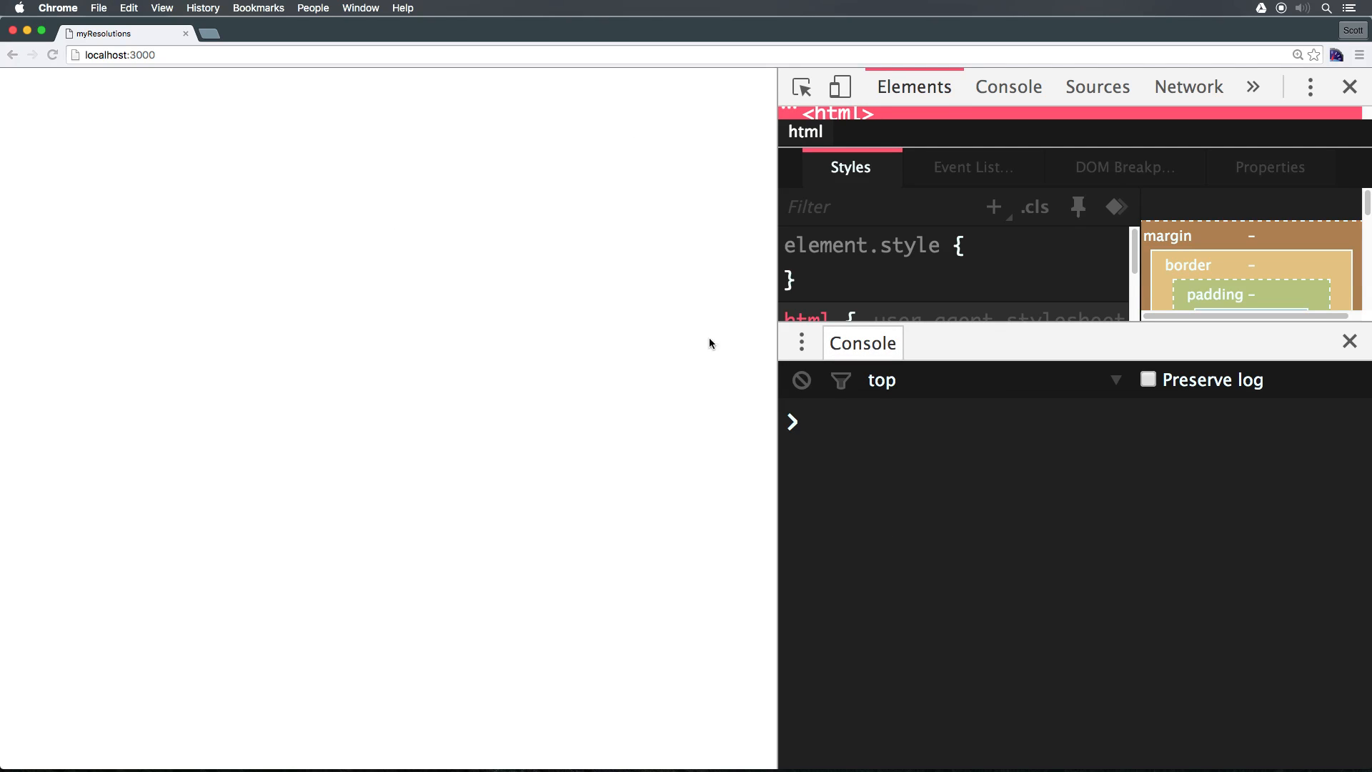
pyautogui.moveTo(757, 266)
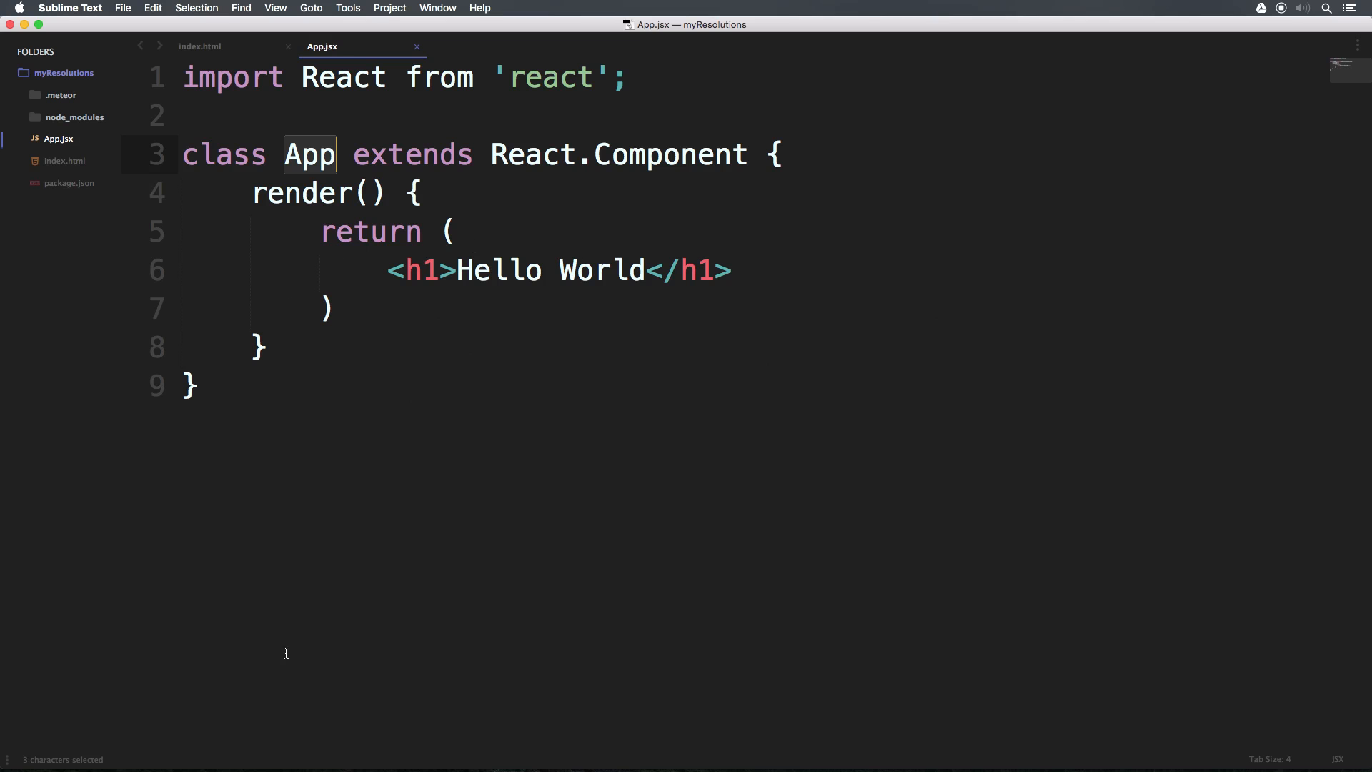
pyautogui.moveTo(112, 395)
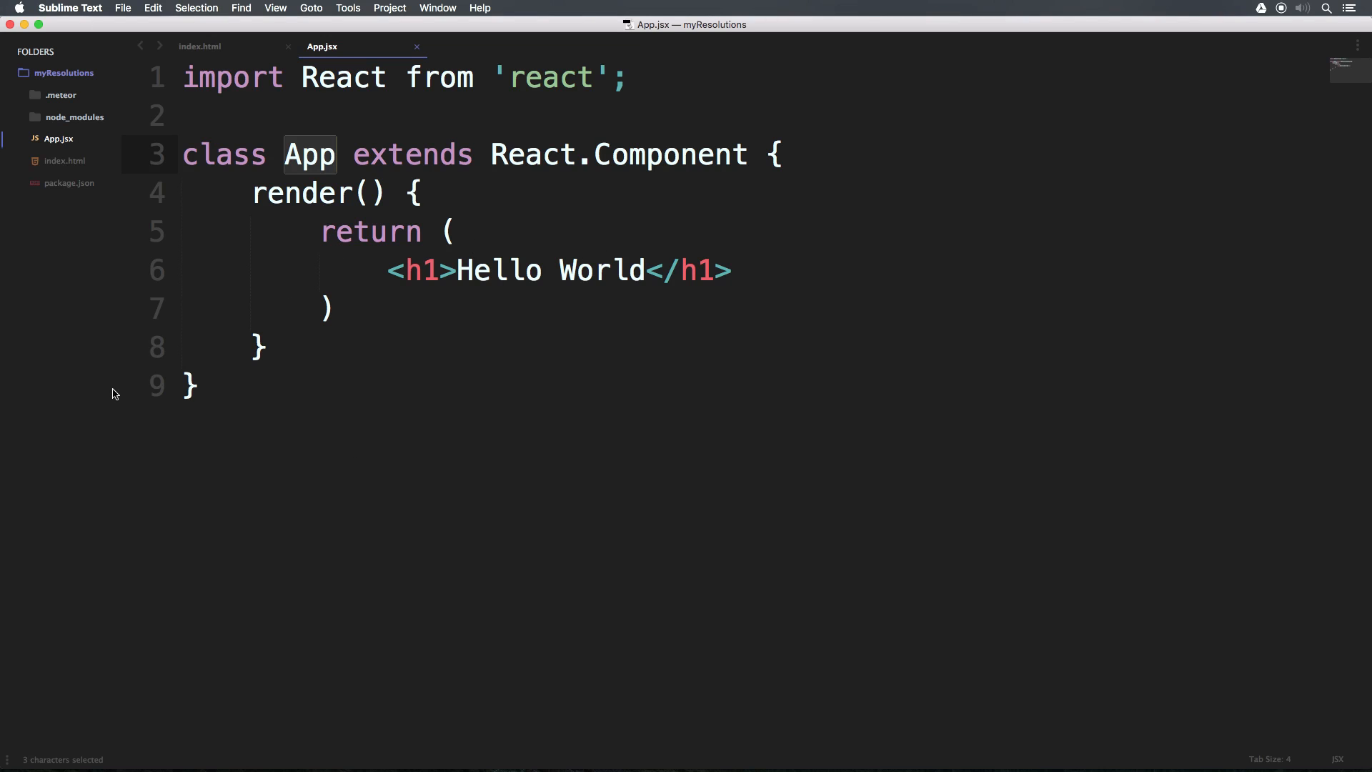
# - Add an if(Meteor.isClient) line below the App class
pyautogui.press('enter')
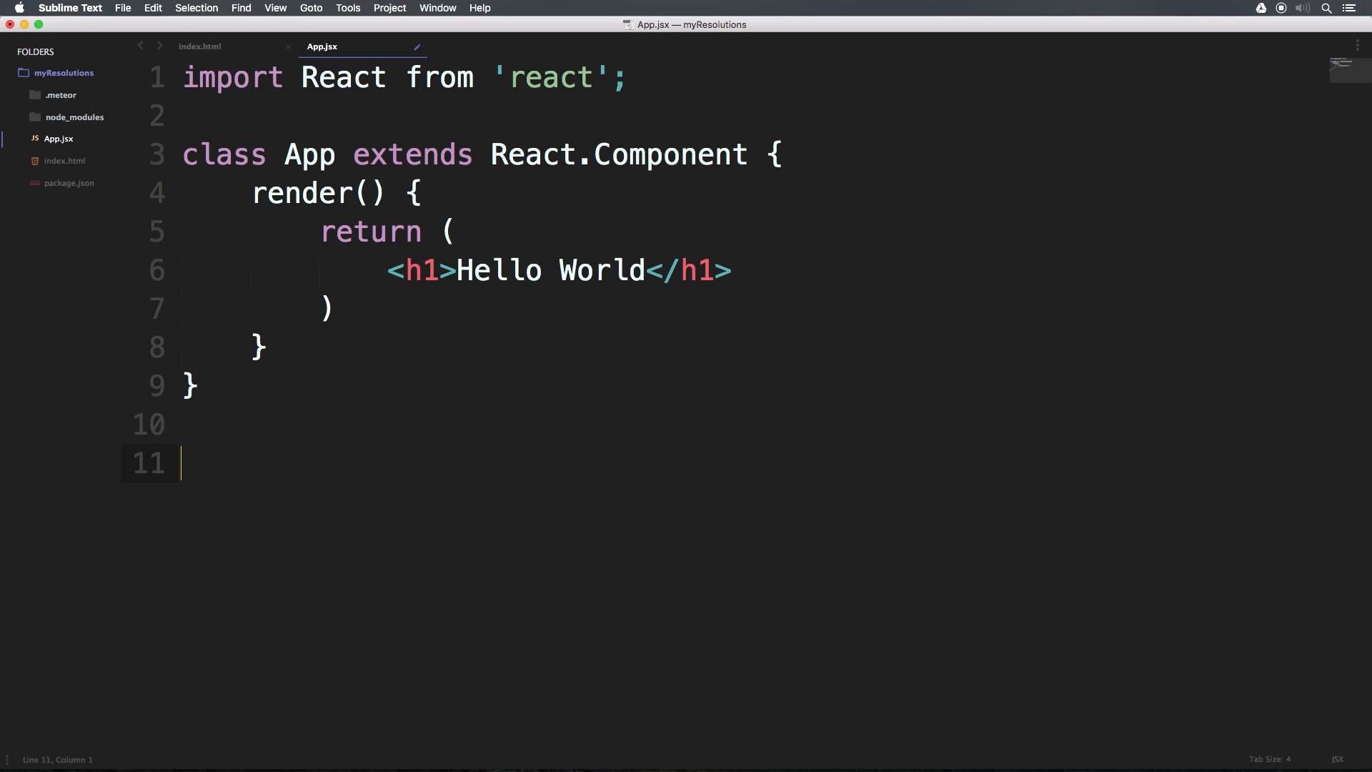
pyautogui.write('if')
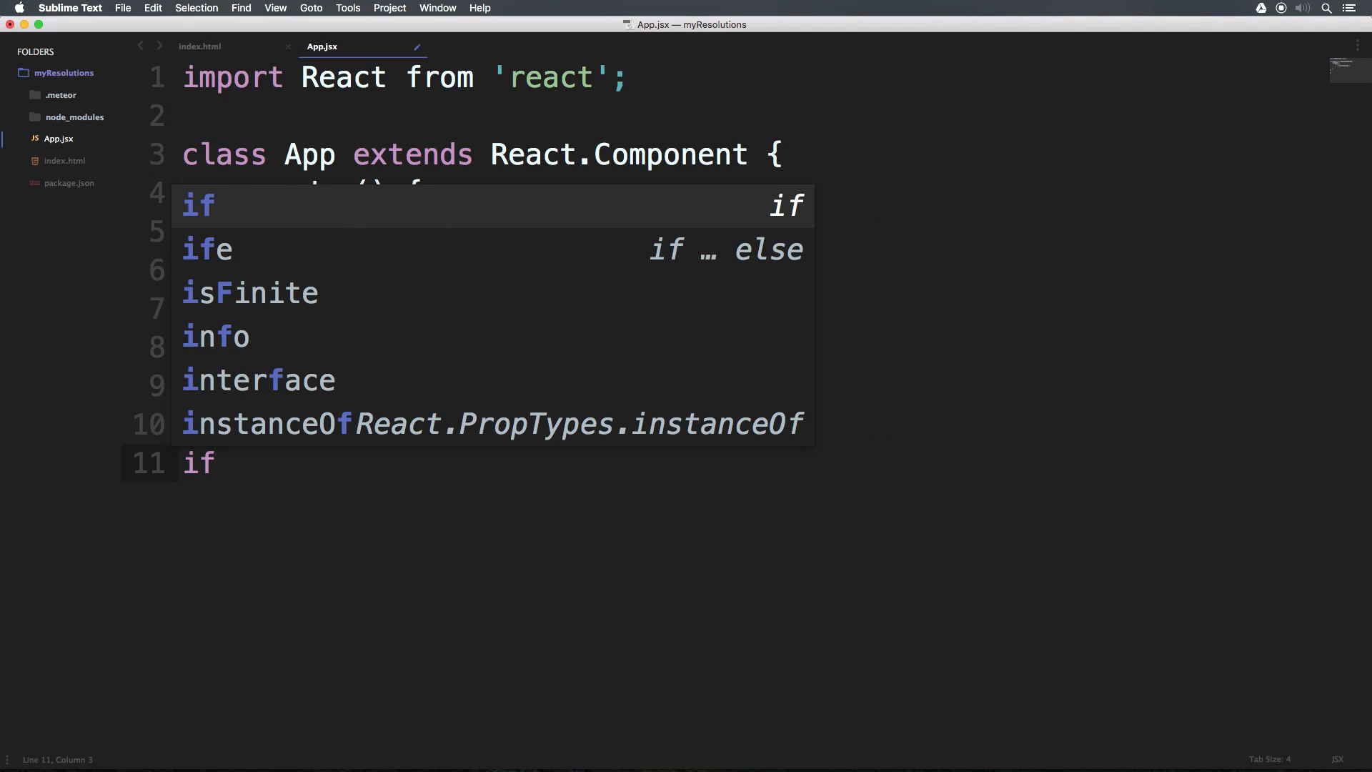
pyautogui.write('(Meto')
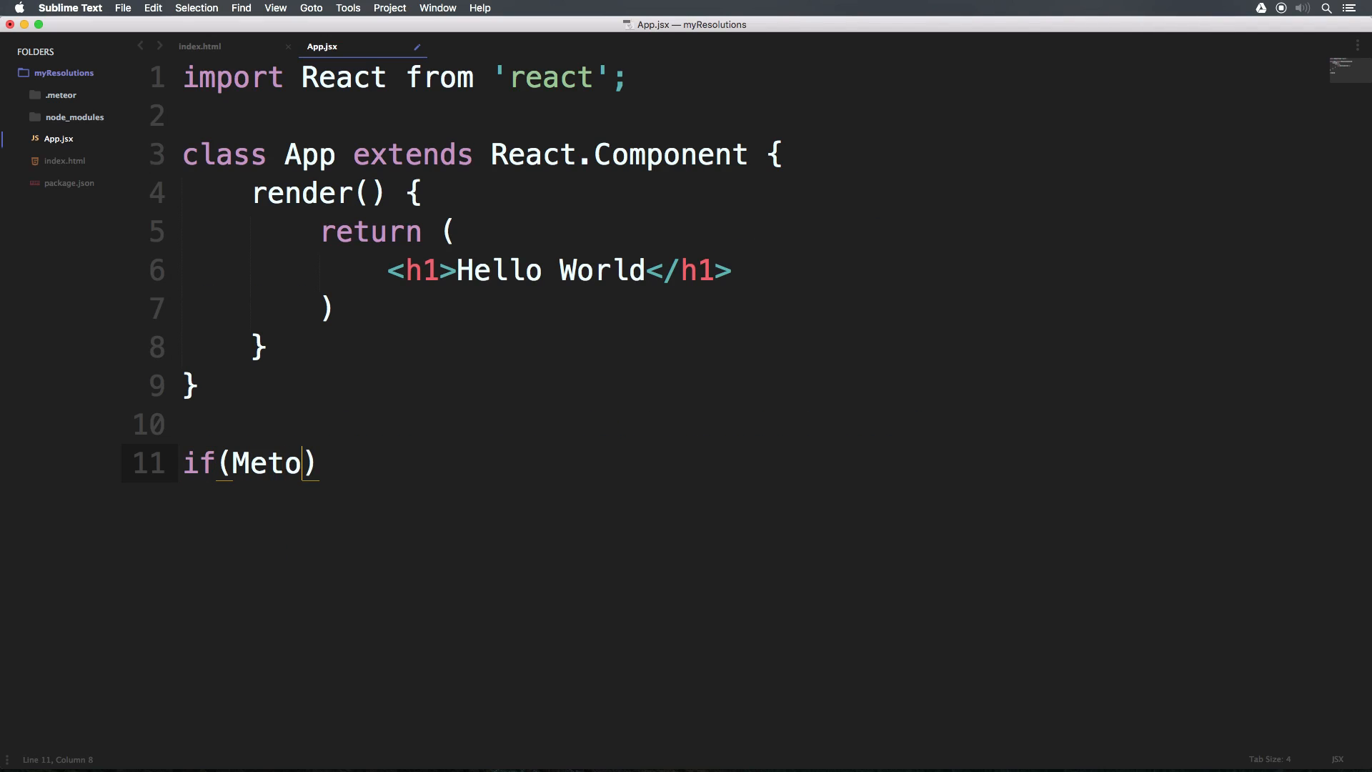
pyautogui.write('r.isClient')
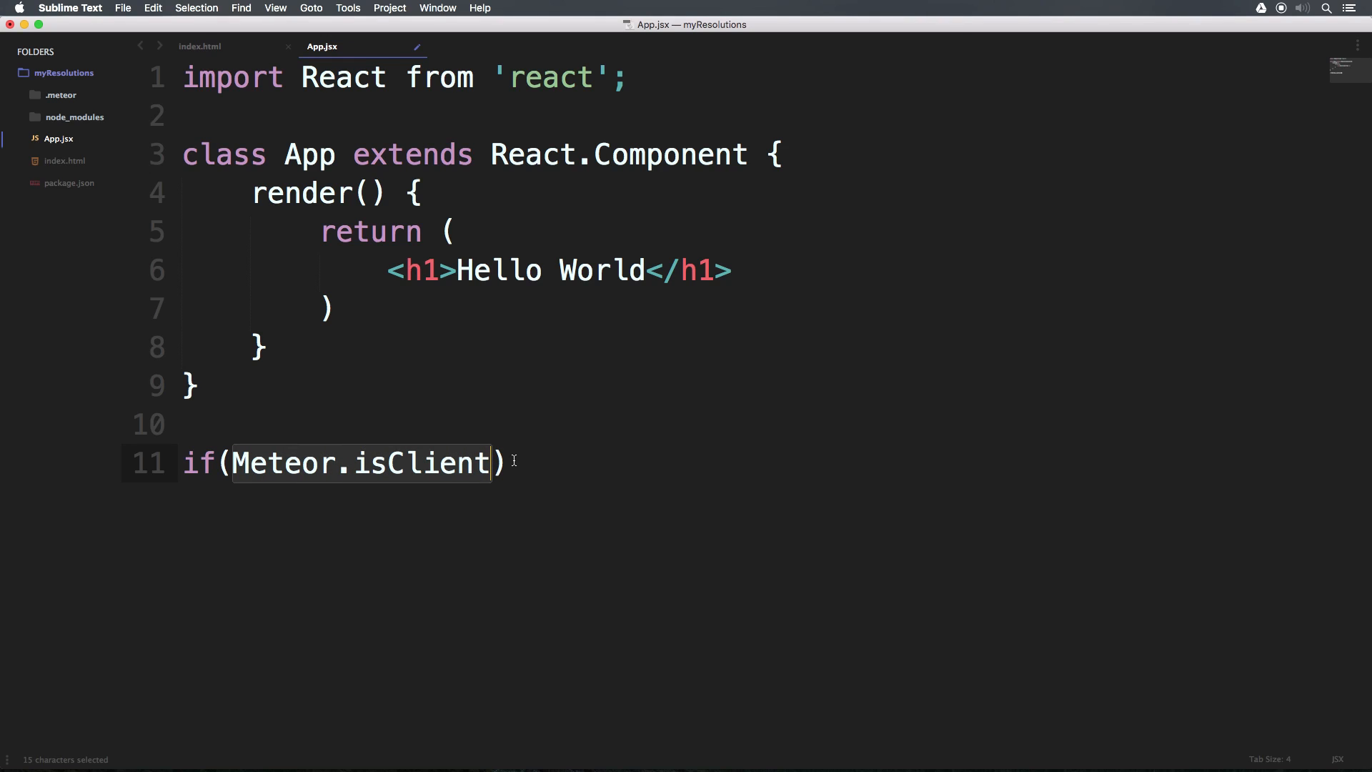
pyautogui.moveTo(63, 71)
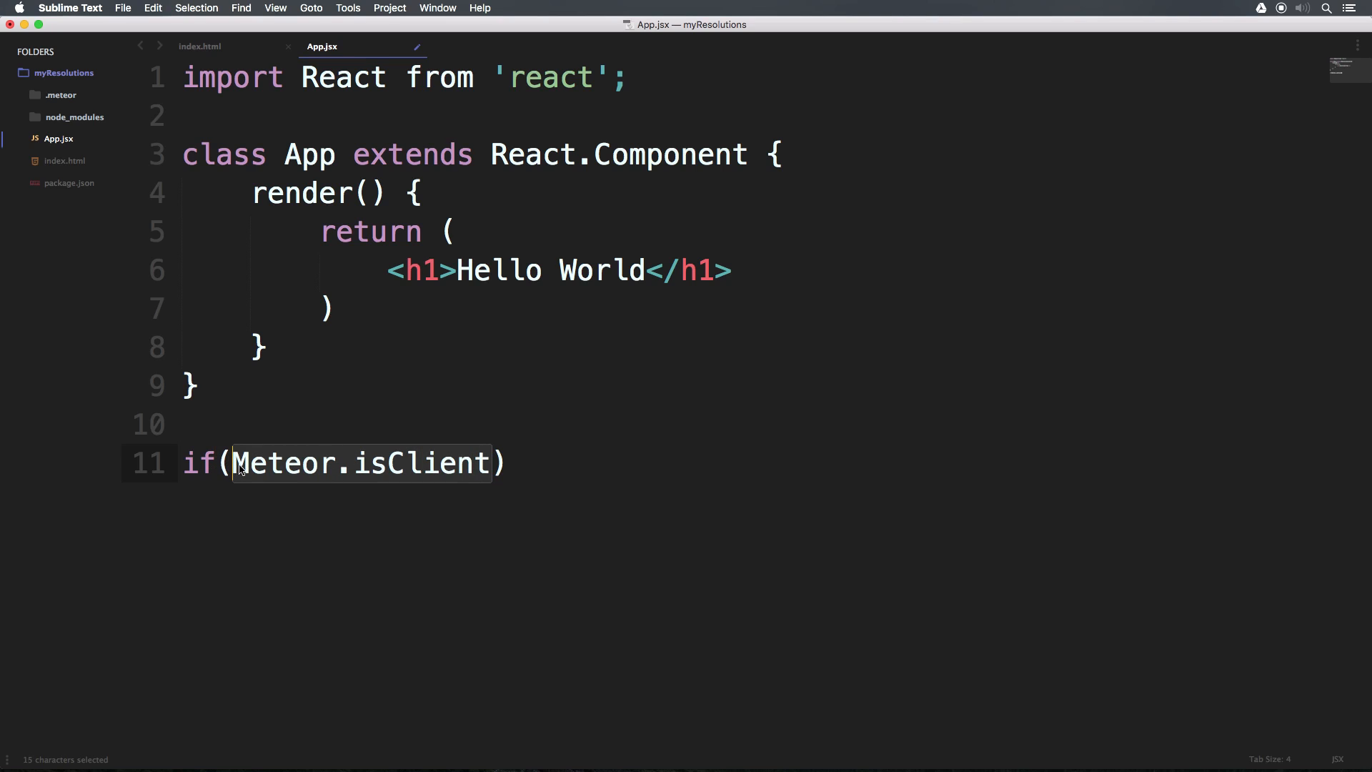
pyautogui.click(688, 462)
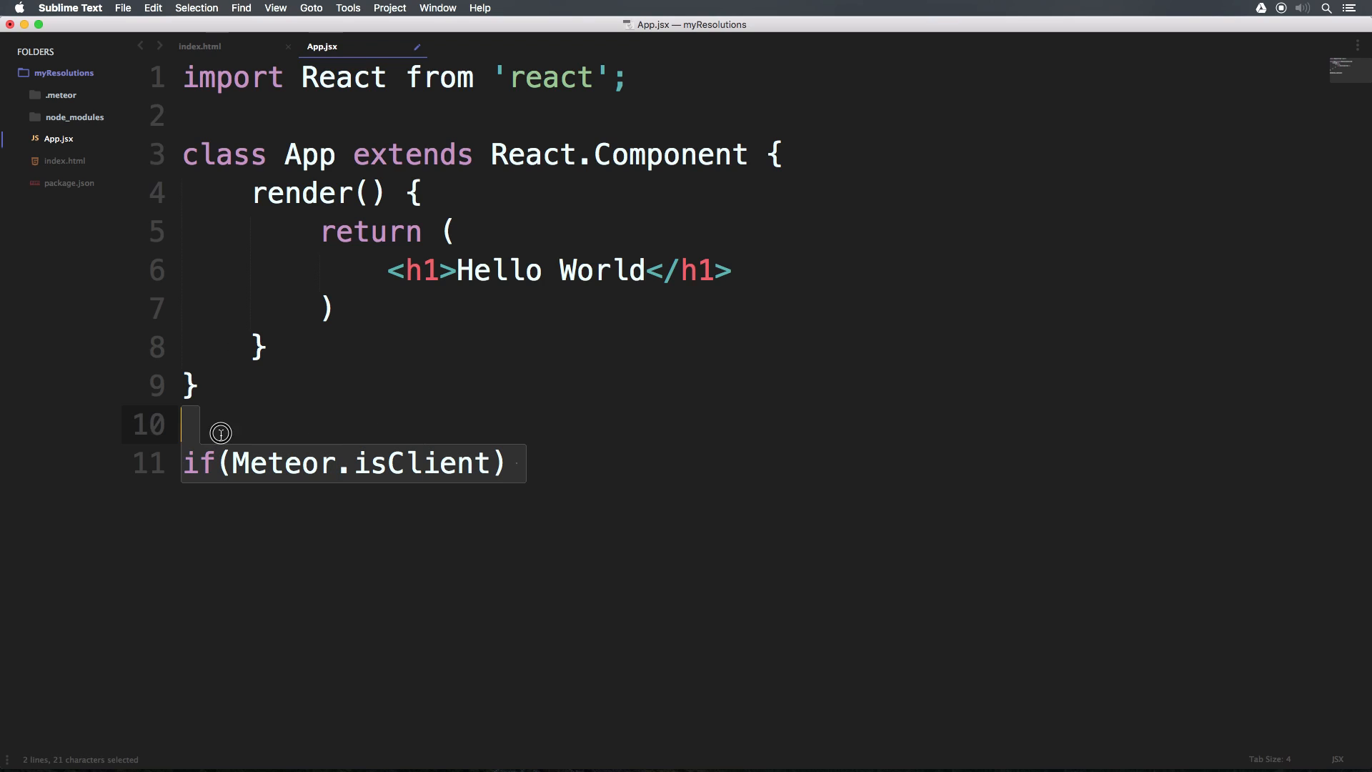
pyautogui.click(586, 461)
pyautogui.write(' {')
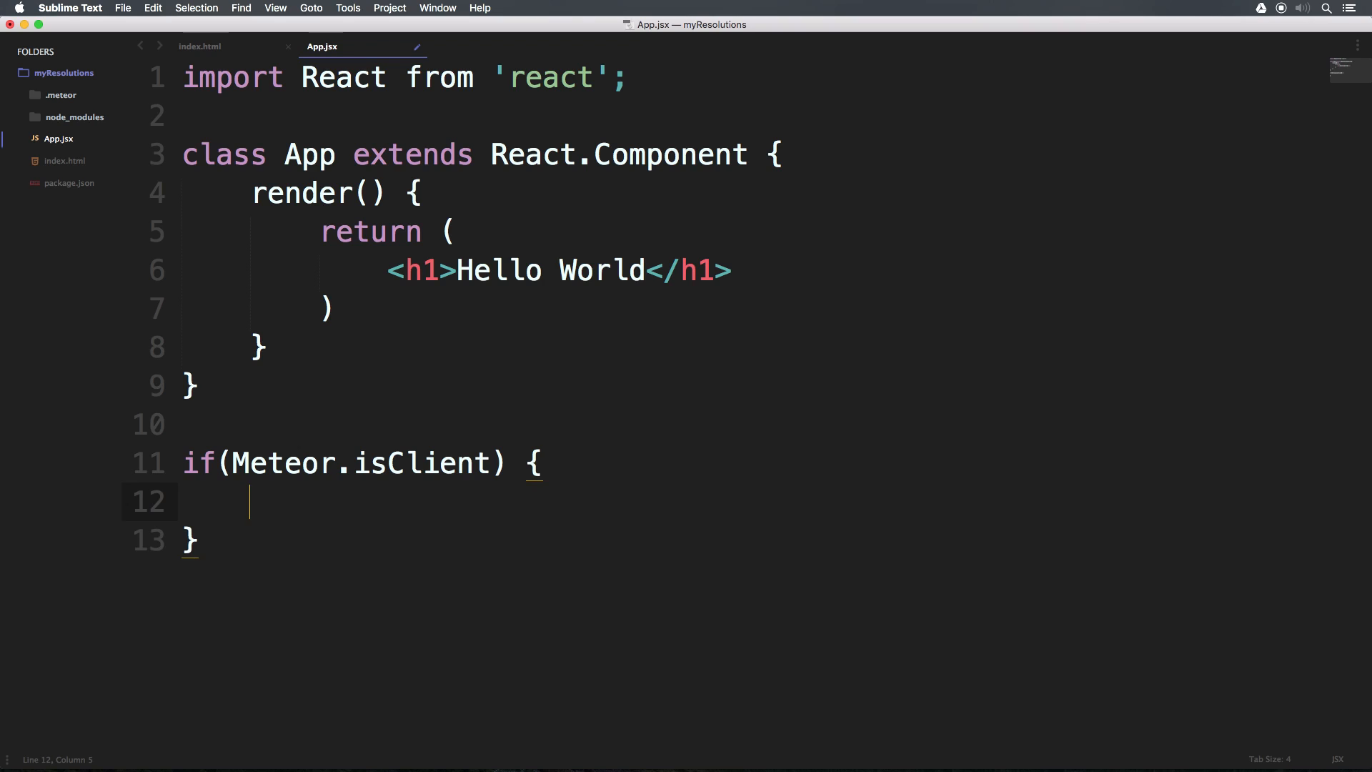
# - Write Meteor.startup(function(){ }); inside the isClient block
pyautogui.write('M')
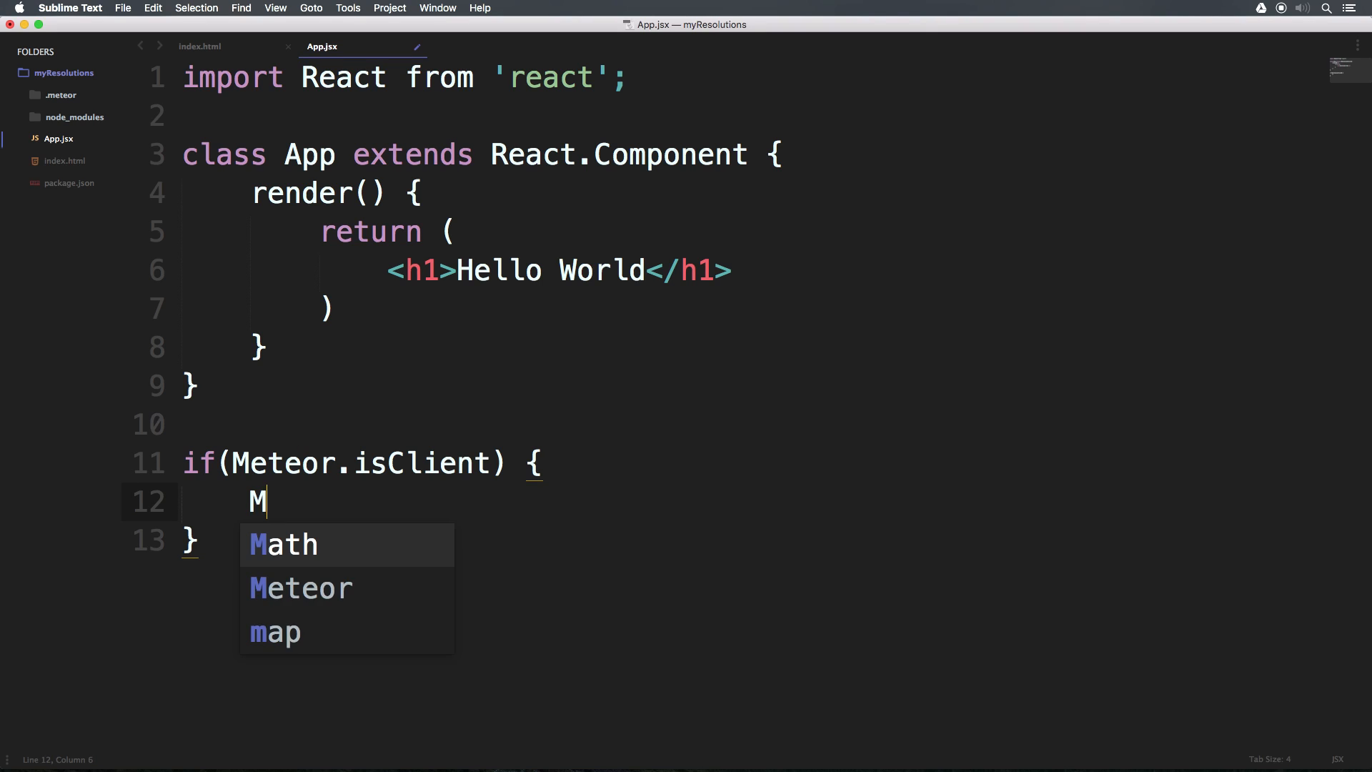
pyautogui.write('eteor.s')
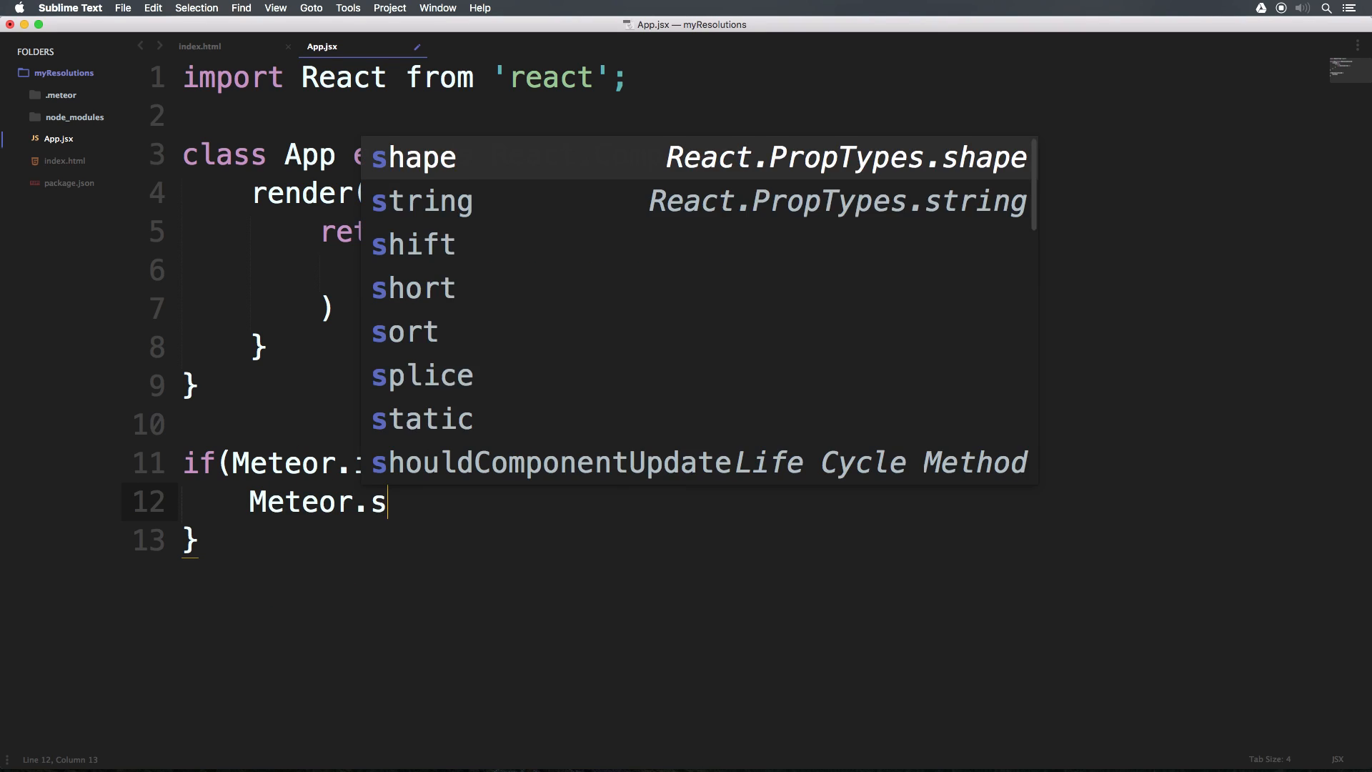
pyautogui.write('tartup')
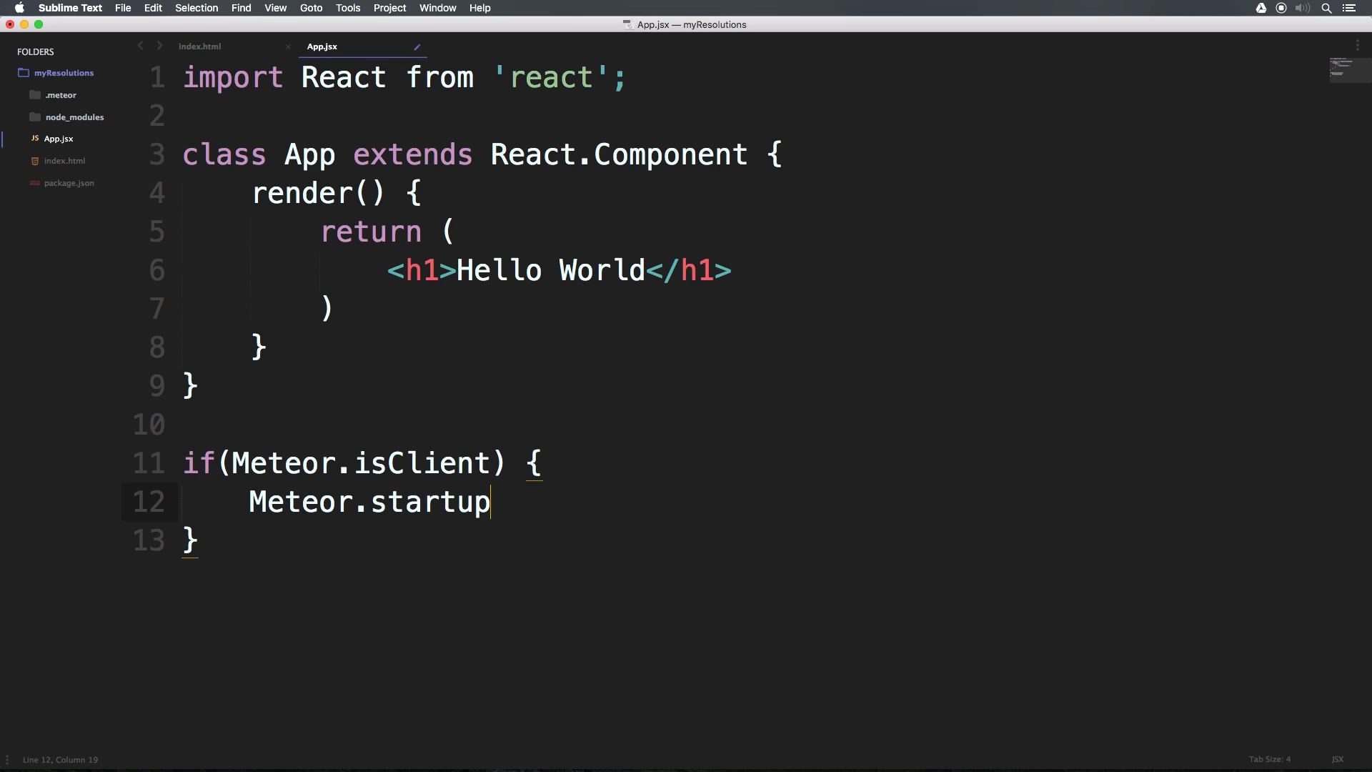
pyautogui.write('()')
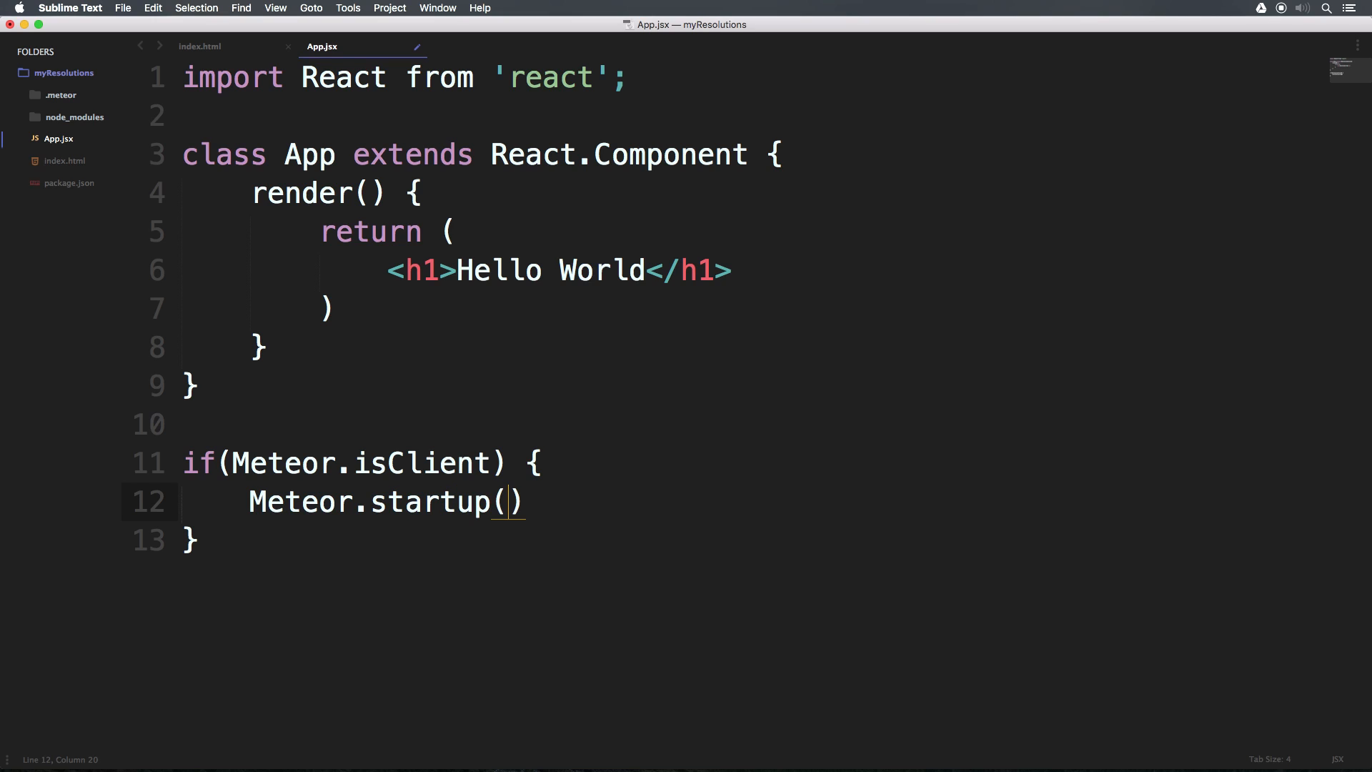
pyautogui.write('funct')
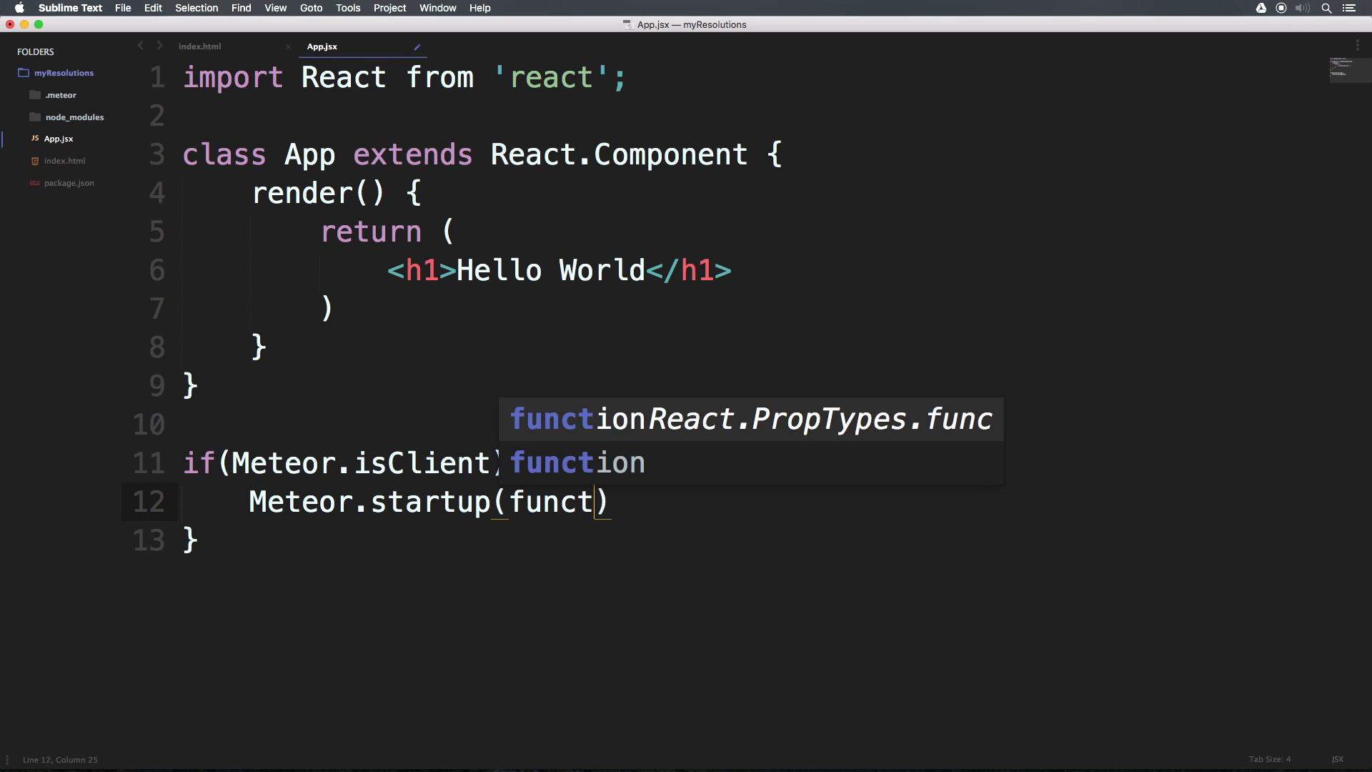
pyautogui.write('ion(')
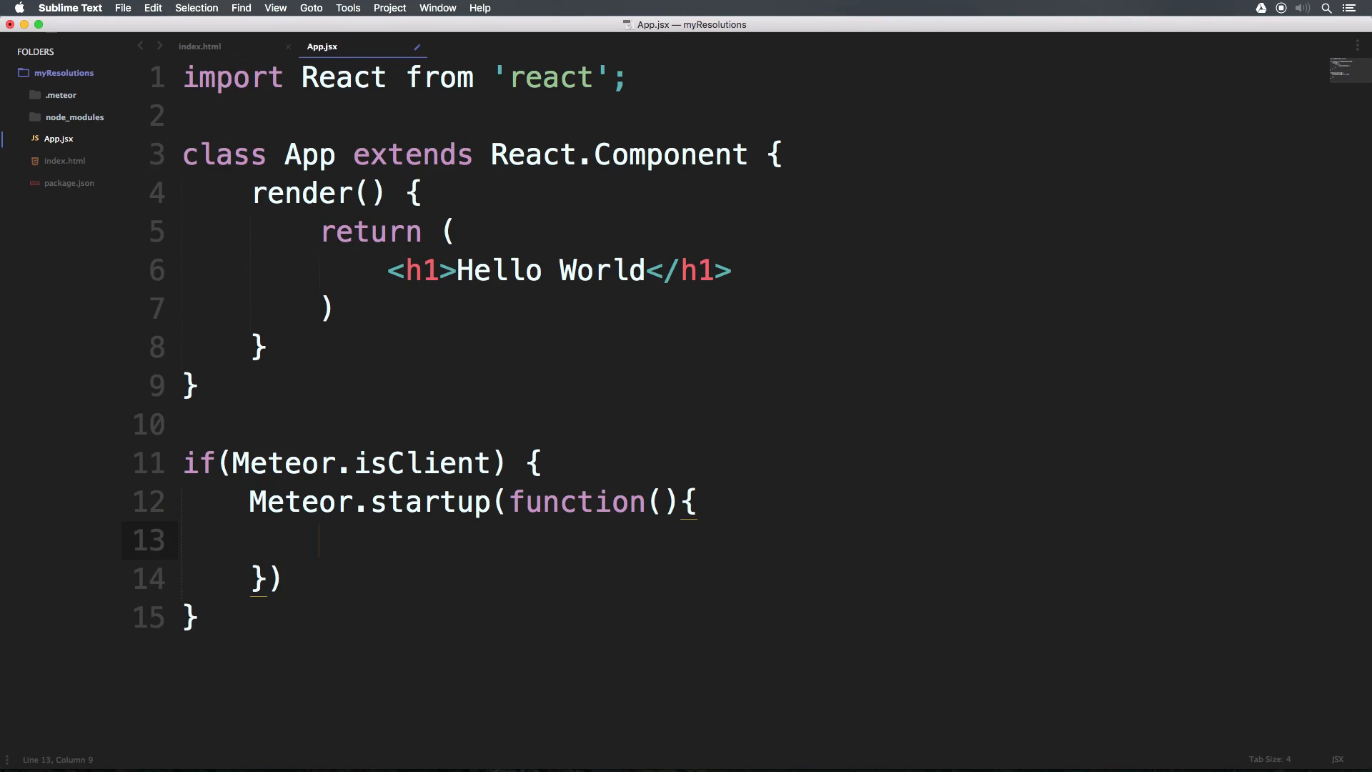
pyautogui.write(';')
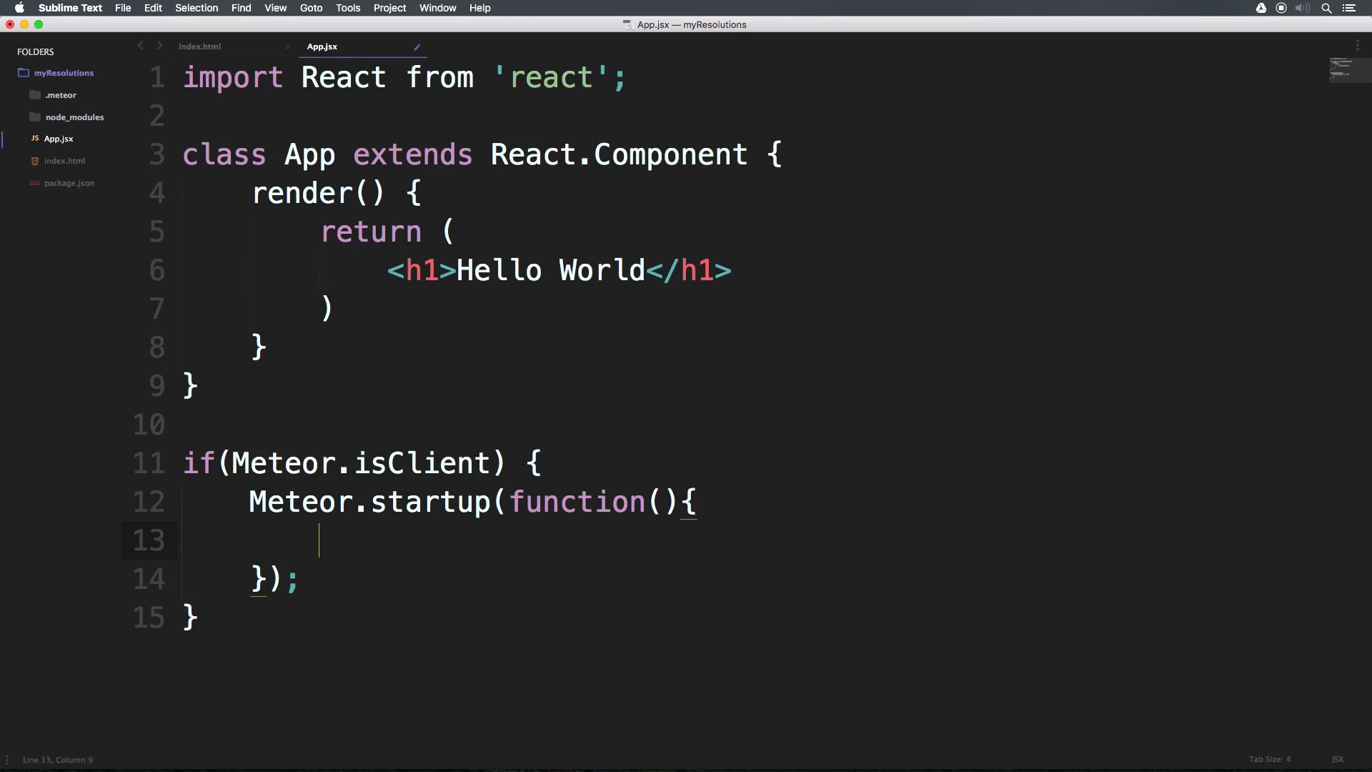
# - Inside startup, call React.render(<App />, ) with the second argument left empty
pyautogui.write('React')
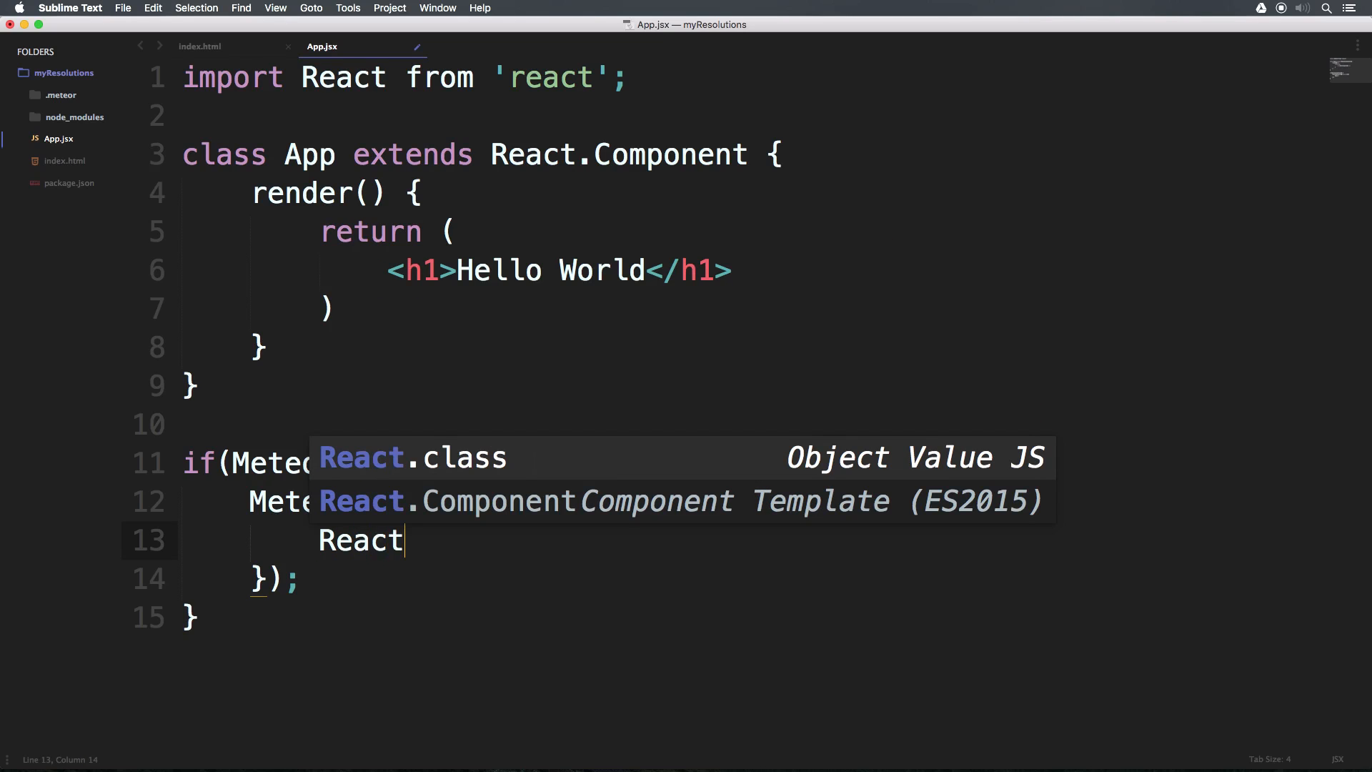
pyautogui.write('.render')
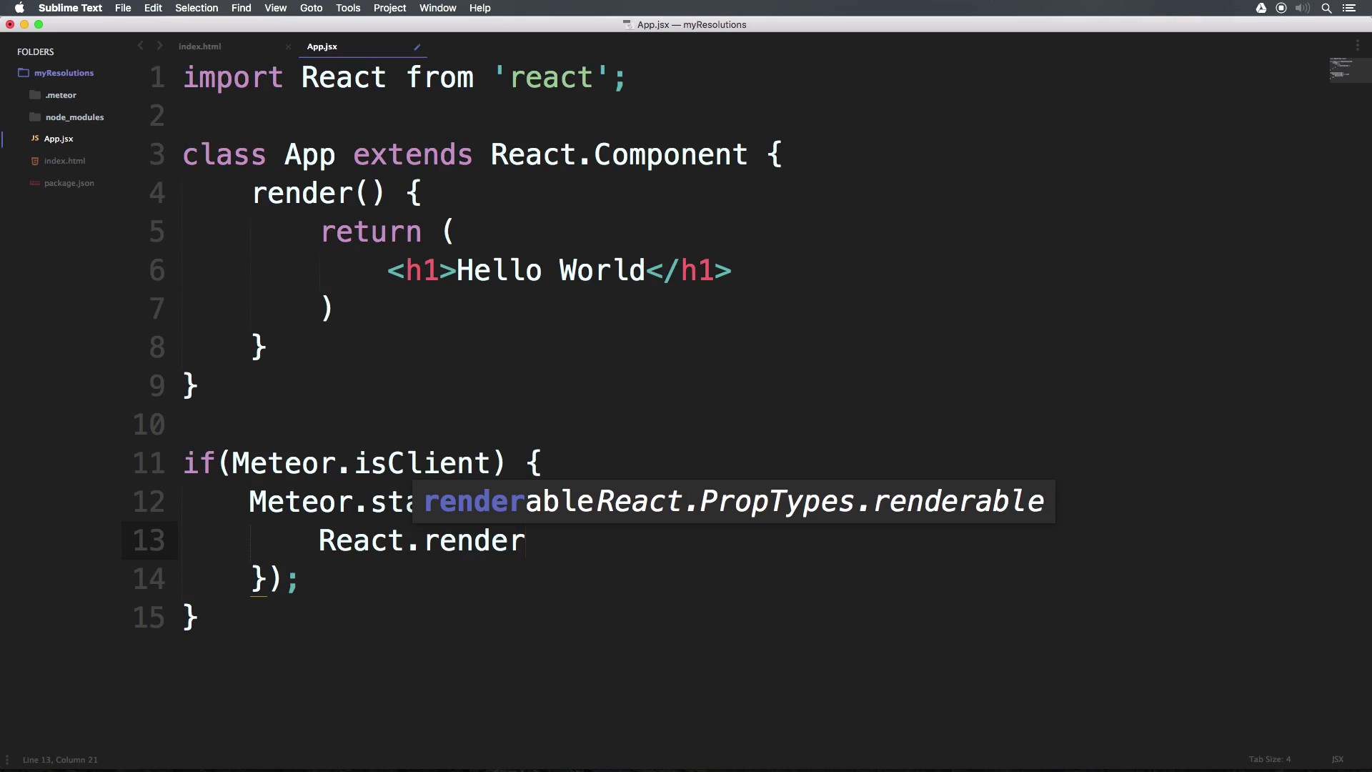
pyautogui.write('()')
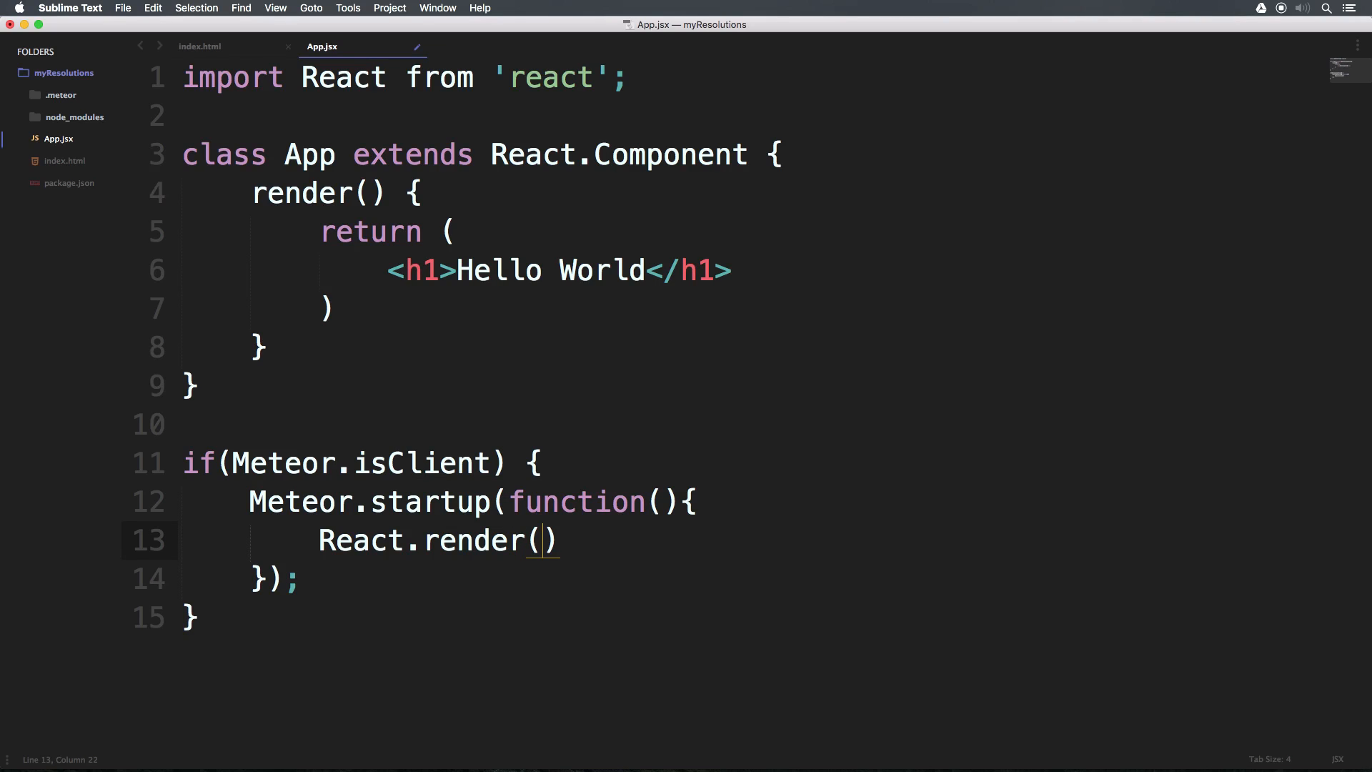
pyautogui.write('<')
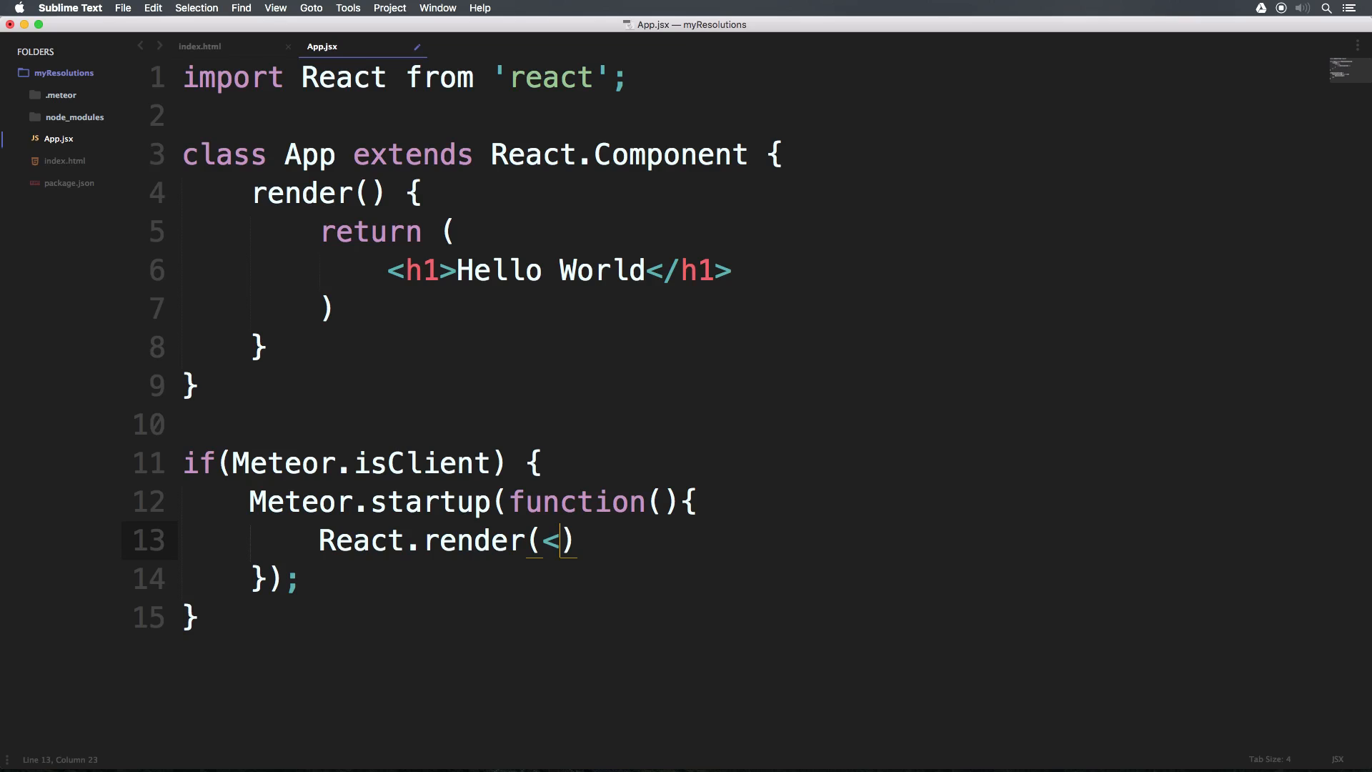
pyautogui.write('App /<')
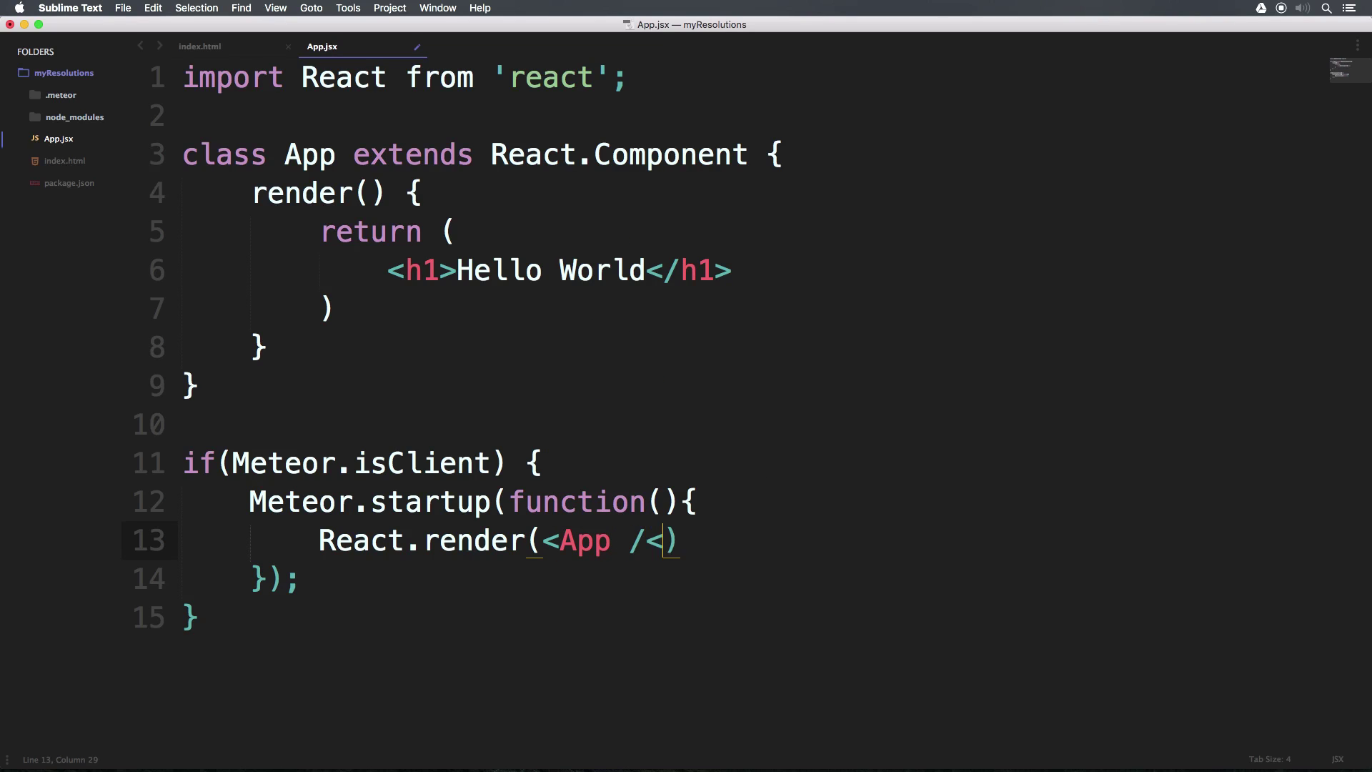
pyautogui.write('>')
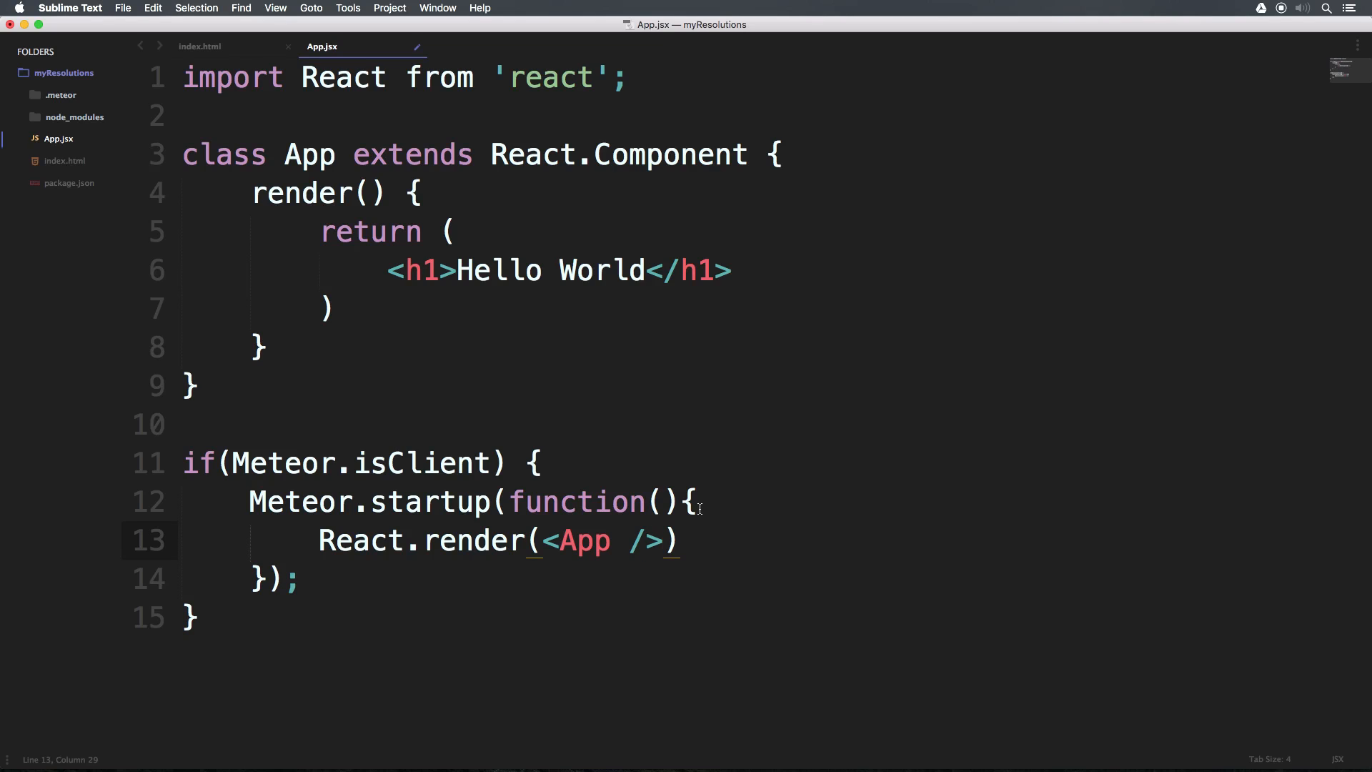
pyautogui.click(629, 540)
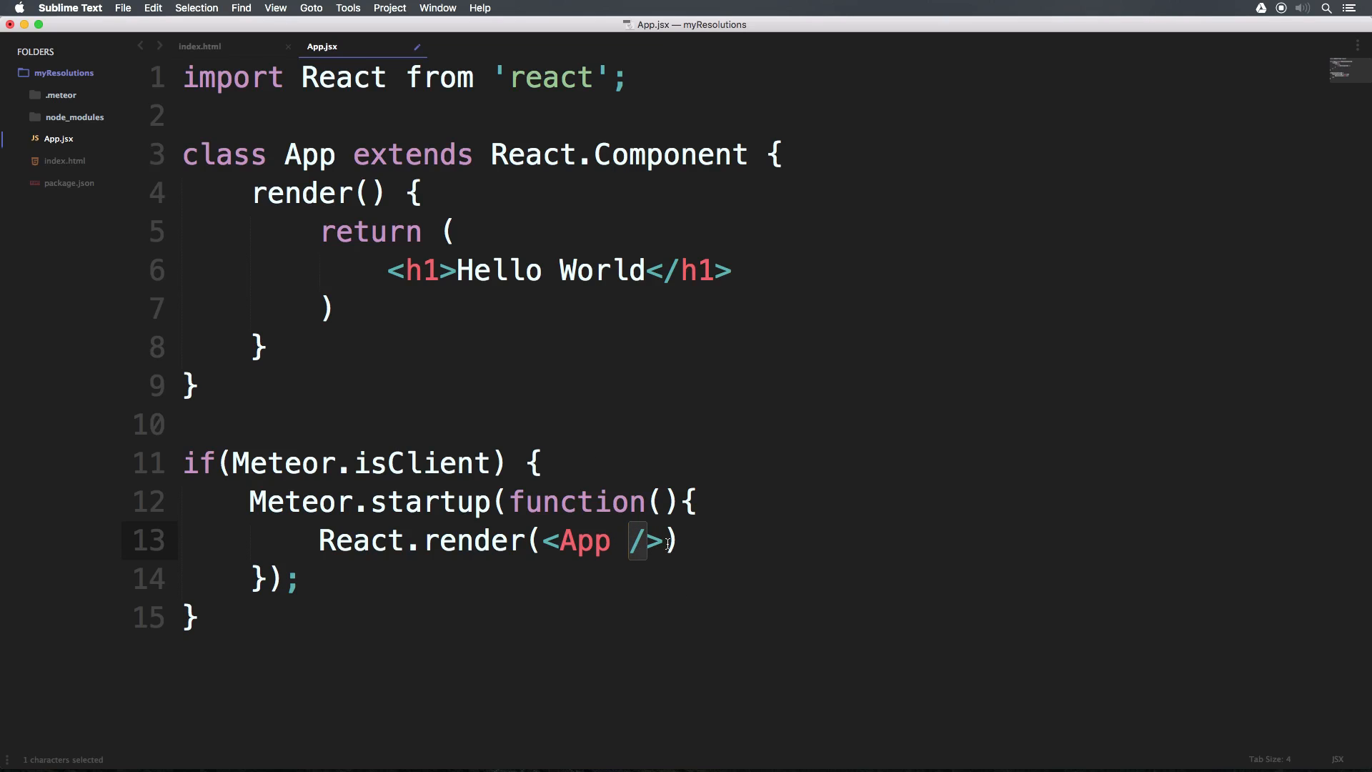
pyautogui.moveTo(726, 526)
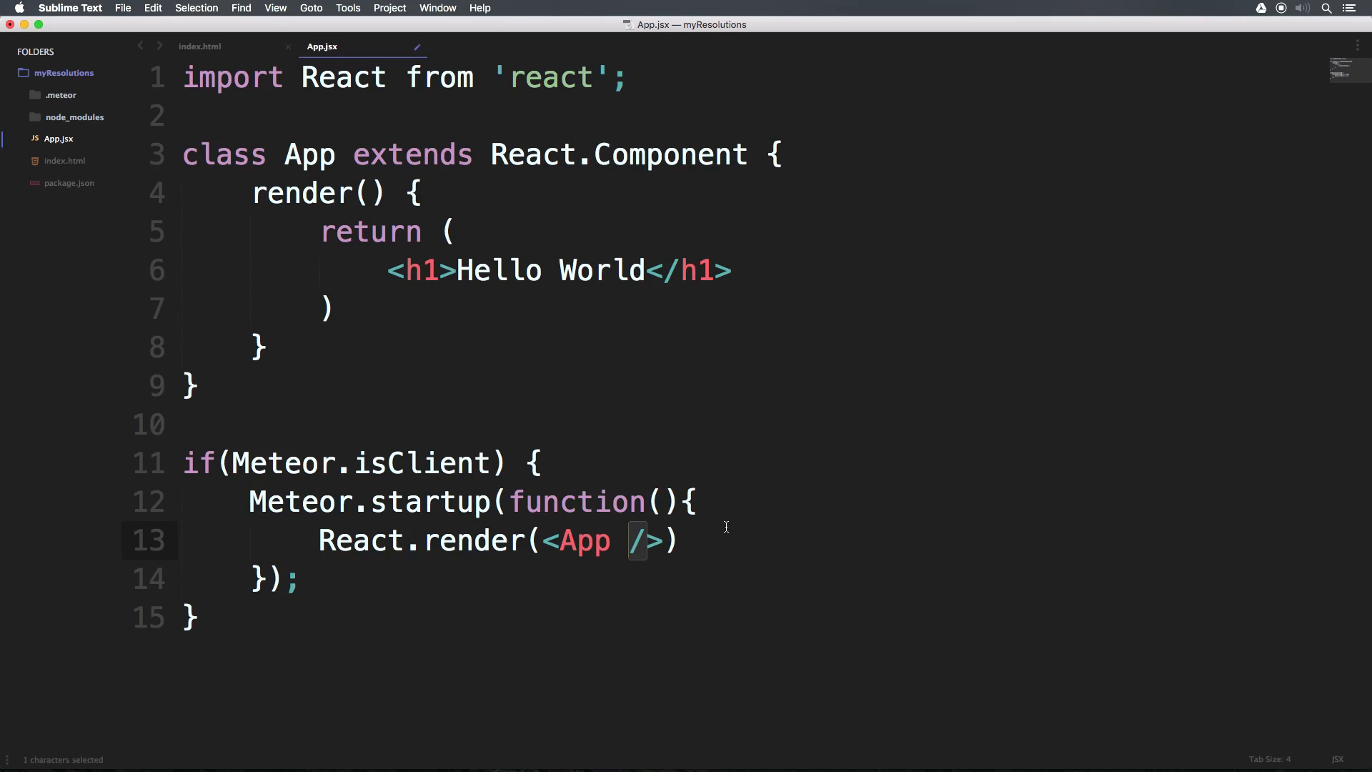
pyautogui.moveTo(684, 541)
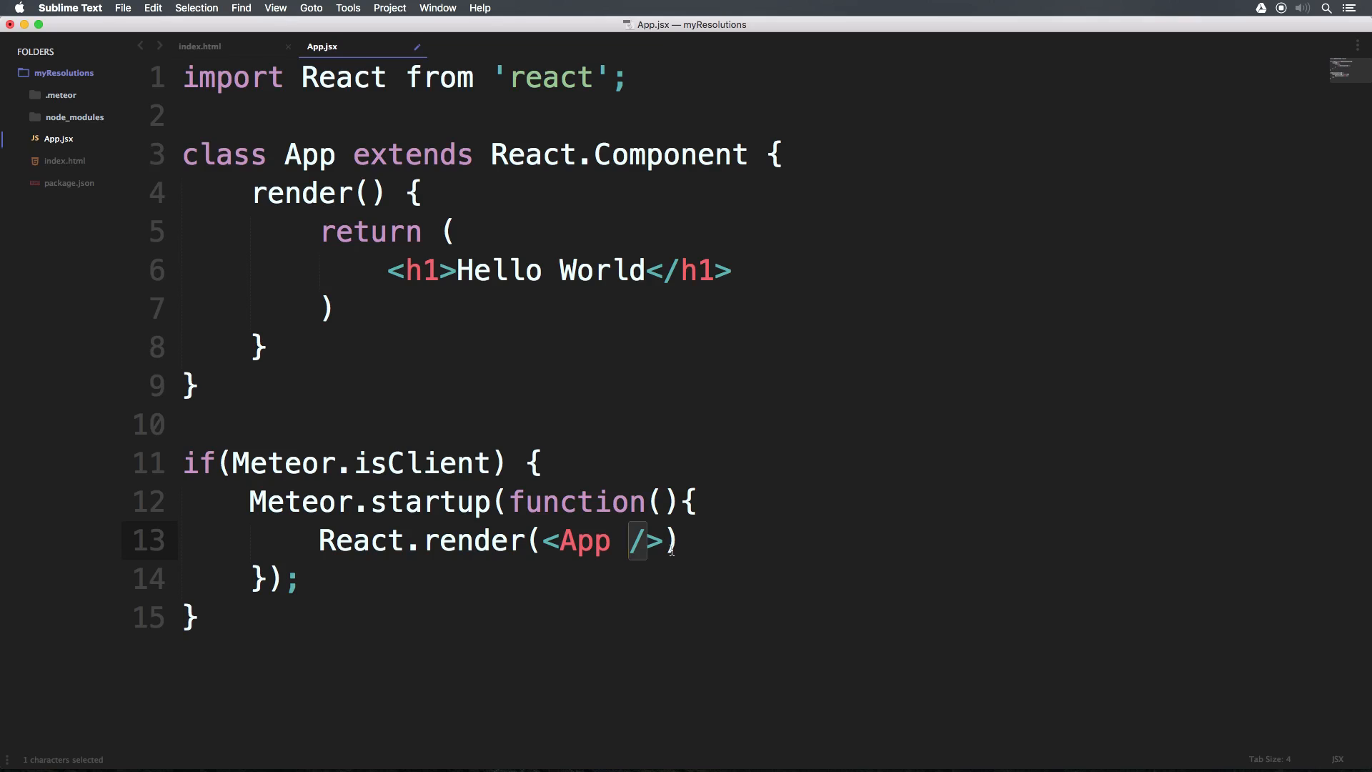
pyautogui.click(673, 540)
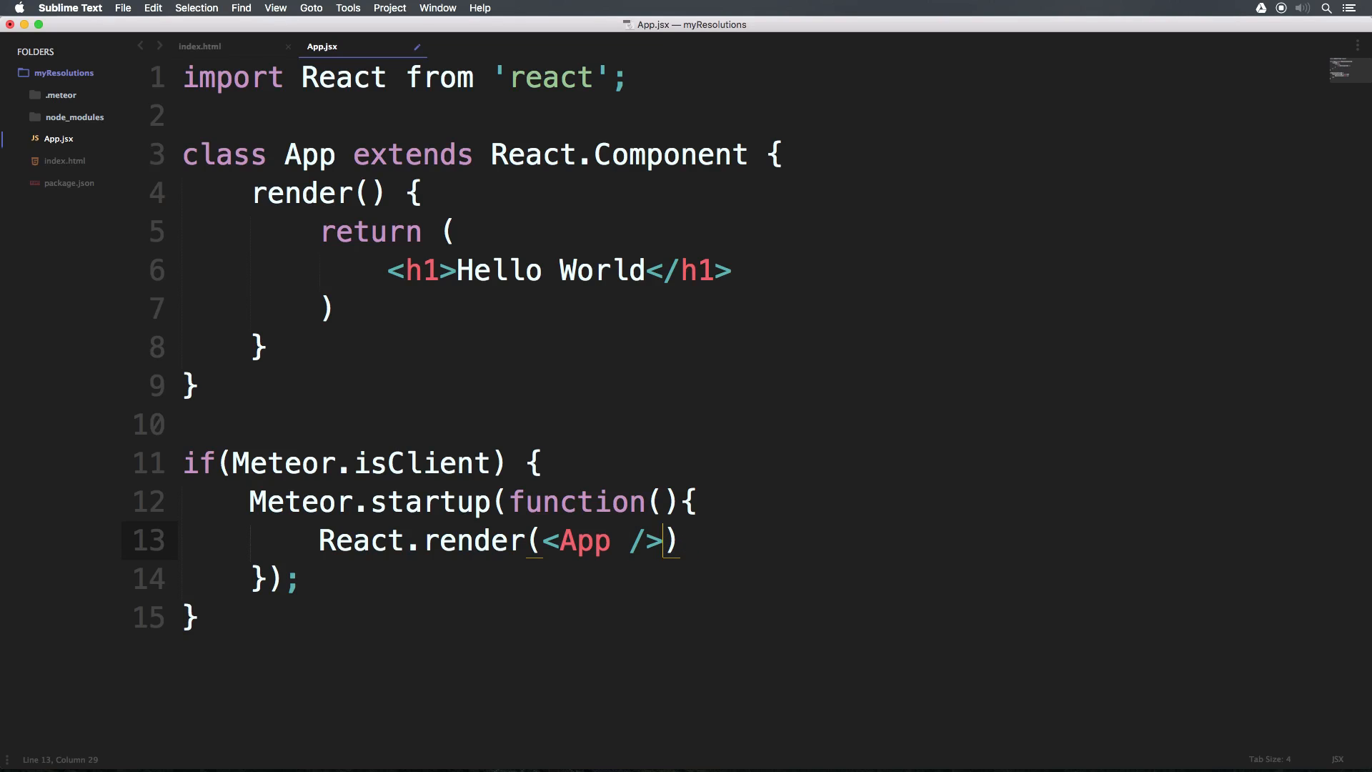
pyautogui.write(',')
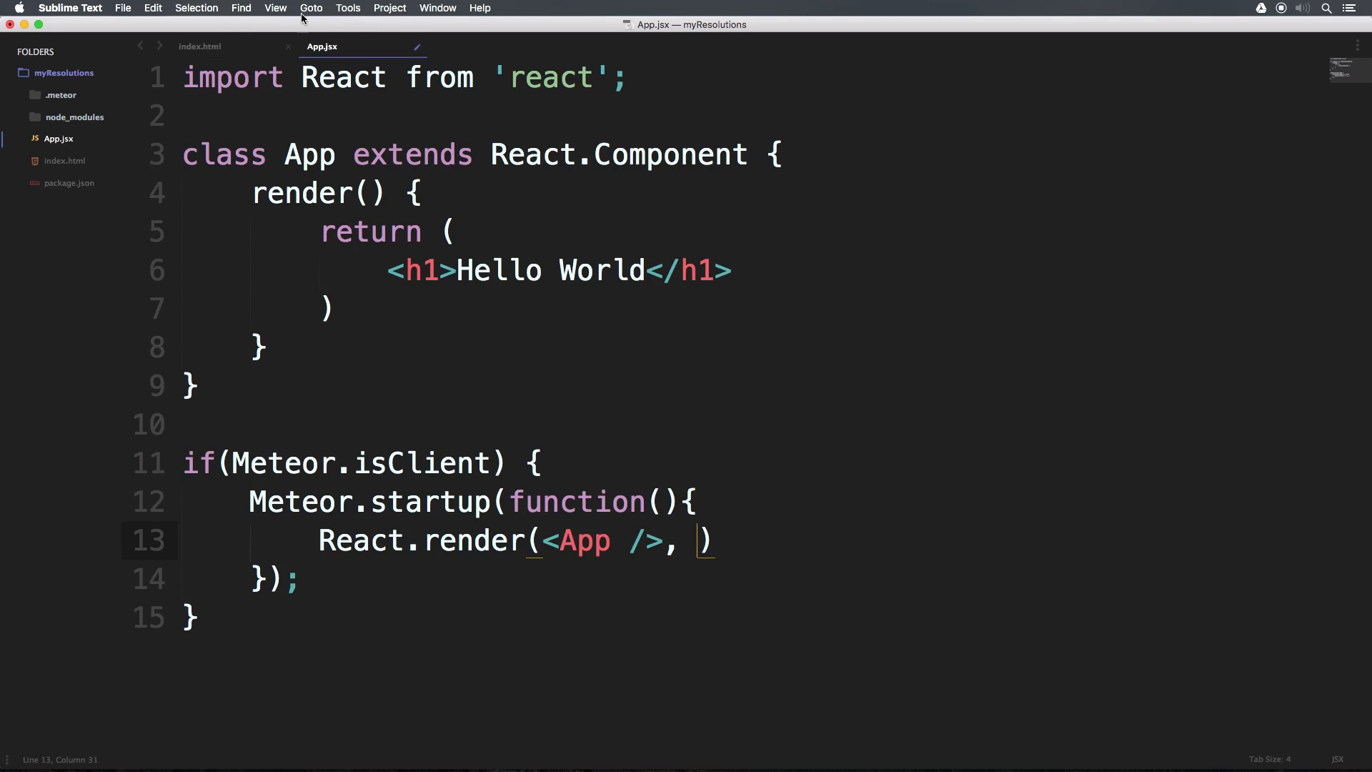
# - Give index.html's body tag id="render-target", copy the id, save, and return to App.jsx
pyautogui.click(200, 45)
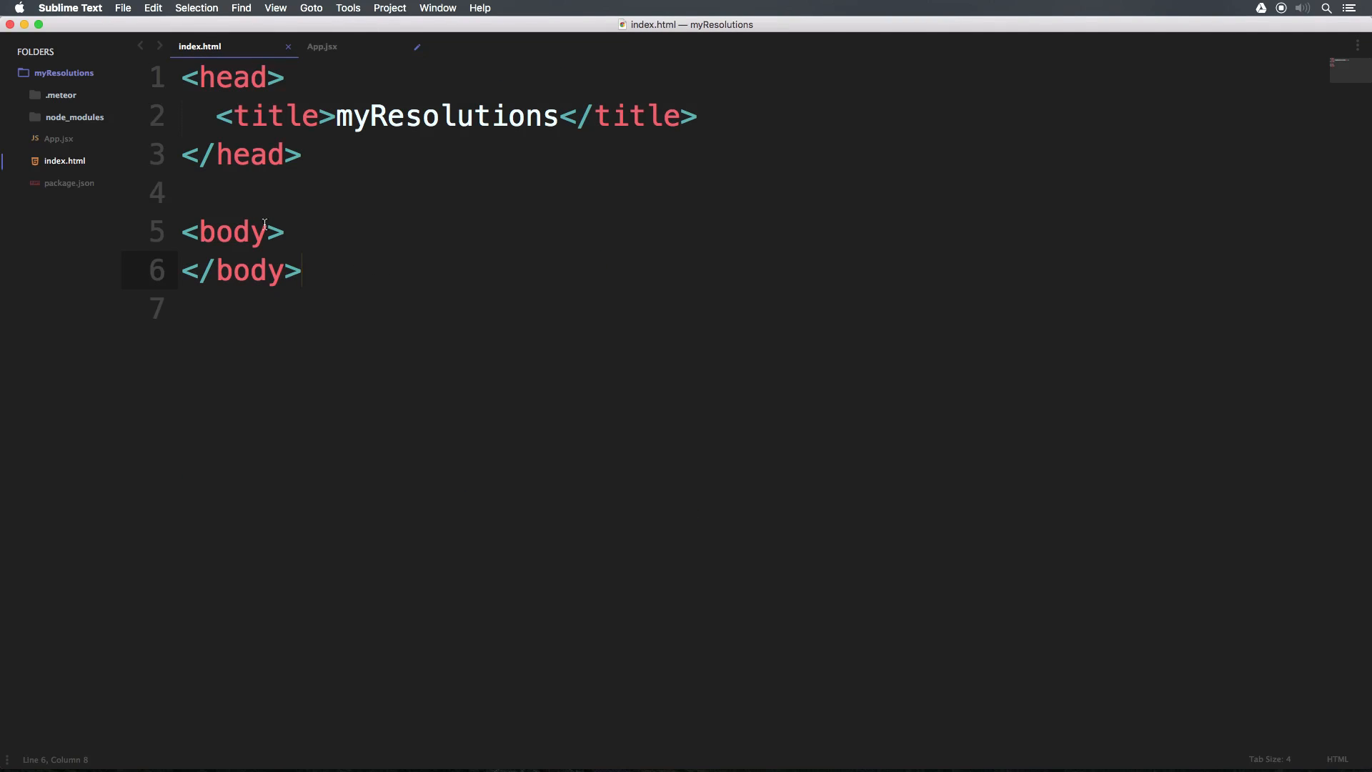
pyautogui.write('id')
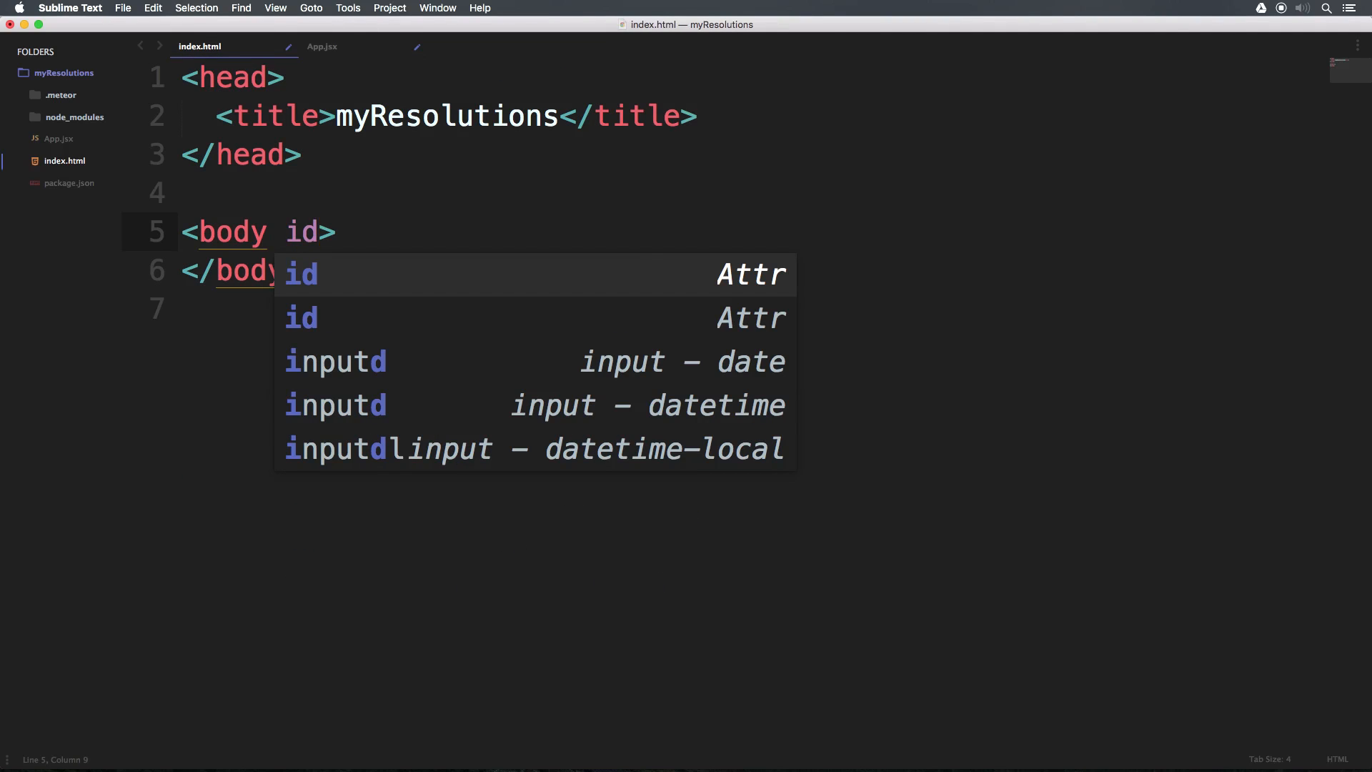
pyautogui.write('="redner"')
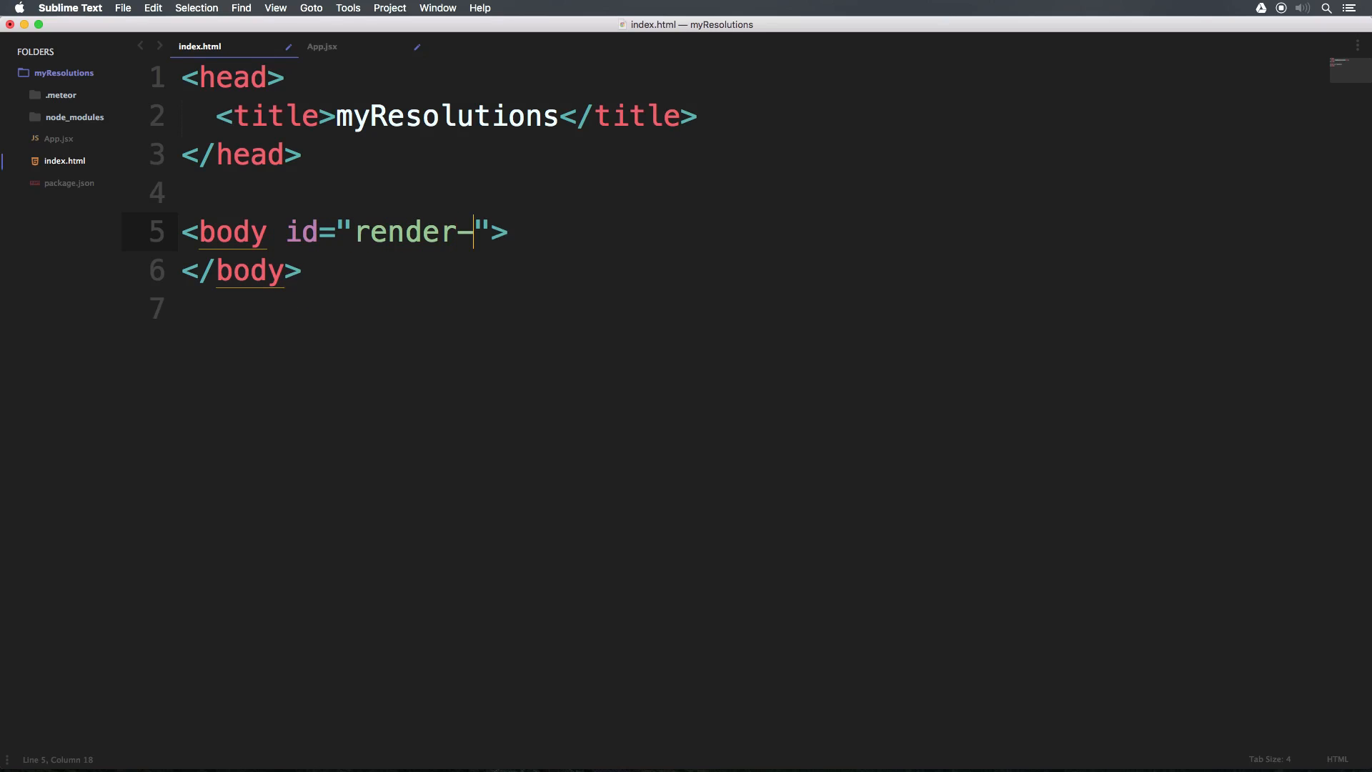
pyautogui.write('targer')
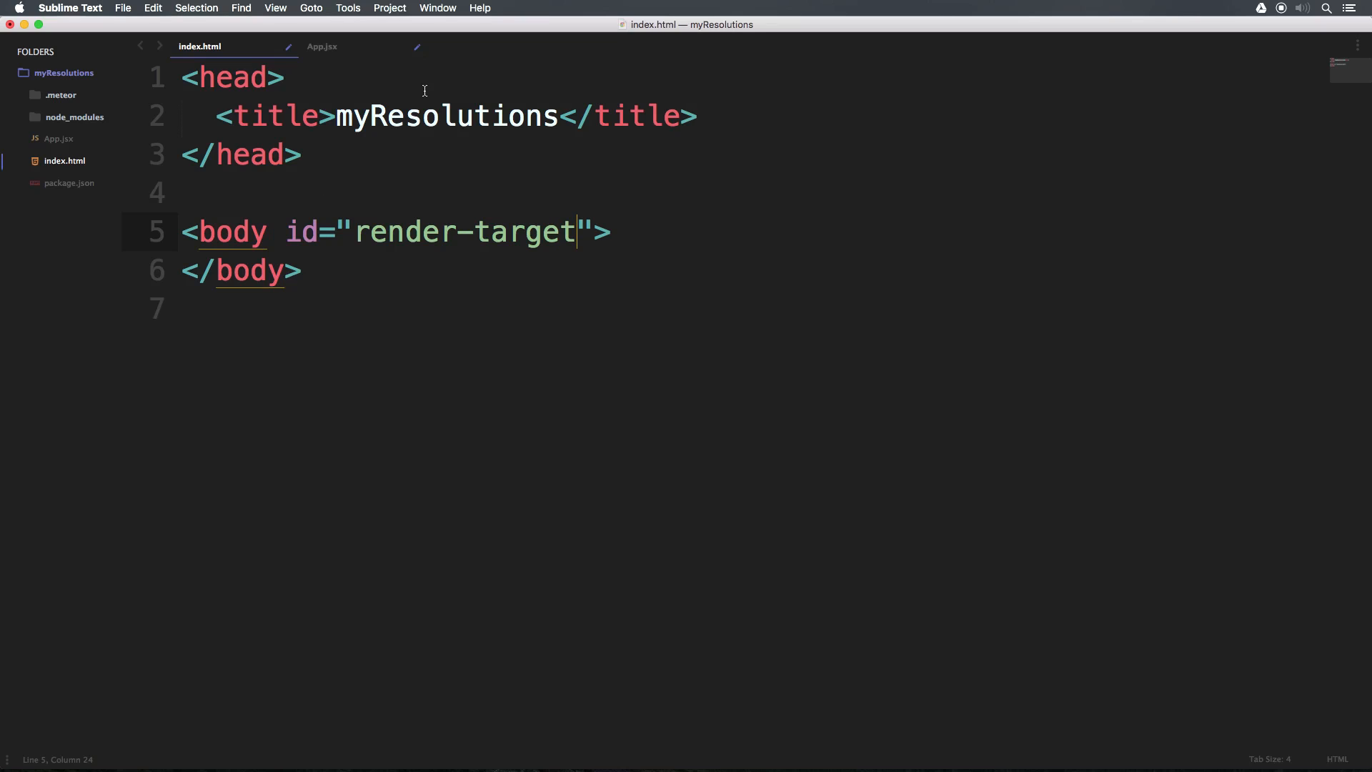
pyautogui.doubleClick(463, 232)
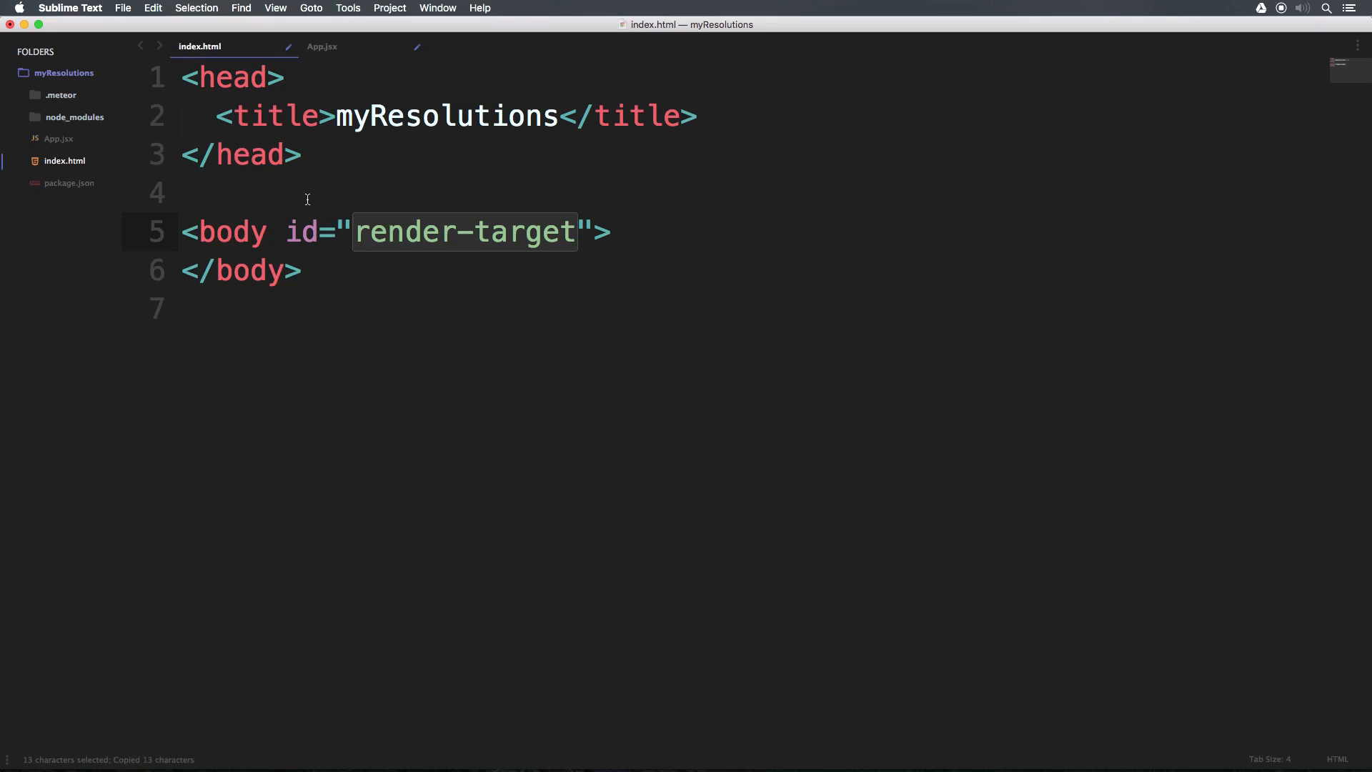
pyautogui.moveTo(657, 245)
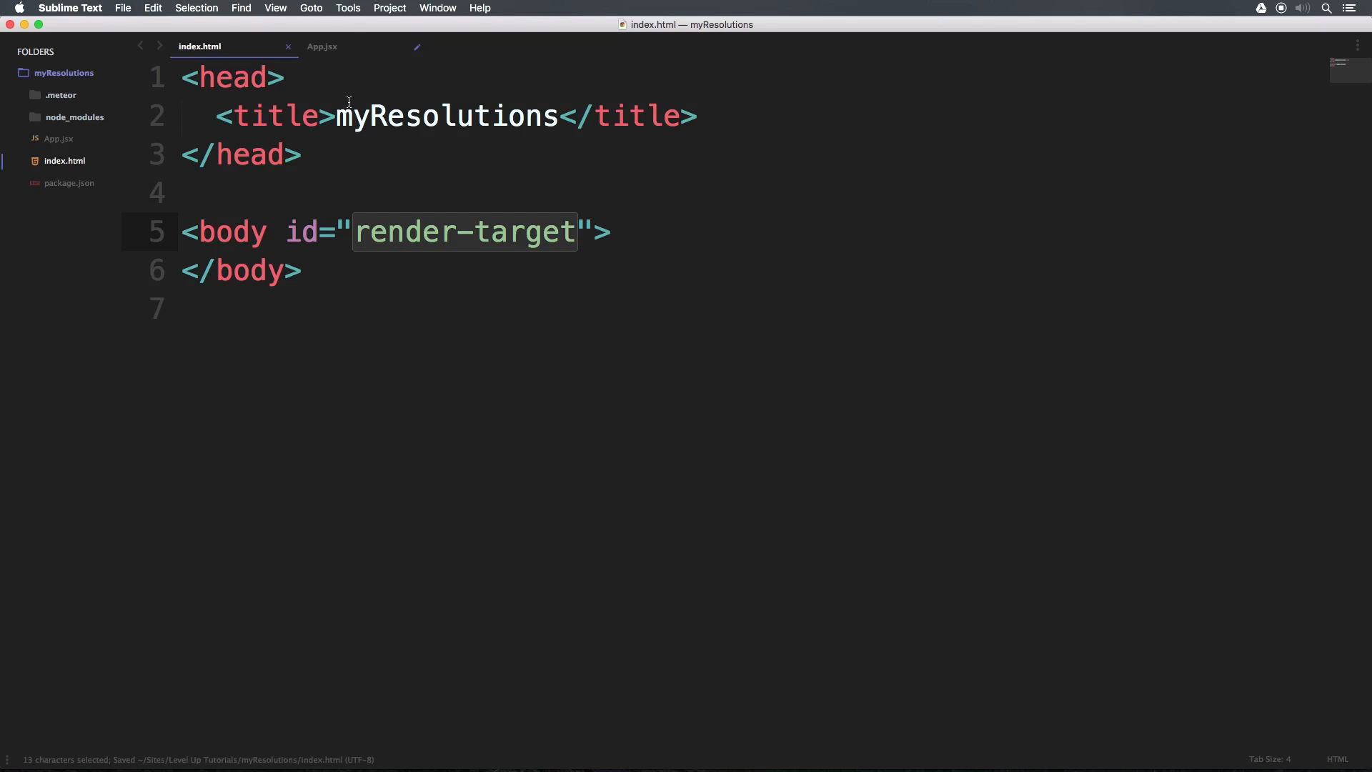
pyautogui.click(321, 46)
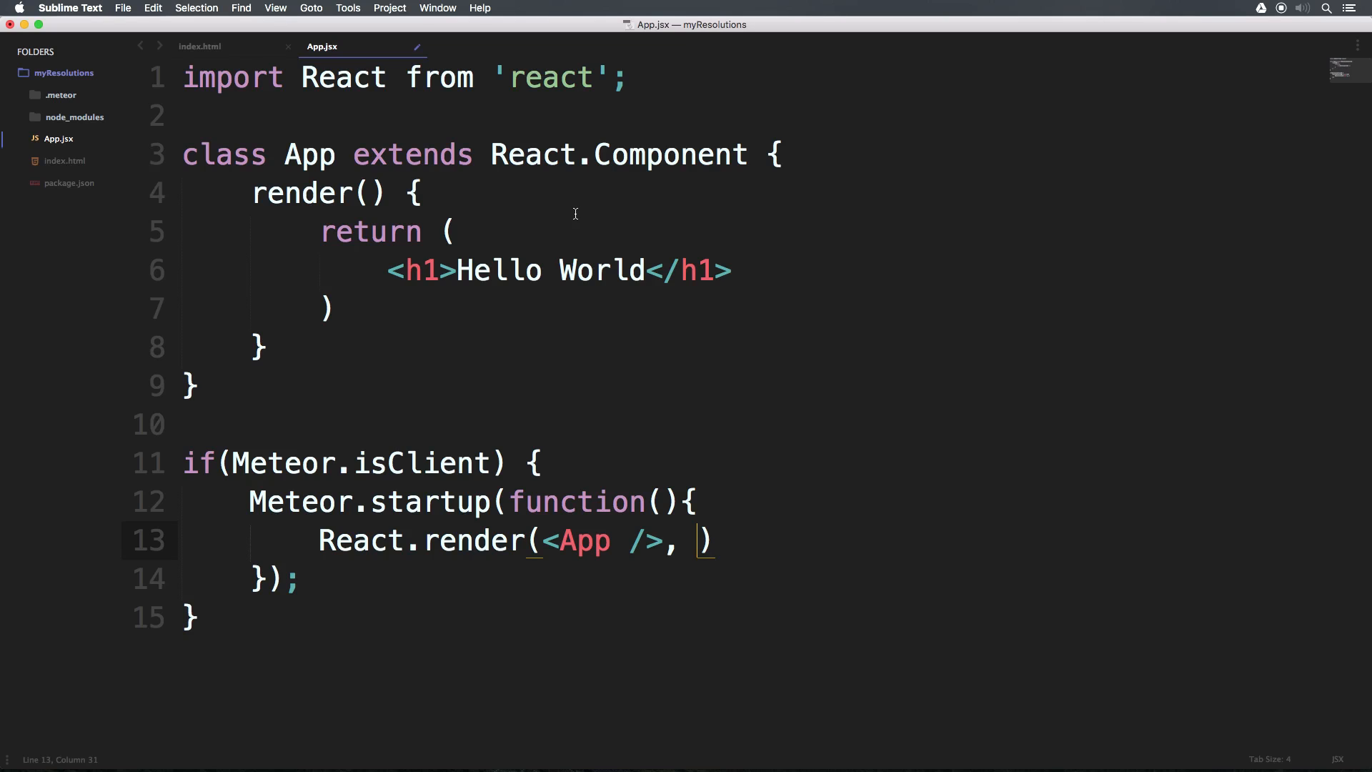
pyautogui.write('document.getElementBy')
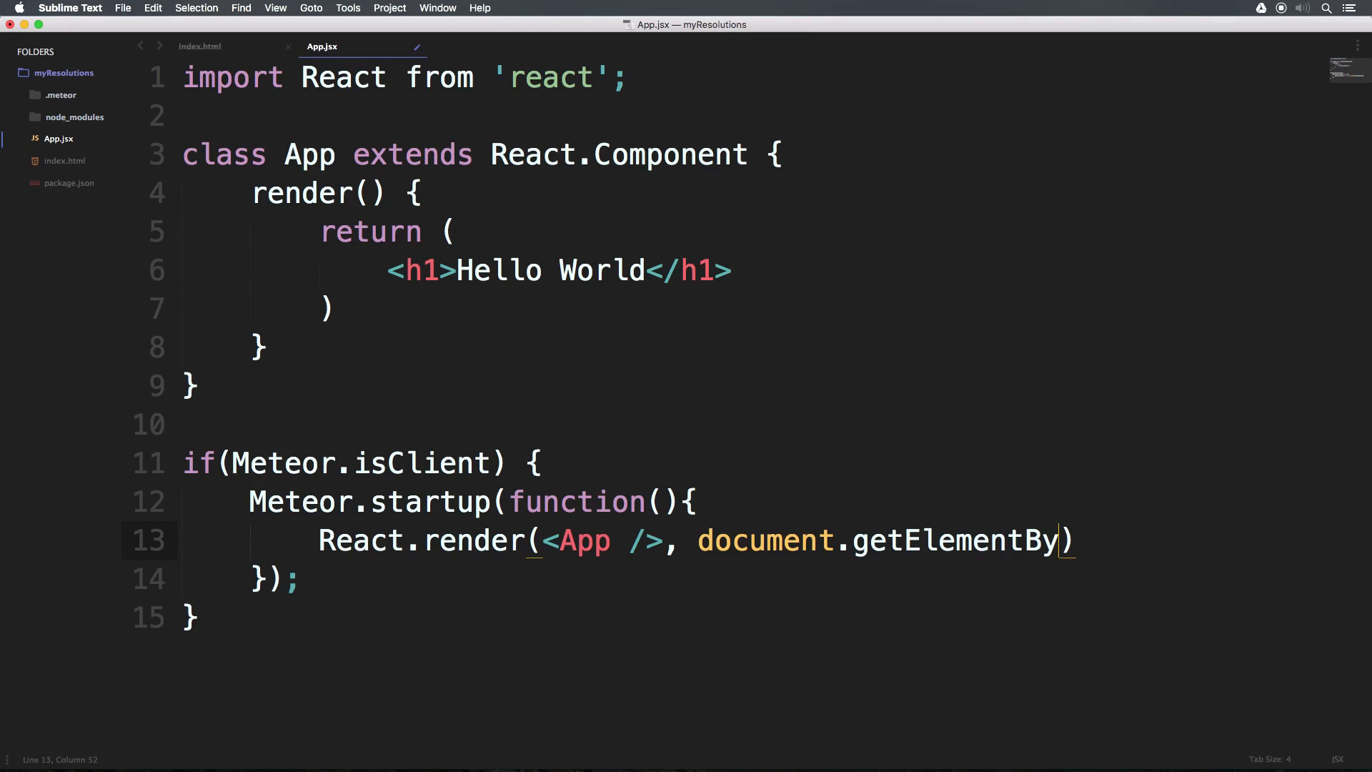
pyautogui.write('Id()')
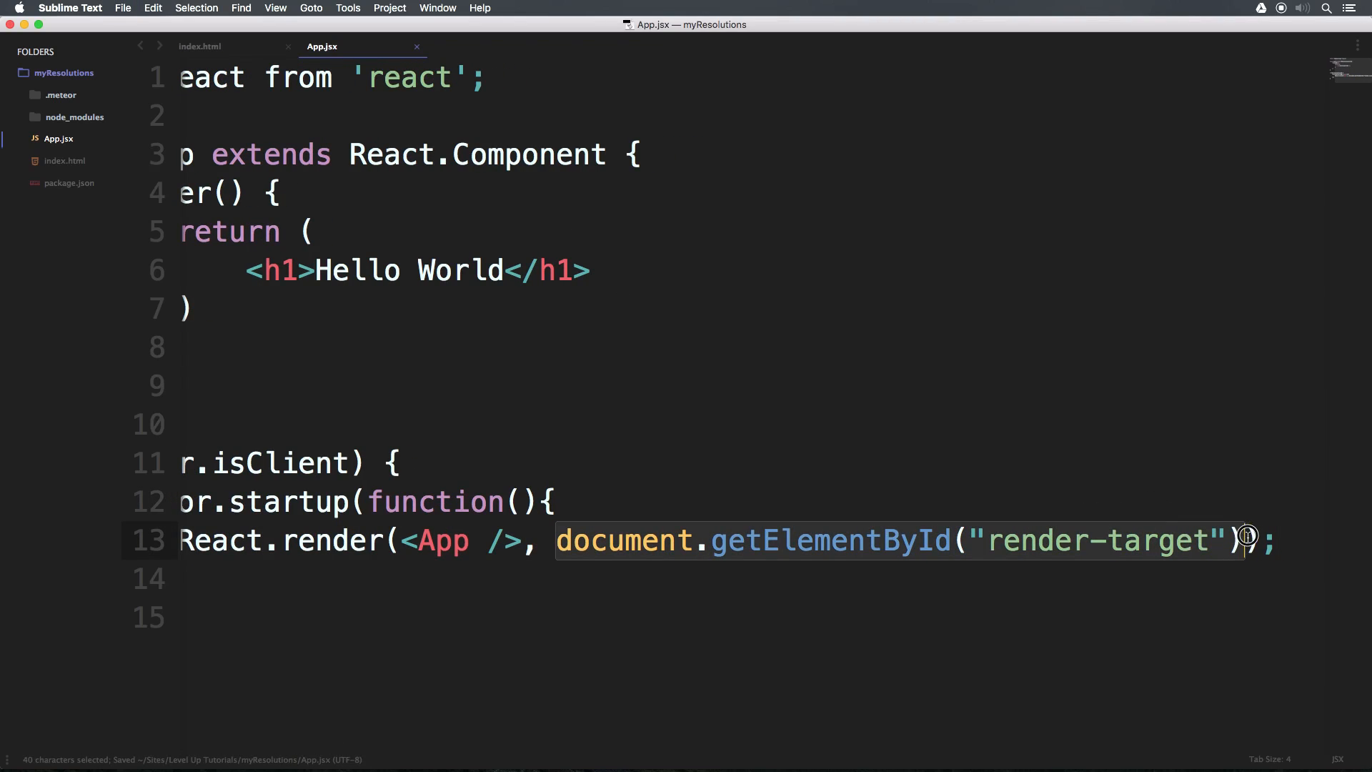
pyautogui.doubleClick(442, 540)
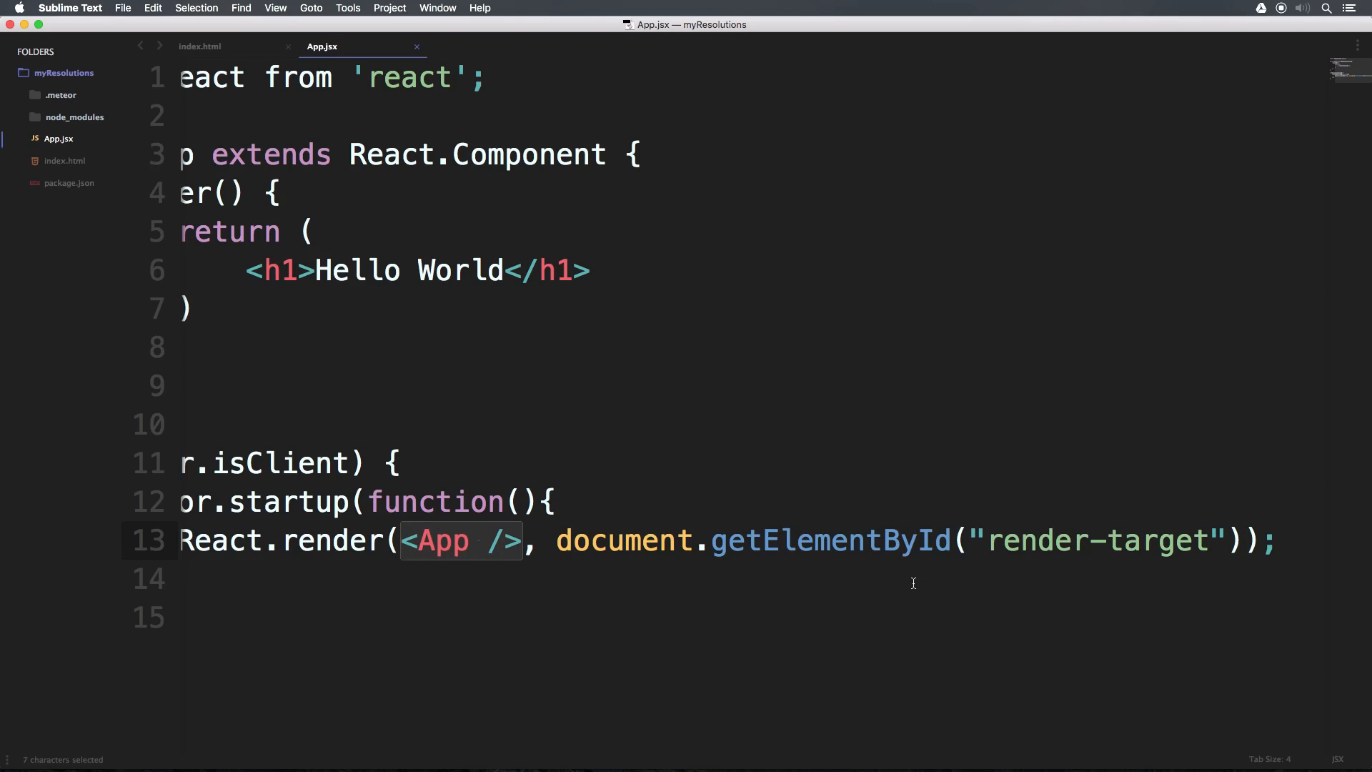
pyautogui.click(520, 462)
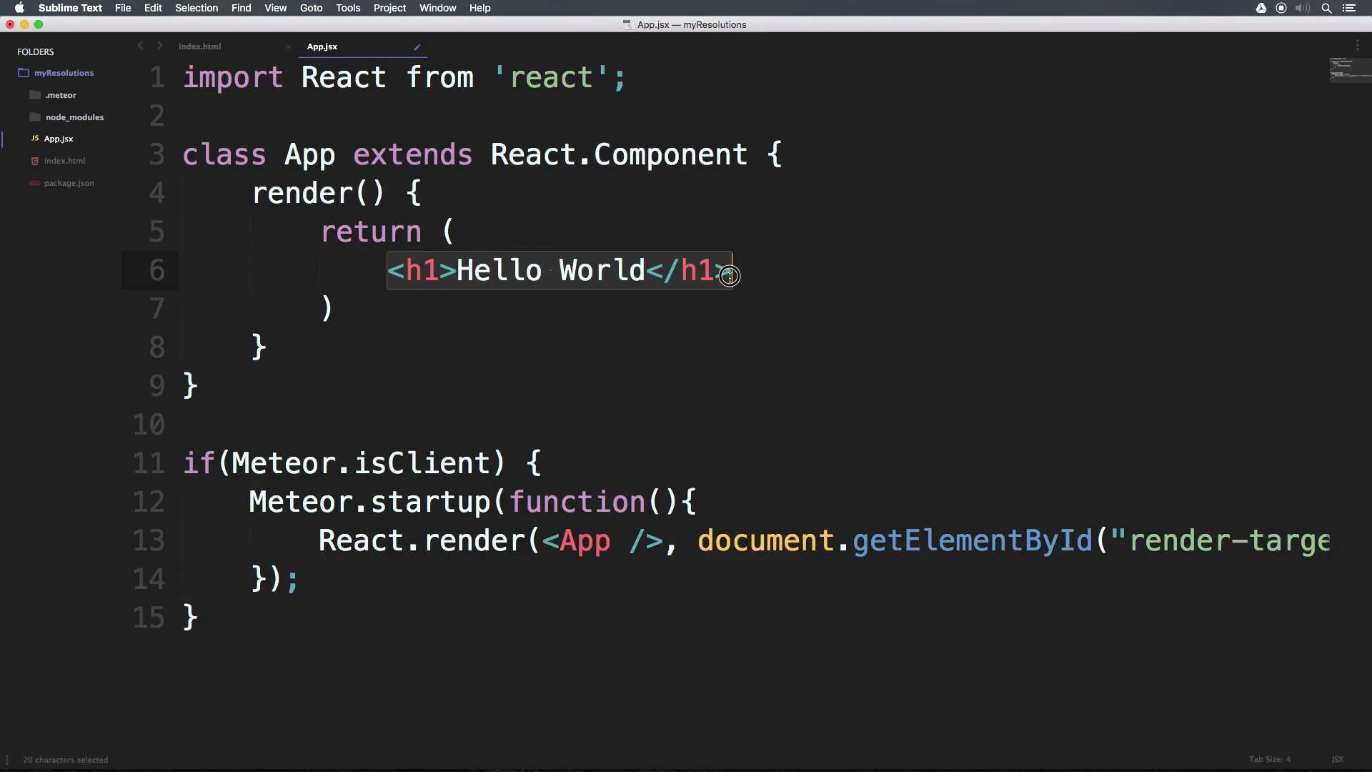
pyautogui.press('cmd+s')
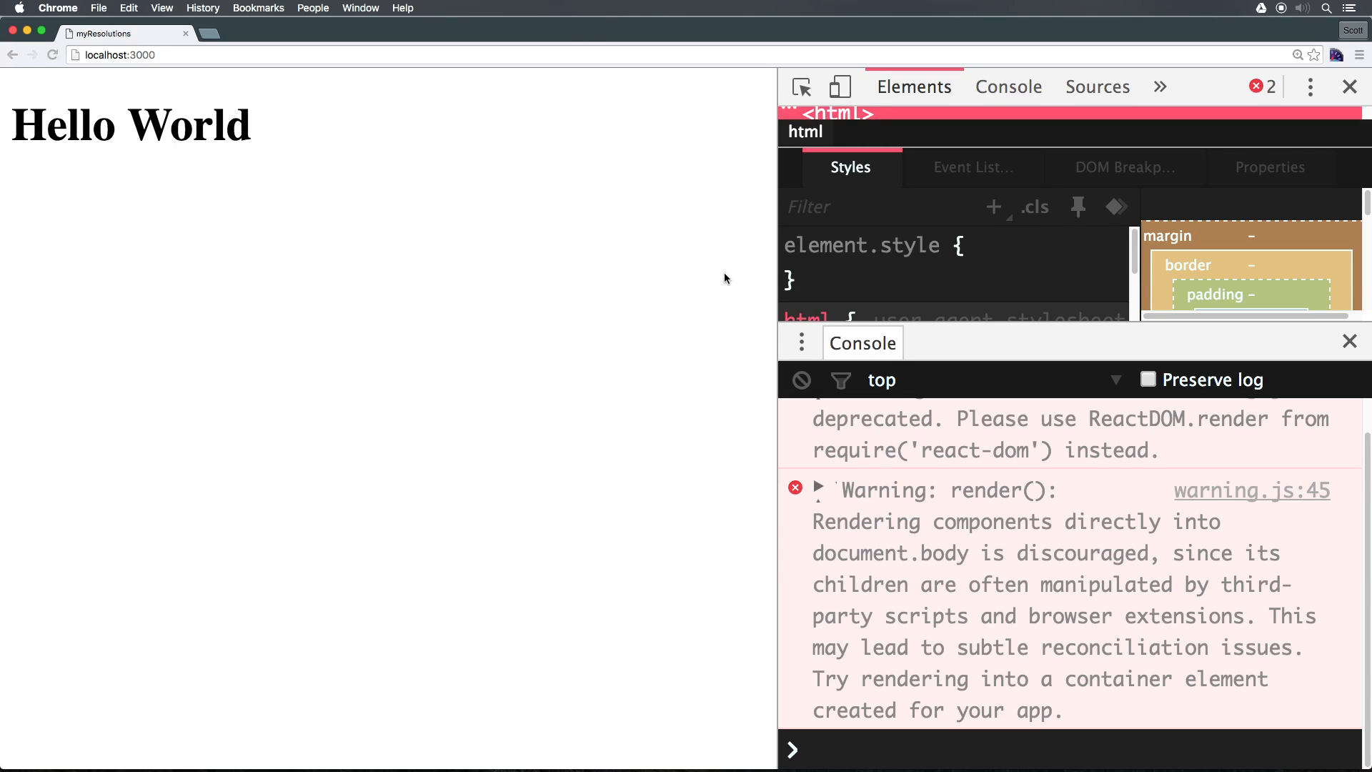
pyautogui.moveTo(639, 325)
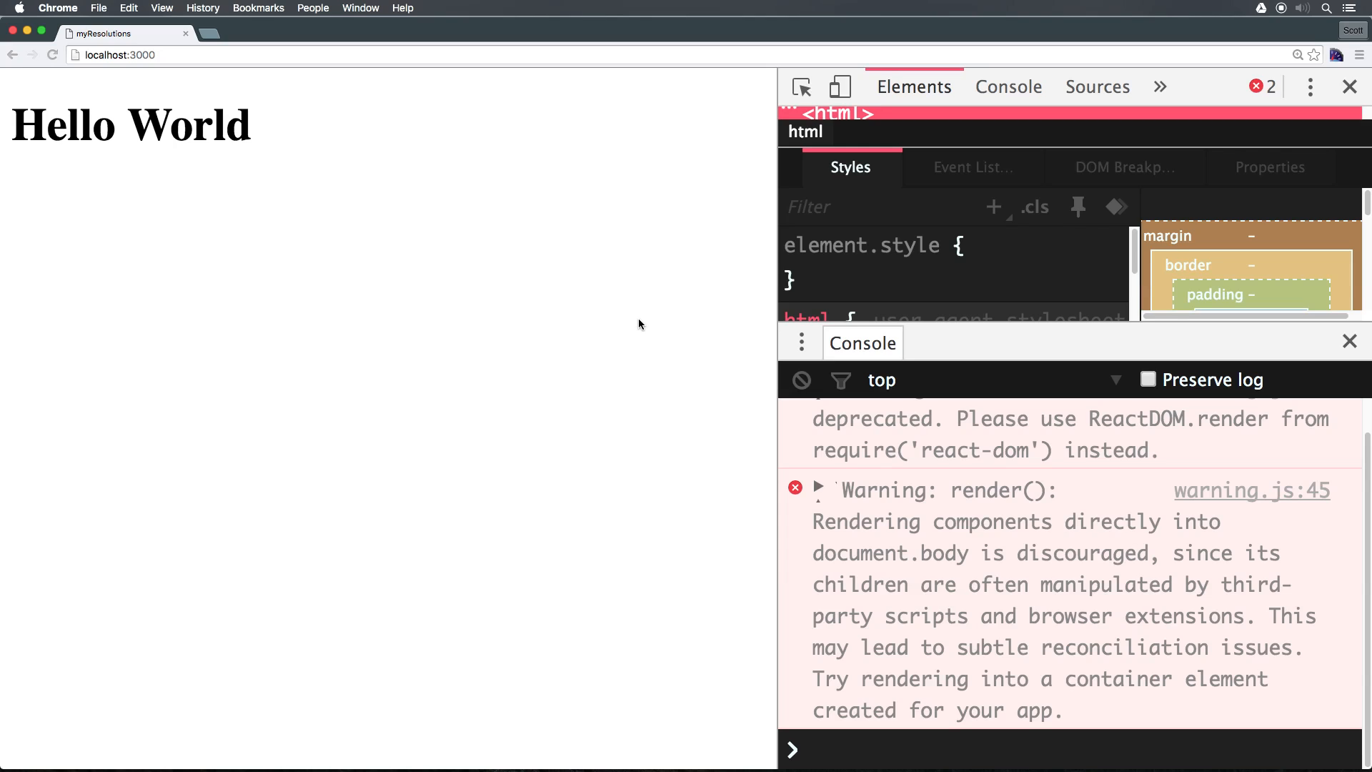
pyautogui.moveTo(652, 360)
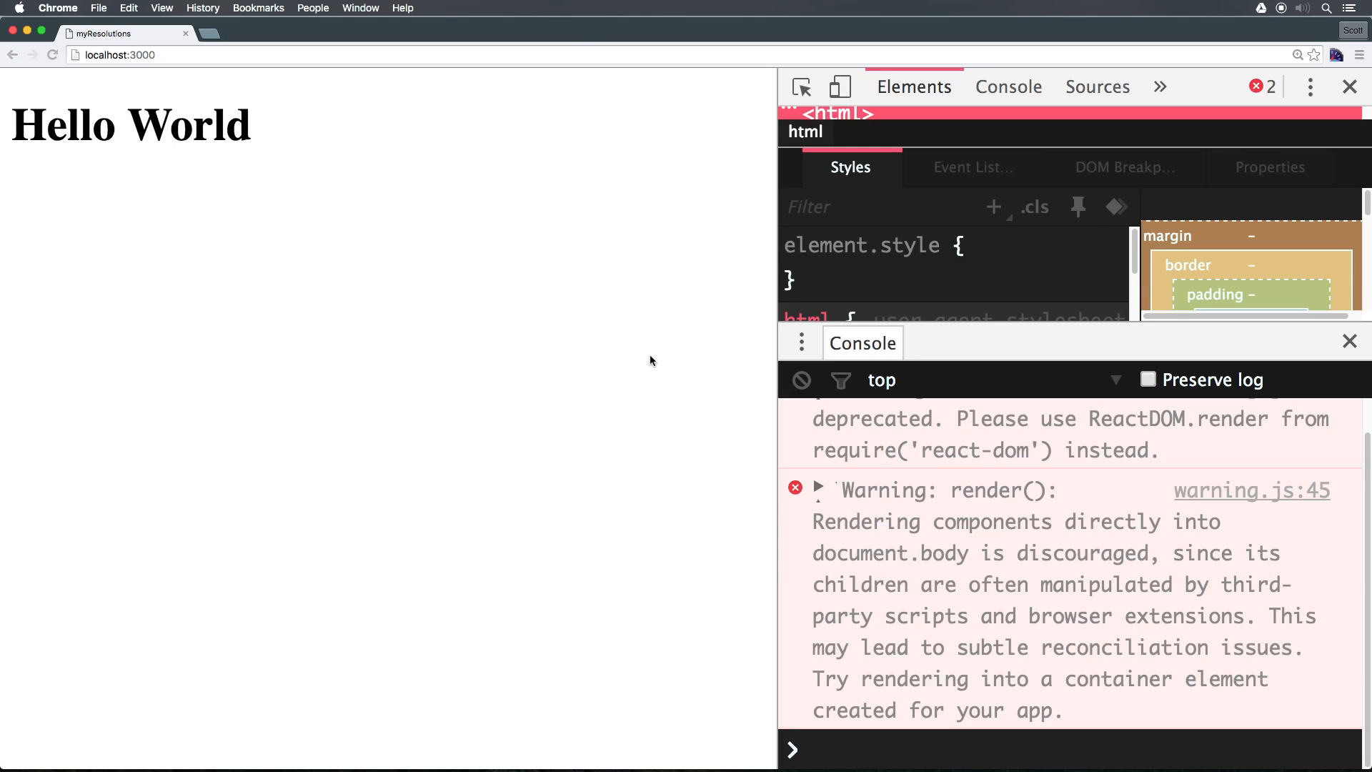
# - Scroll the Chrome console to read the React.render deprecation and document.body rendering warnings
pyautogui.scroll(3)
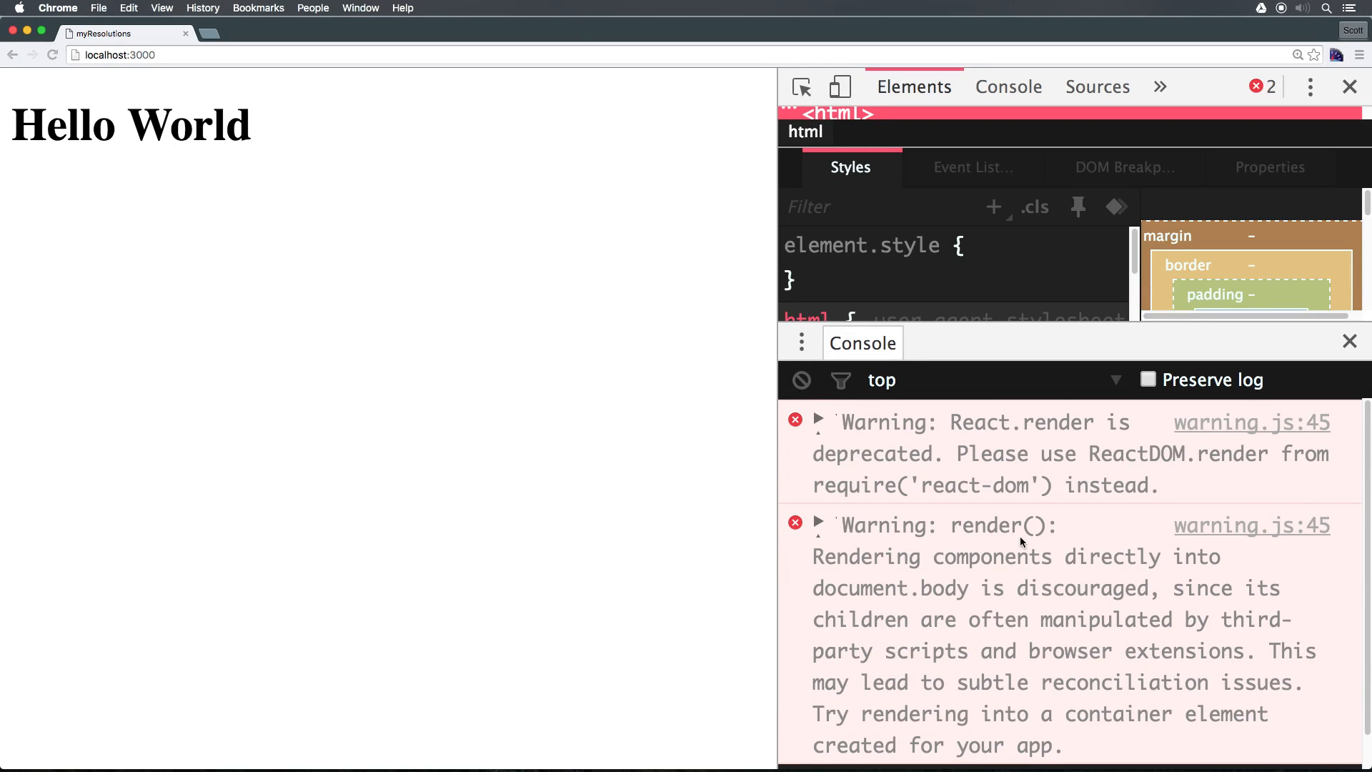
pyautogui.moveTo(1133, 470)
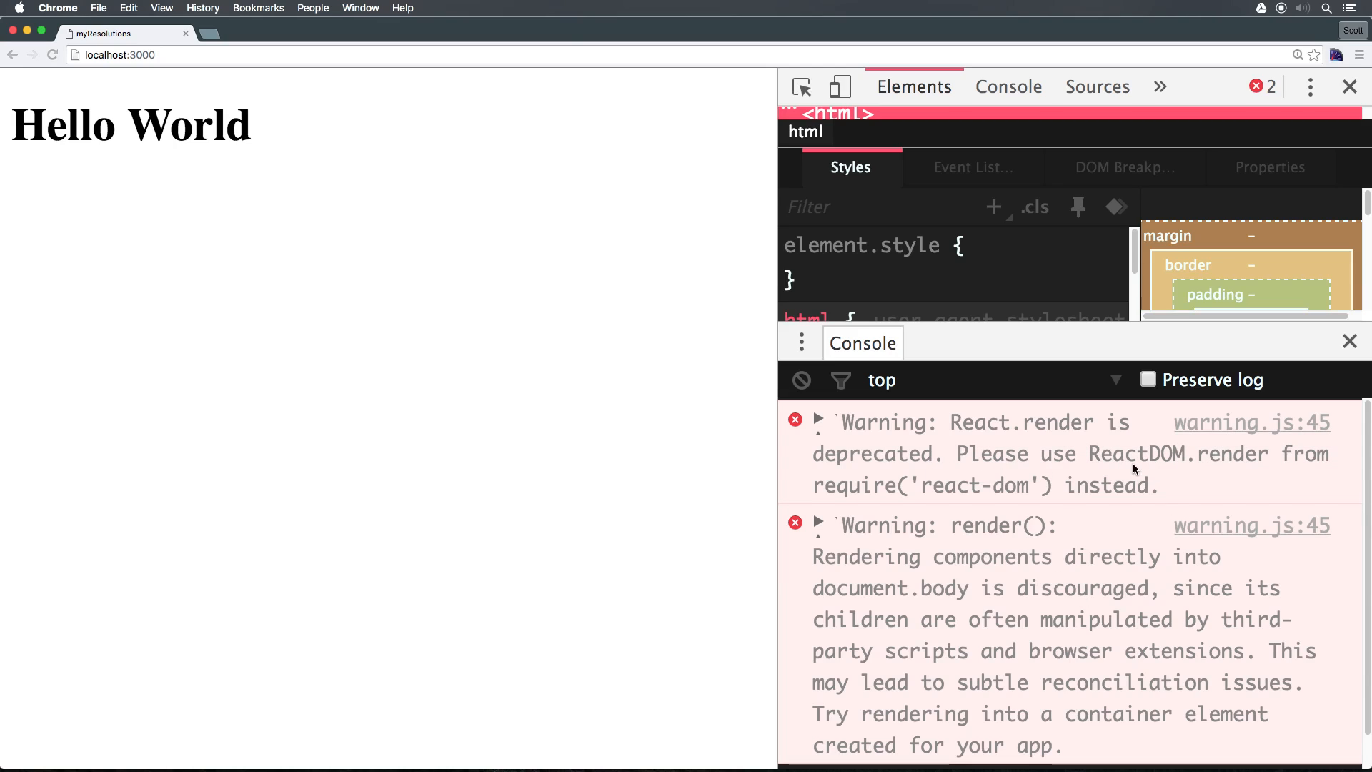
pyautogui.moveTo(1073, 446)
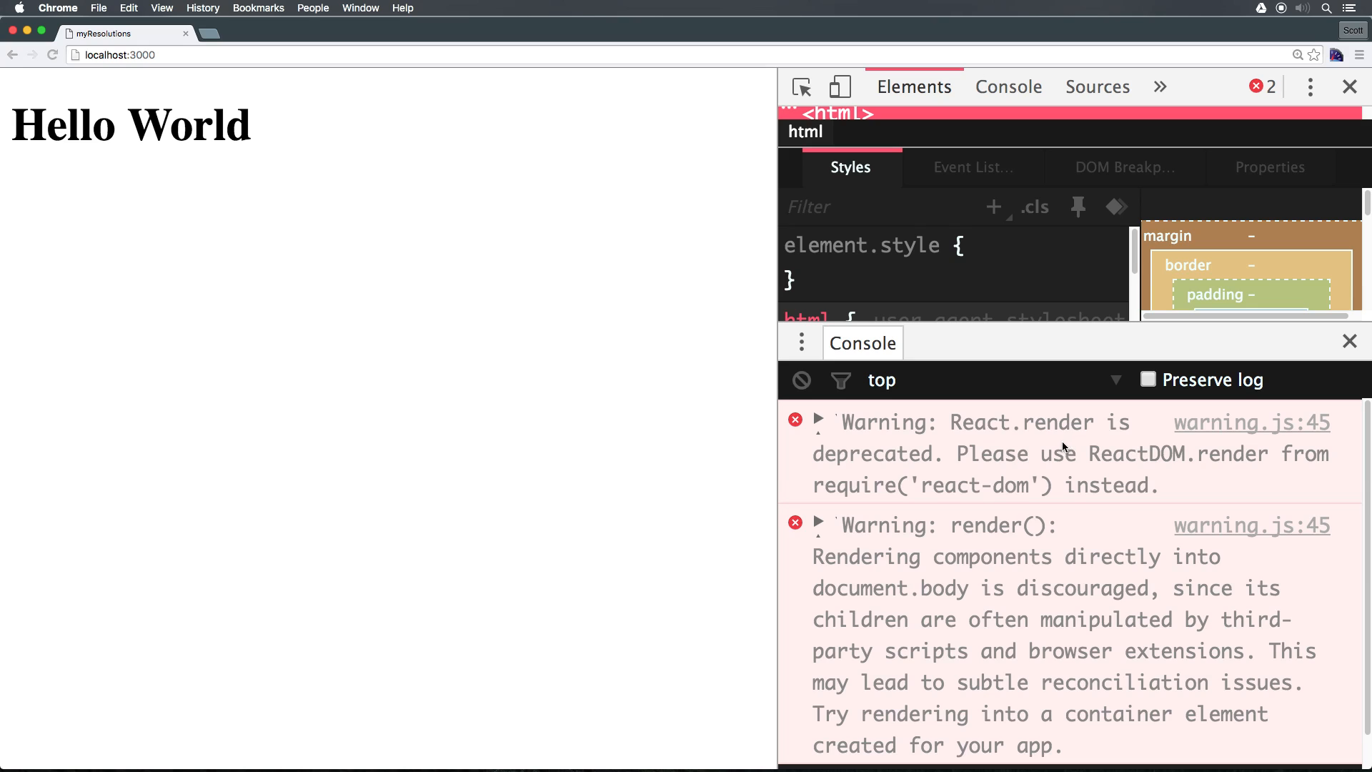
pyautogui.moveTo(1148, 456)
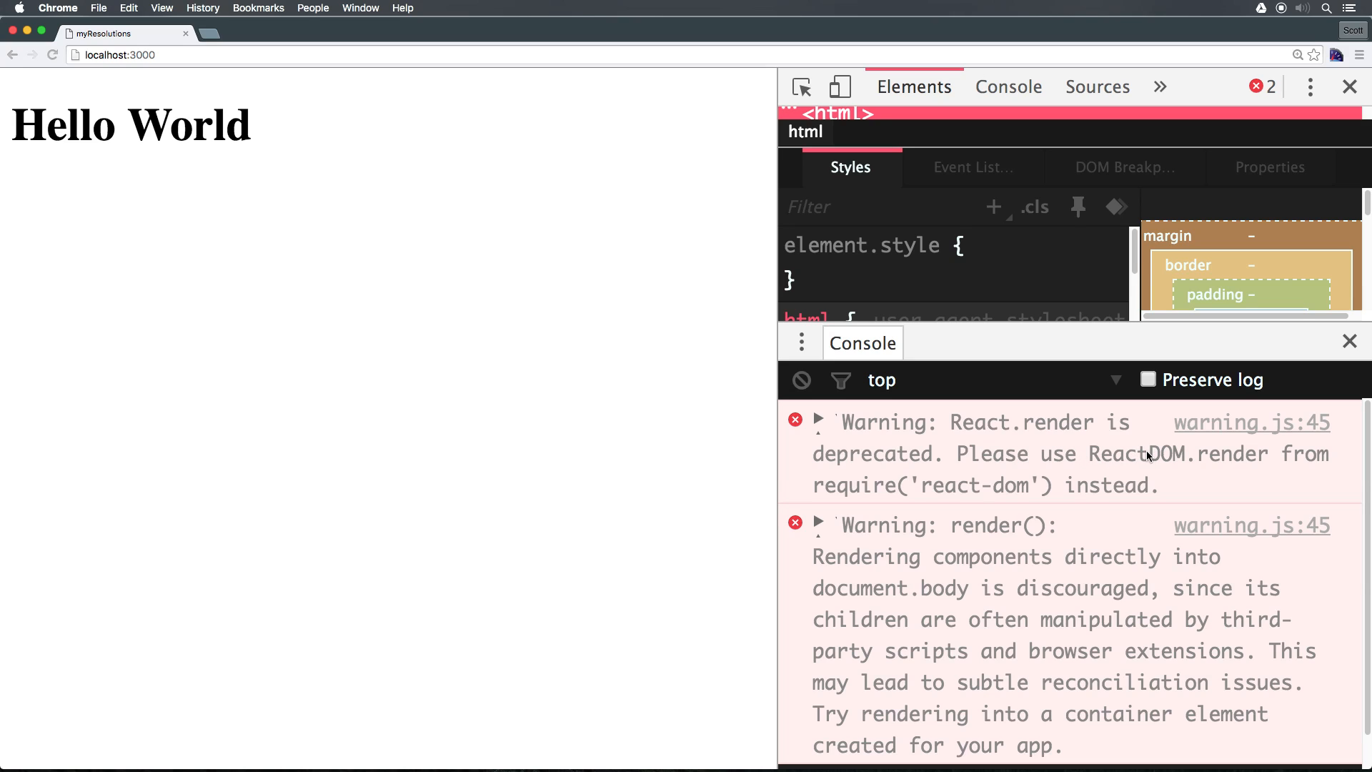
pyautogui.moveTo(1070, 490)
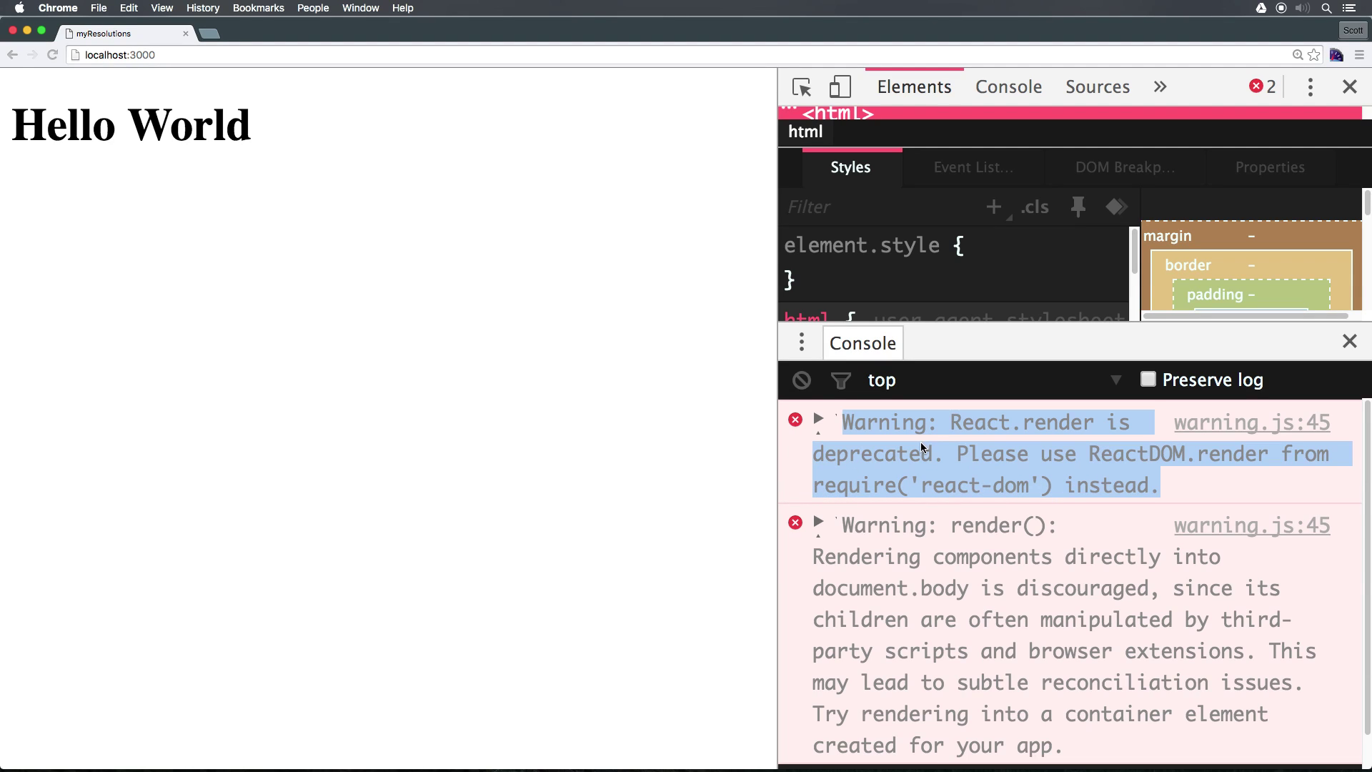
pyautogui.moveTo(1252, 422)
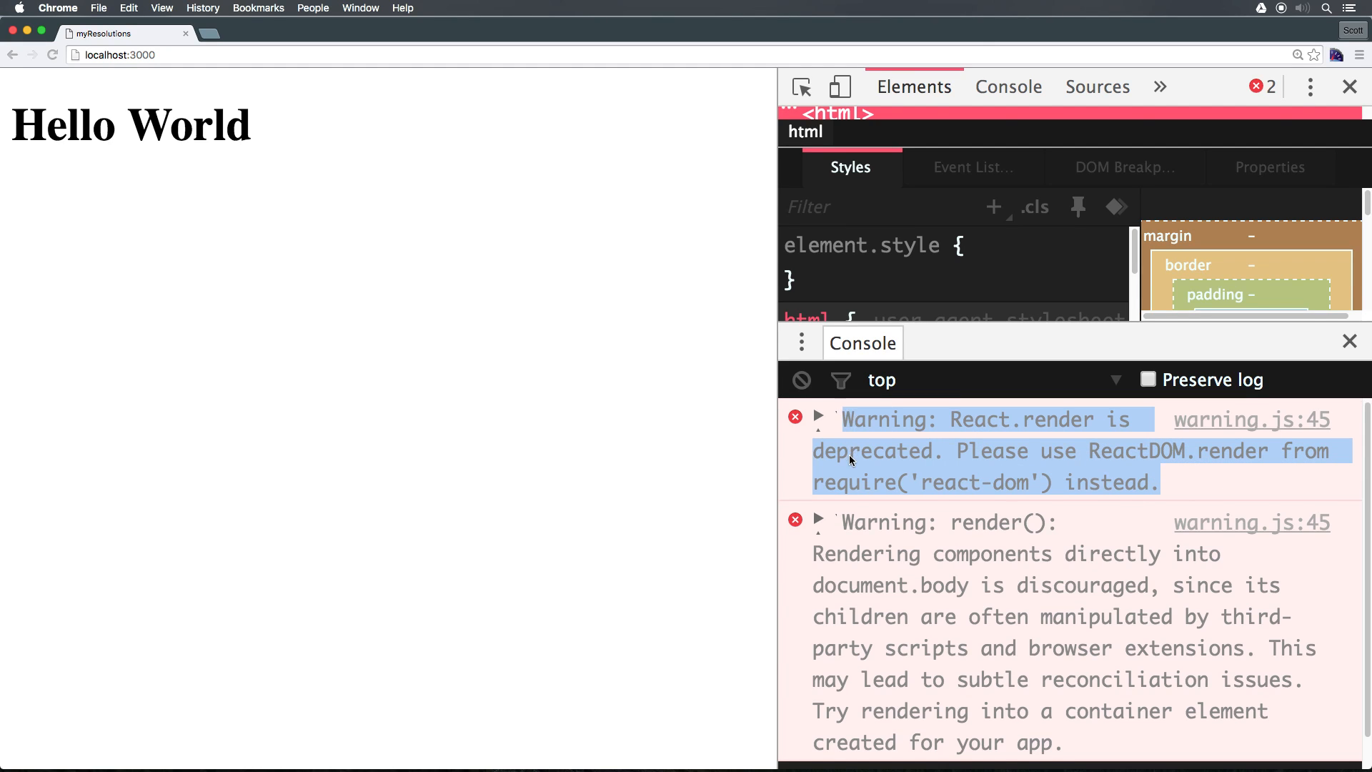
pyautogui.scroll(-3)
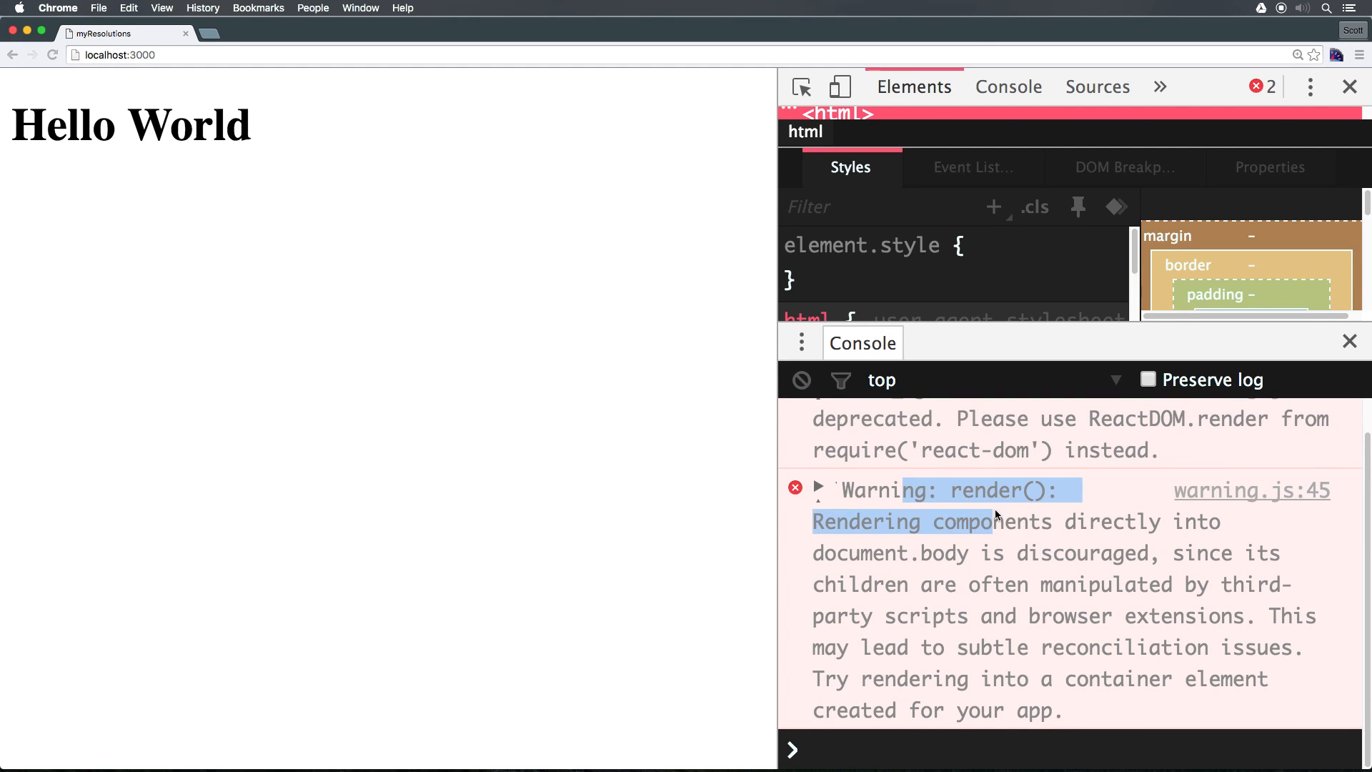
pyautogui.moveTo(1067, 517)
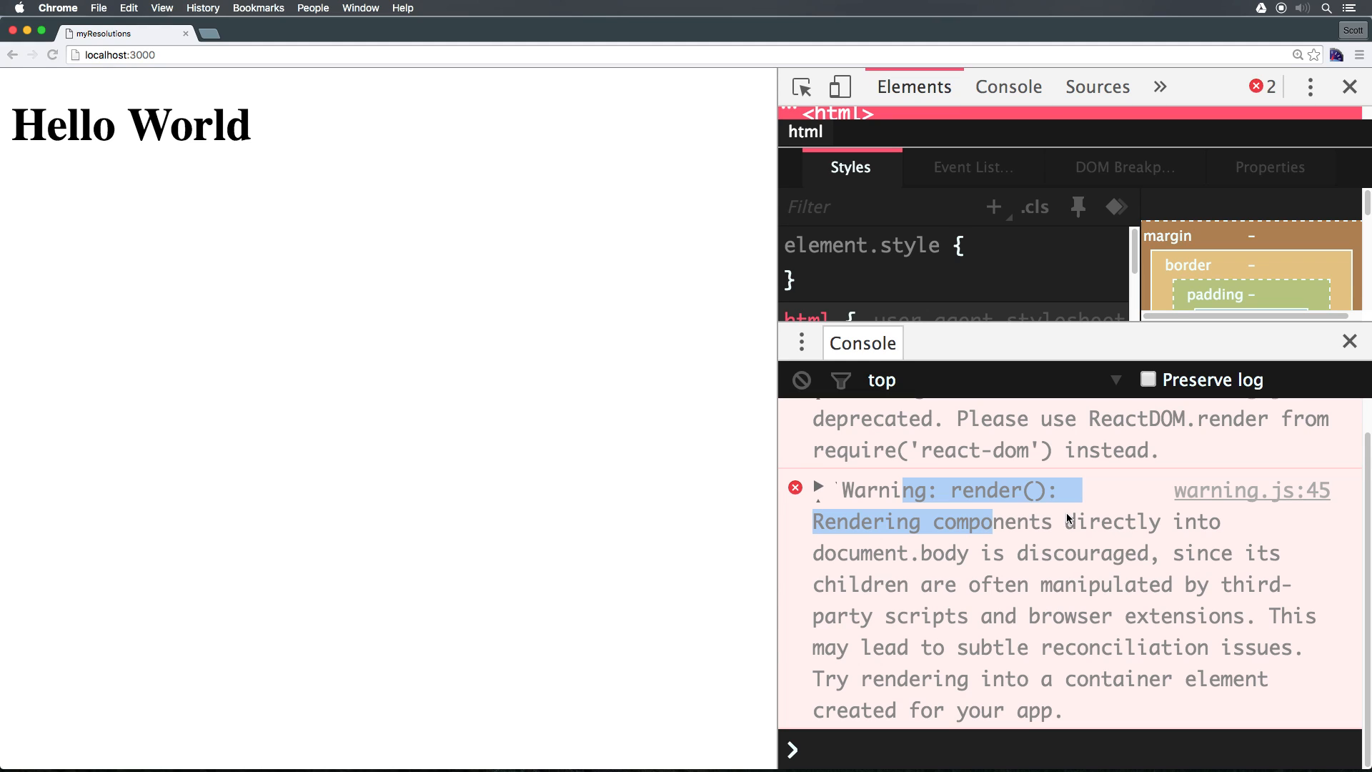
pyautogui.moveTo(1050, 630)
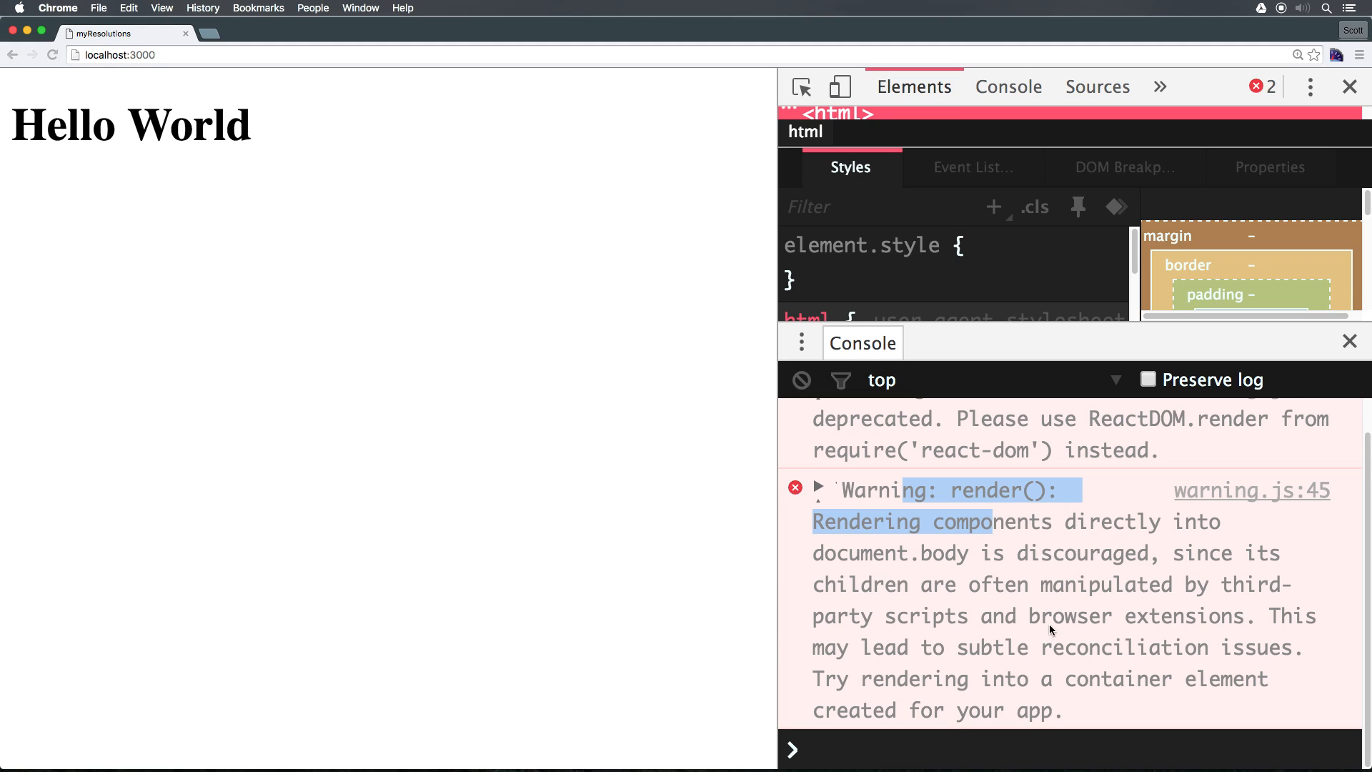
pyautogui.moveTo(1003, 604)
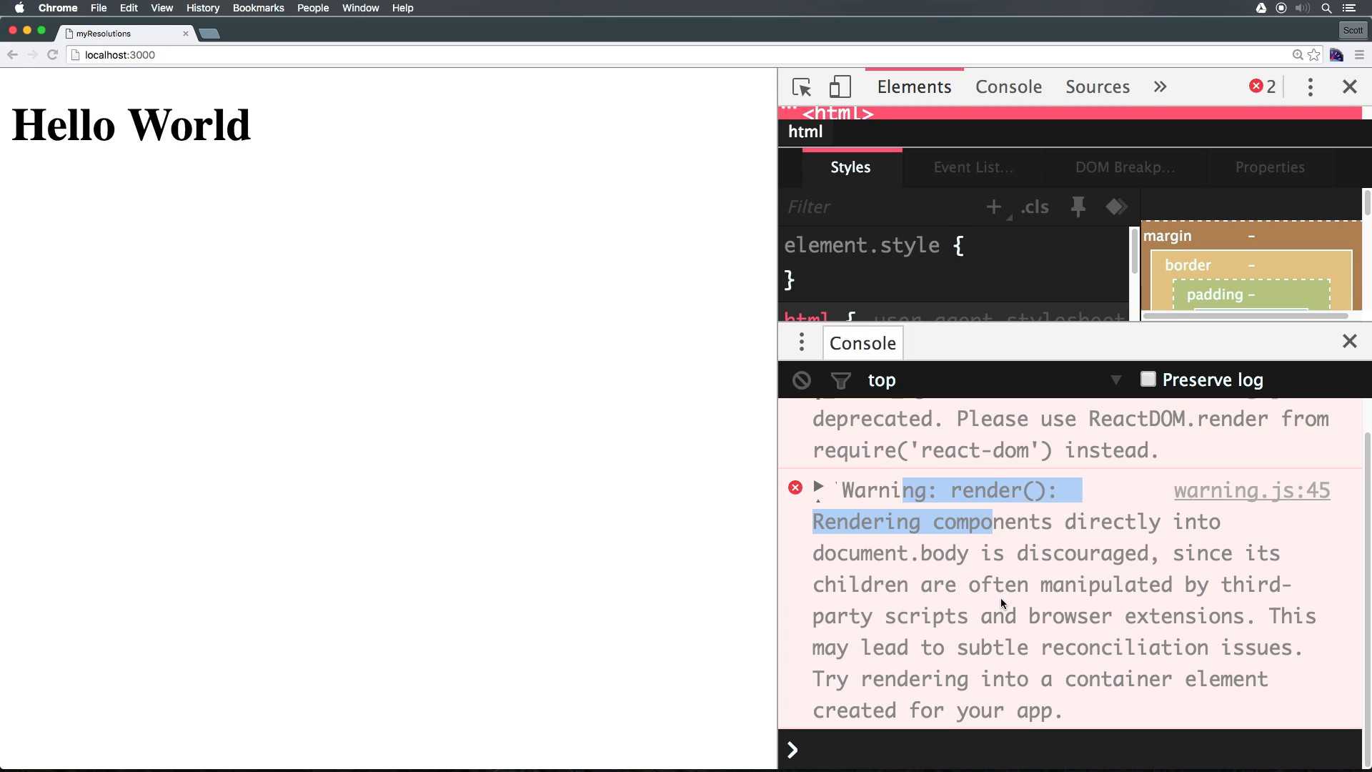
pyautogui.moveTo(1286, 419)
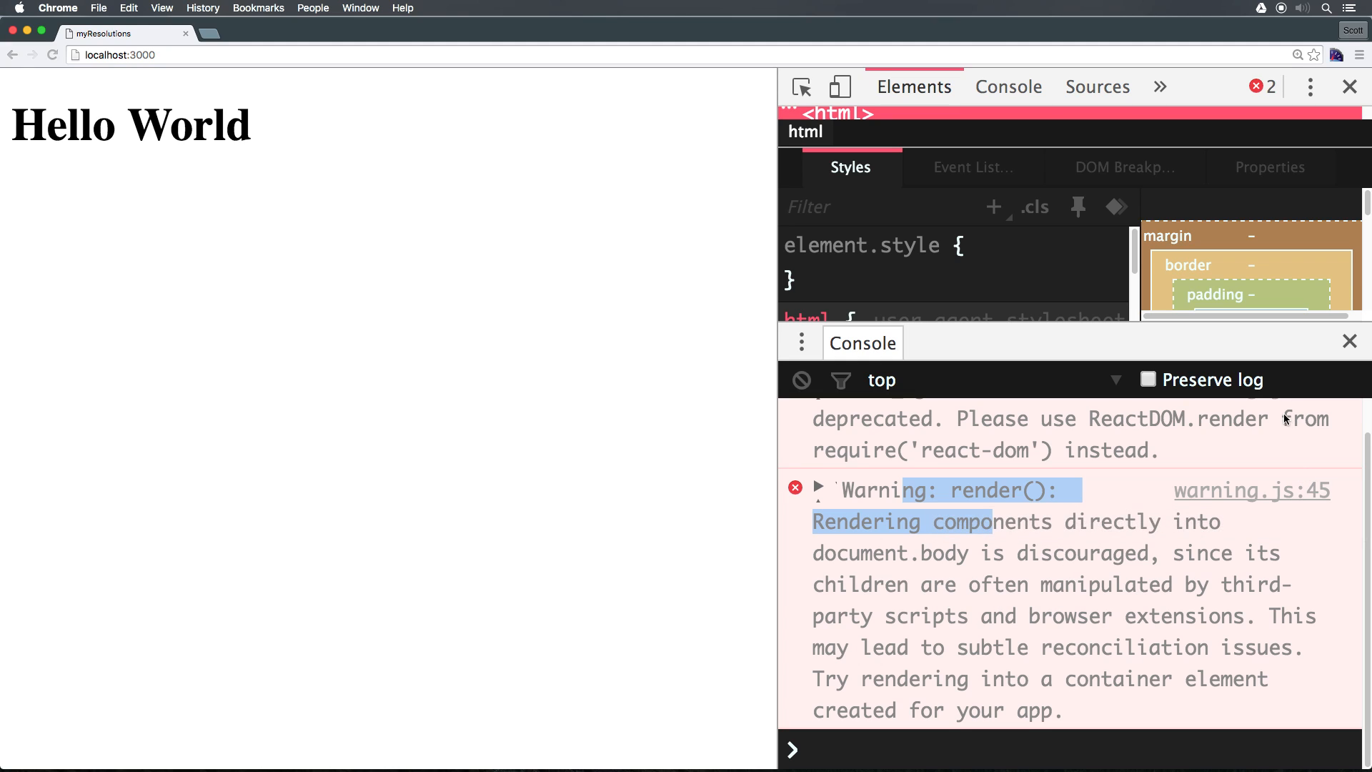
pyautogui.moveTo(227, 143)
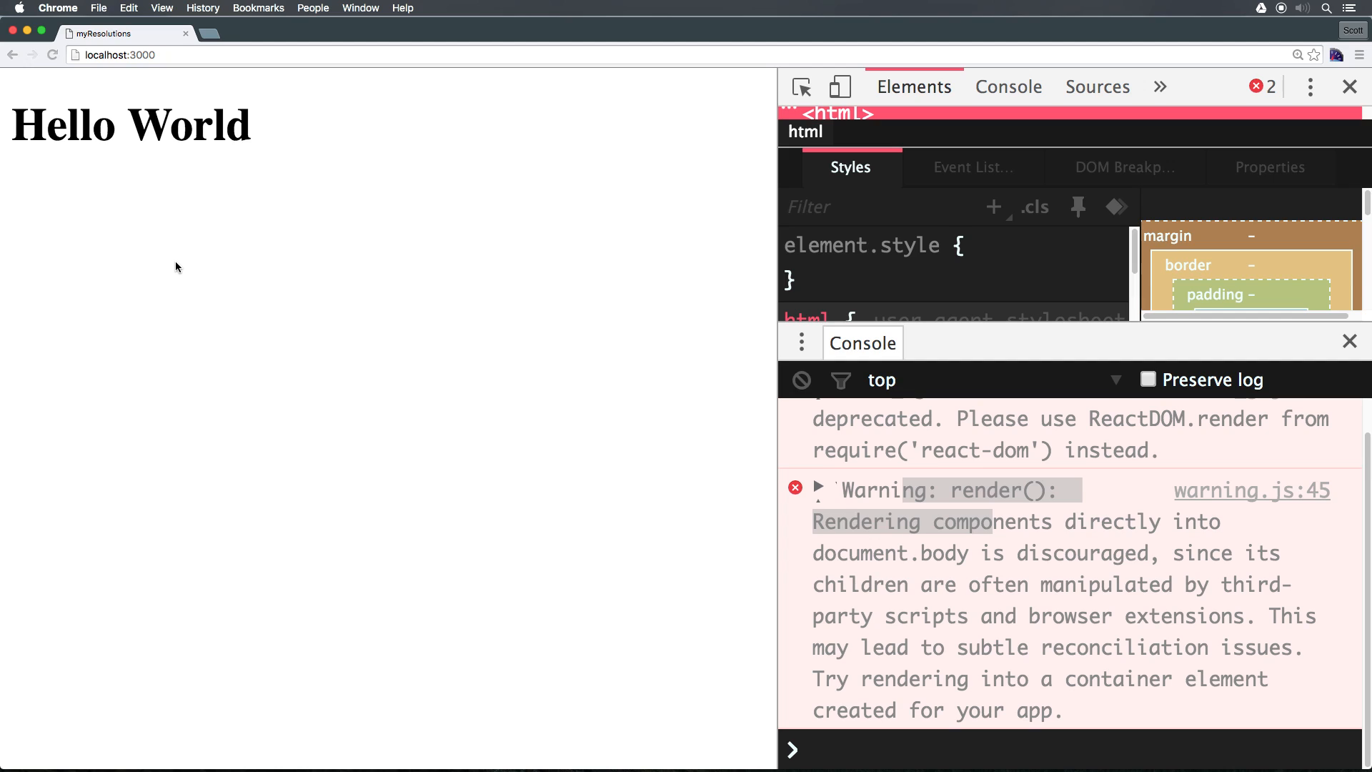
pyautogui.moveTo(913, 309)
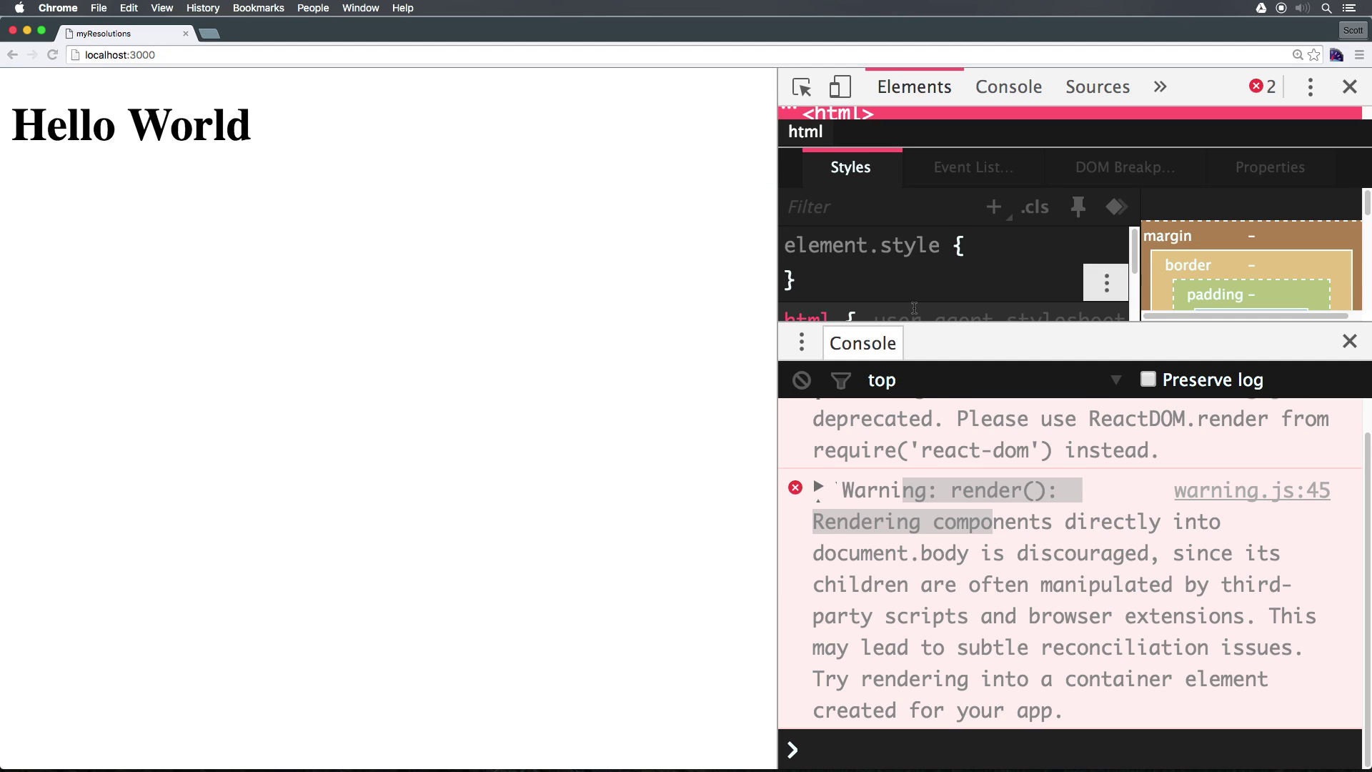
pyautogui.moveTo(956, 426)
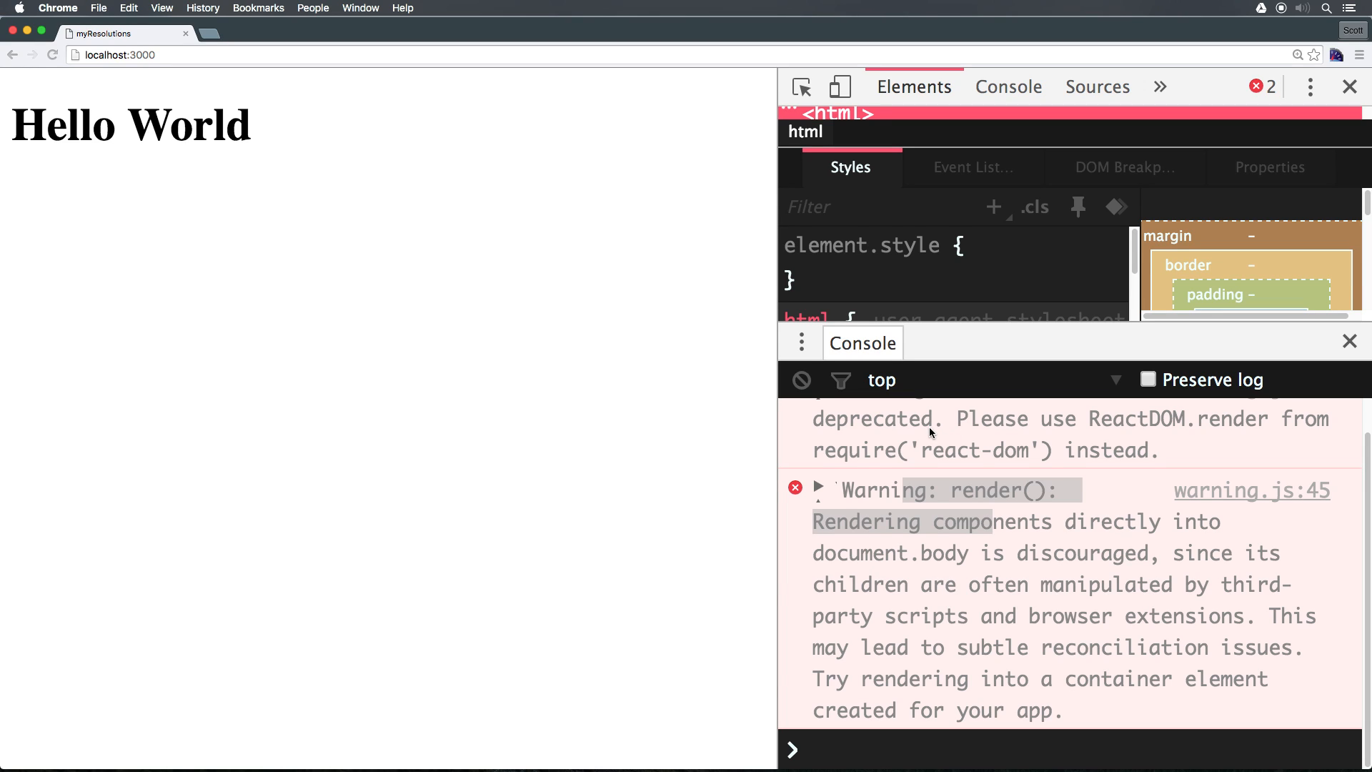
pyautogui.moveTo(1089, 442)
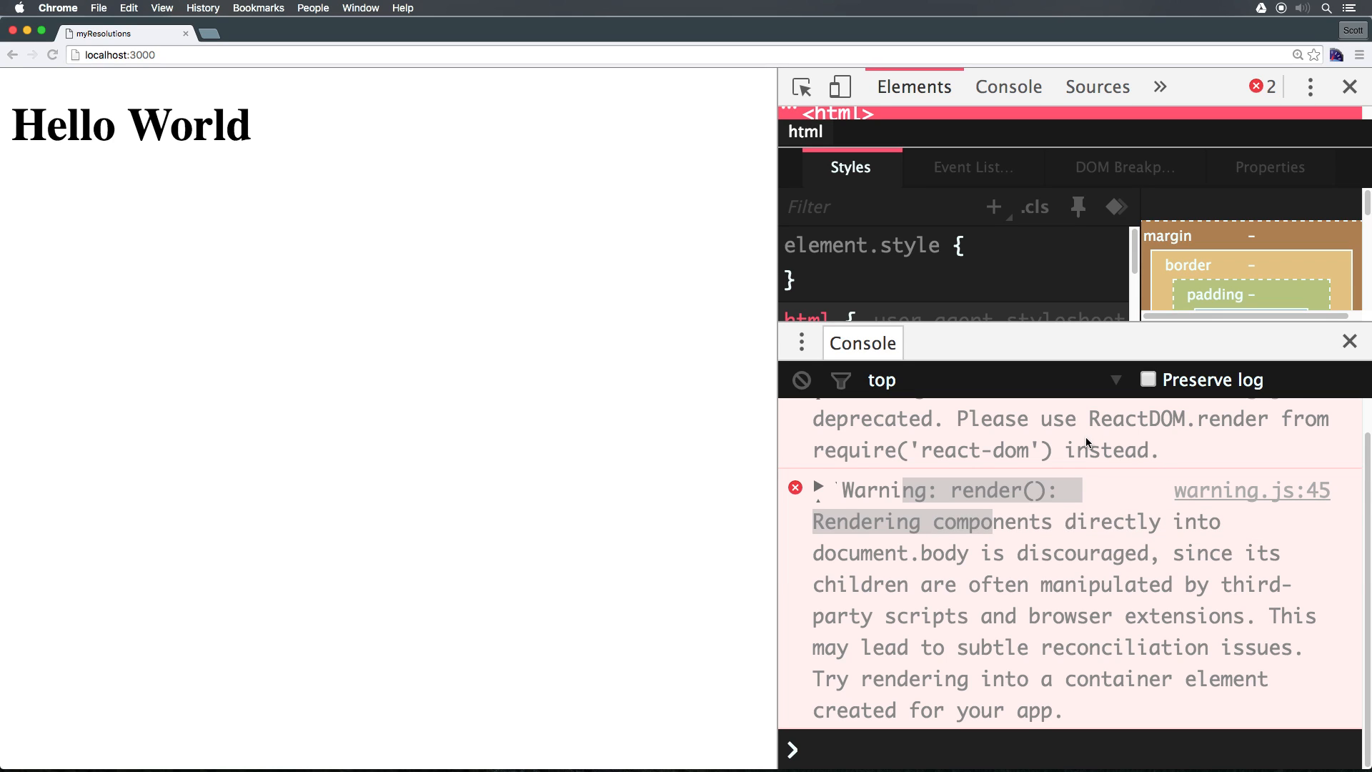
pyautogui.moveTo(1096, 396)
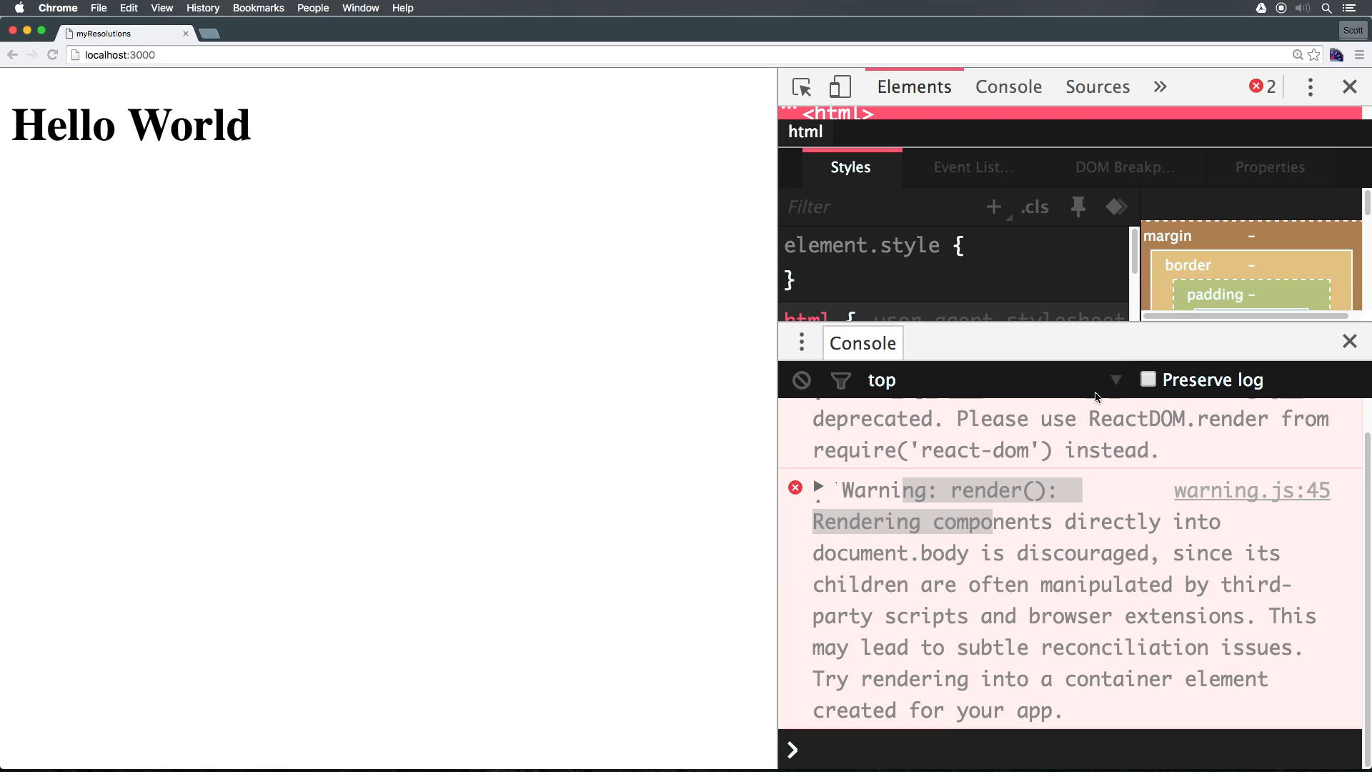
pyautogui.moveTo(1055, 445)
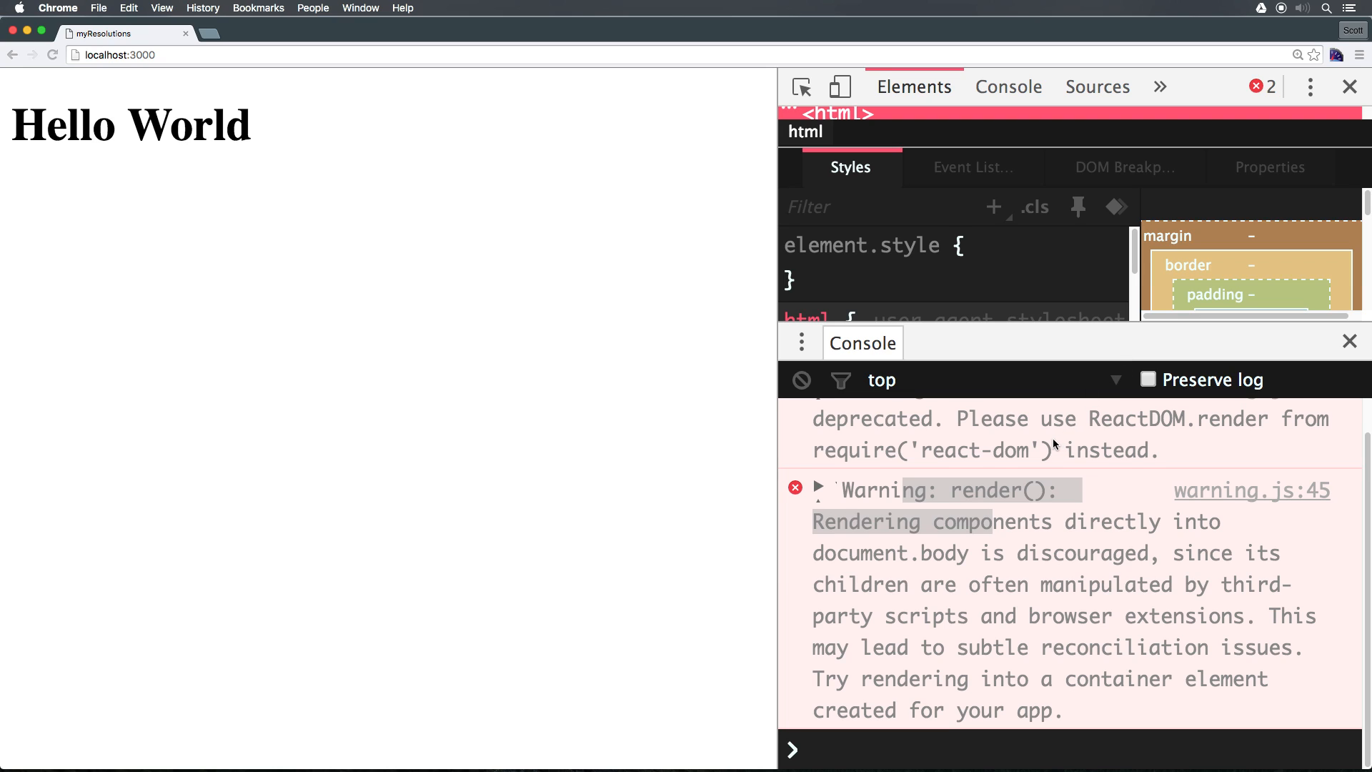
pyautogui.moveTo(706, 383)
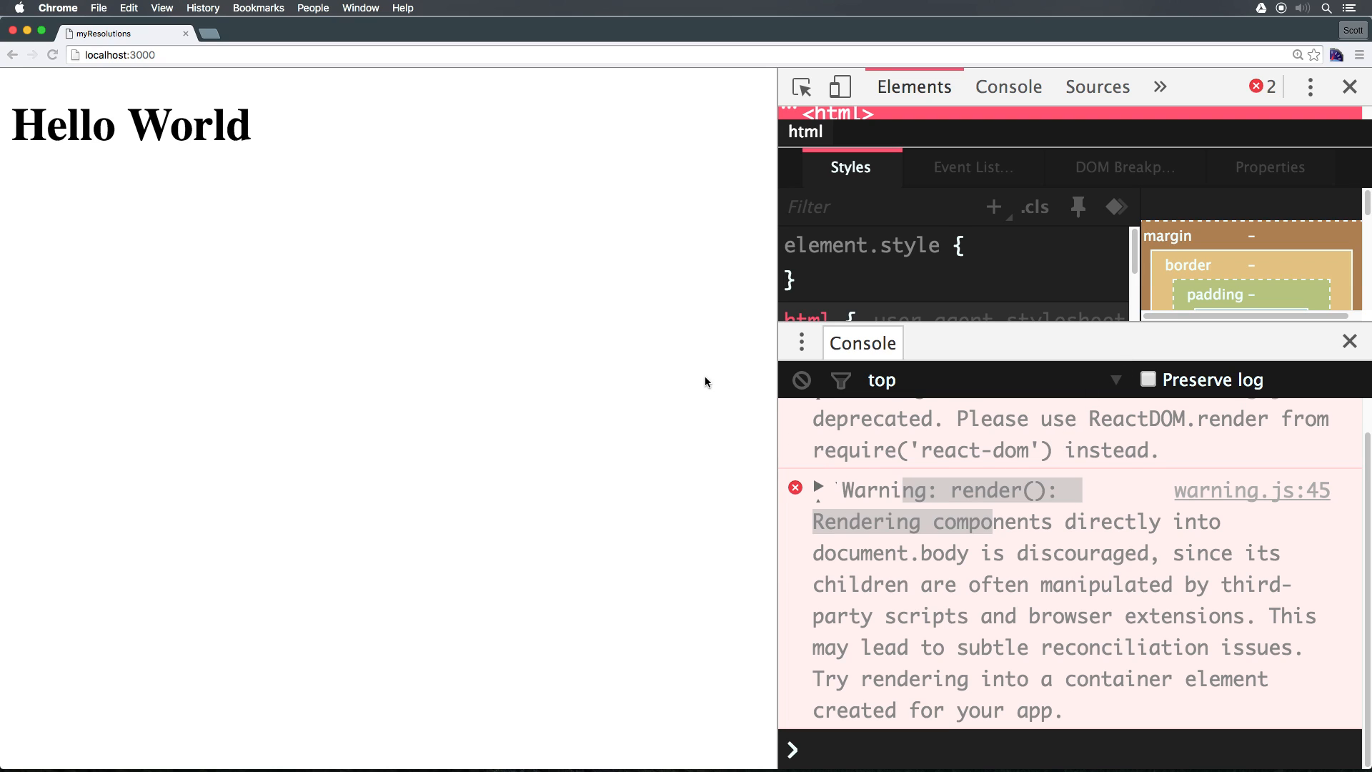
pyautogui.moveTo(667, 376)
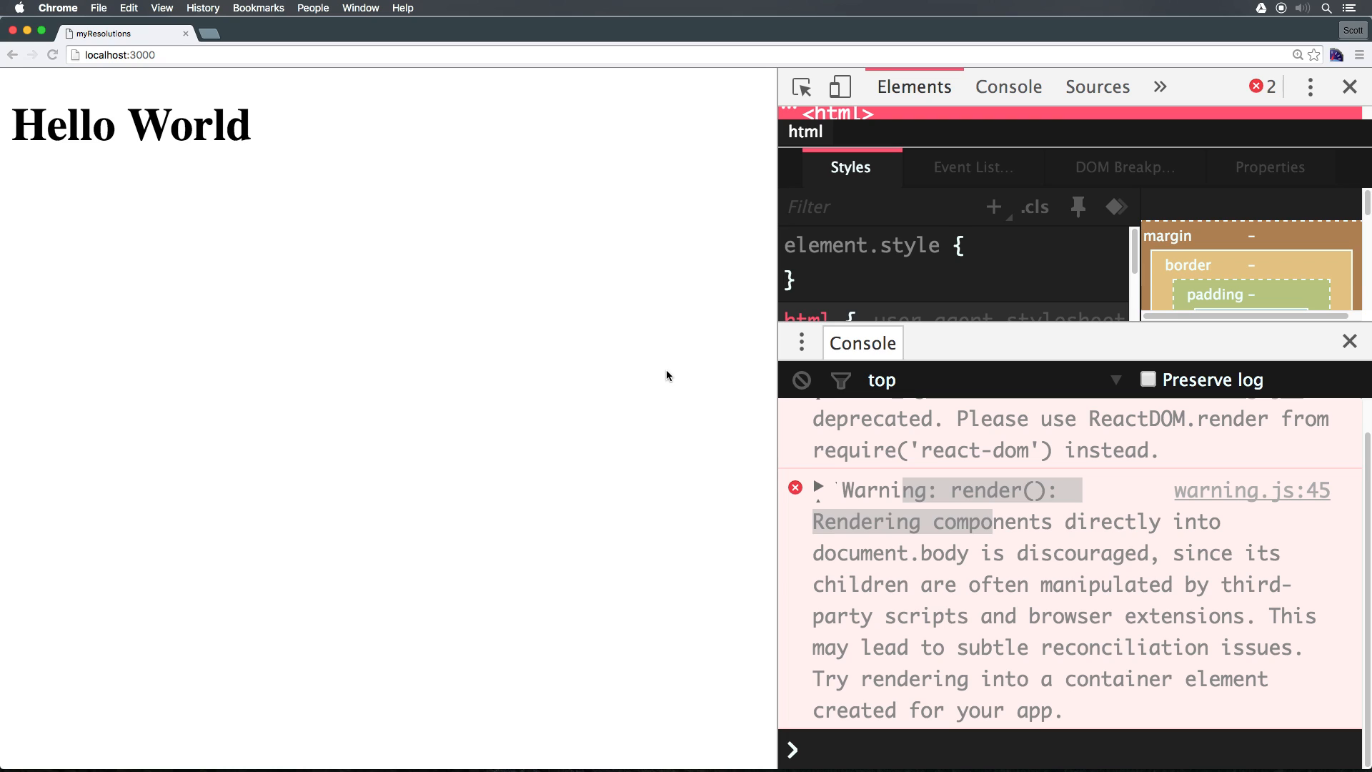